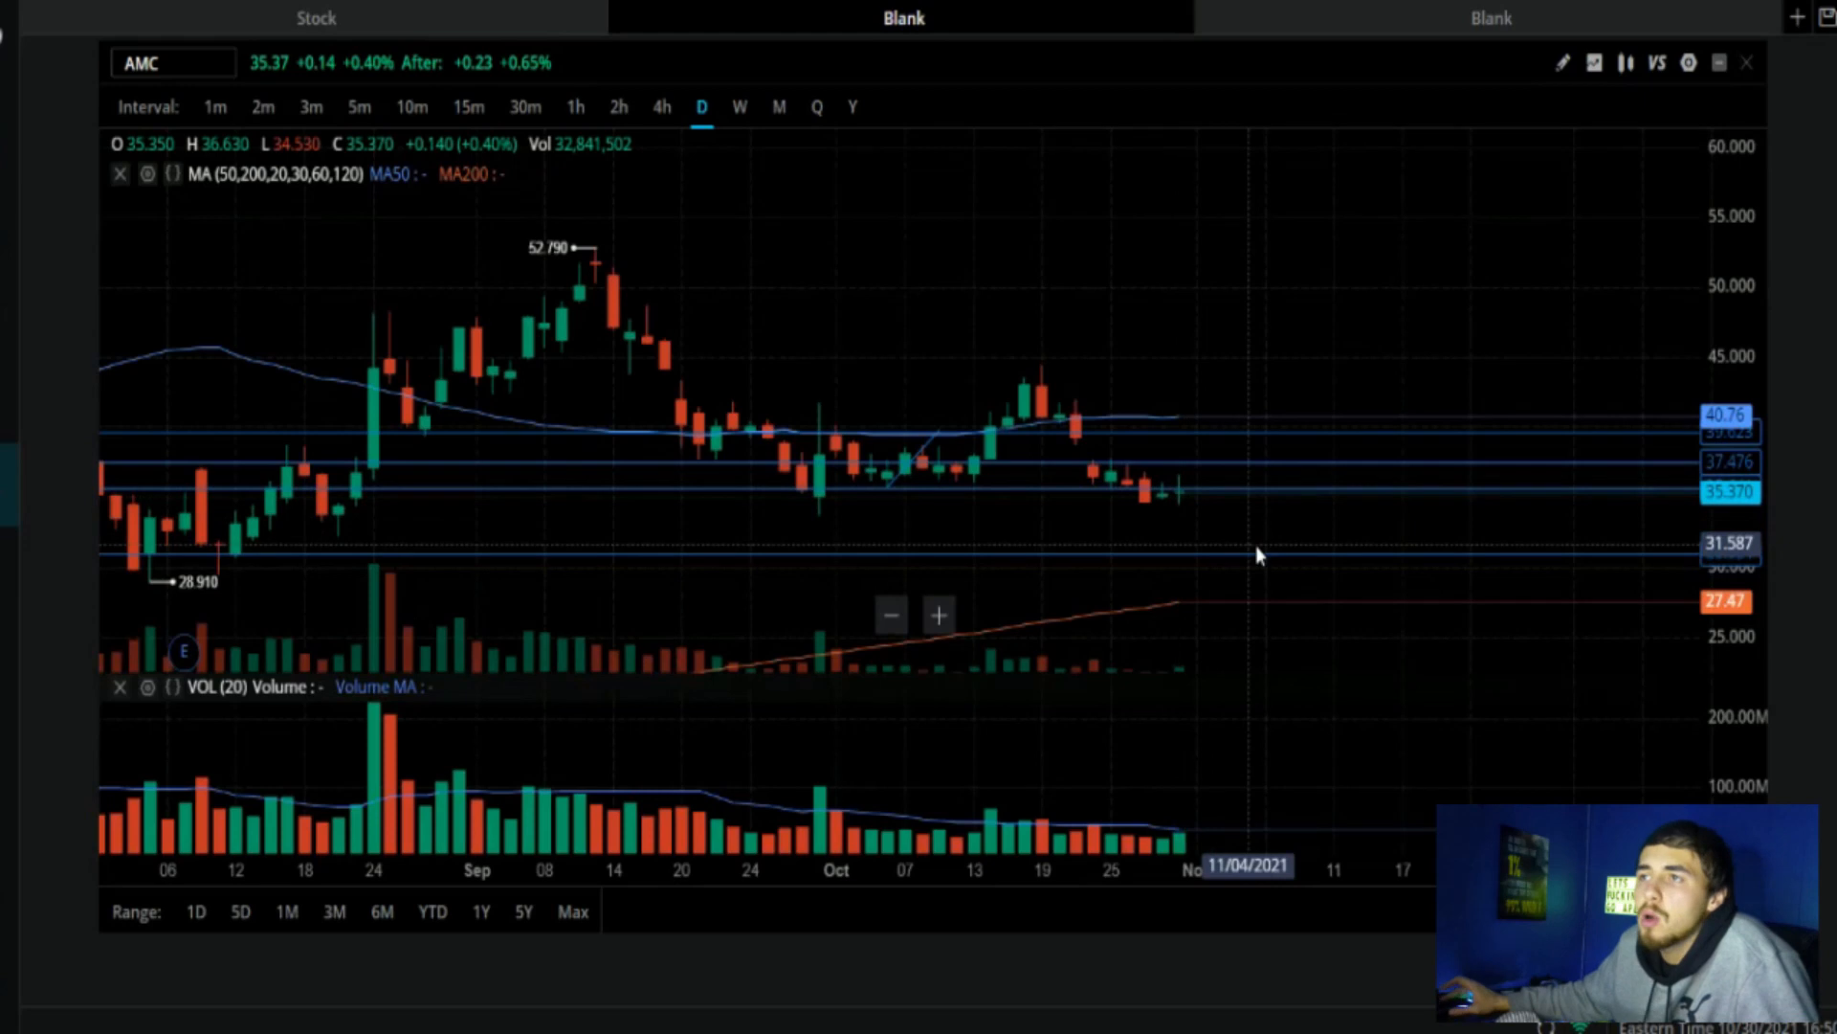
pyautogui.moveTo(1382, 497)
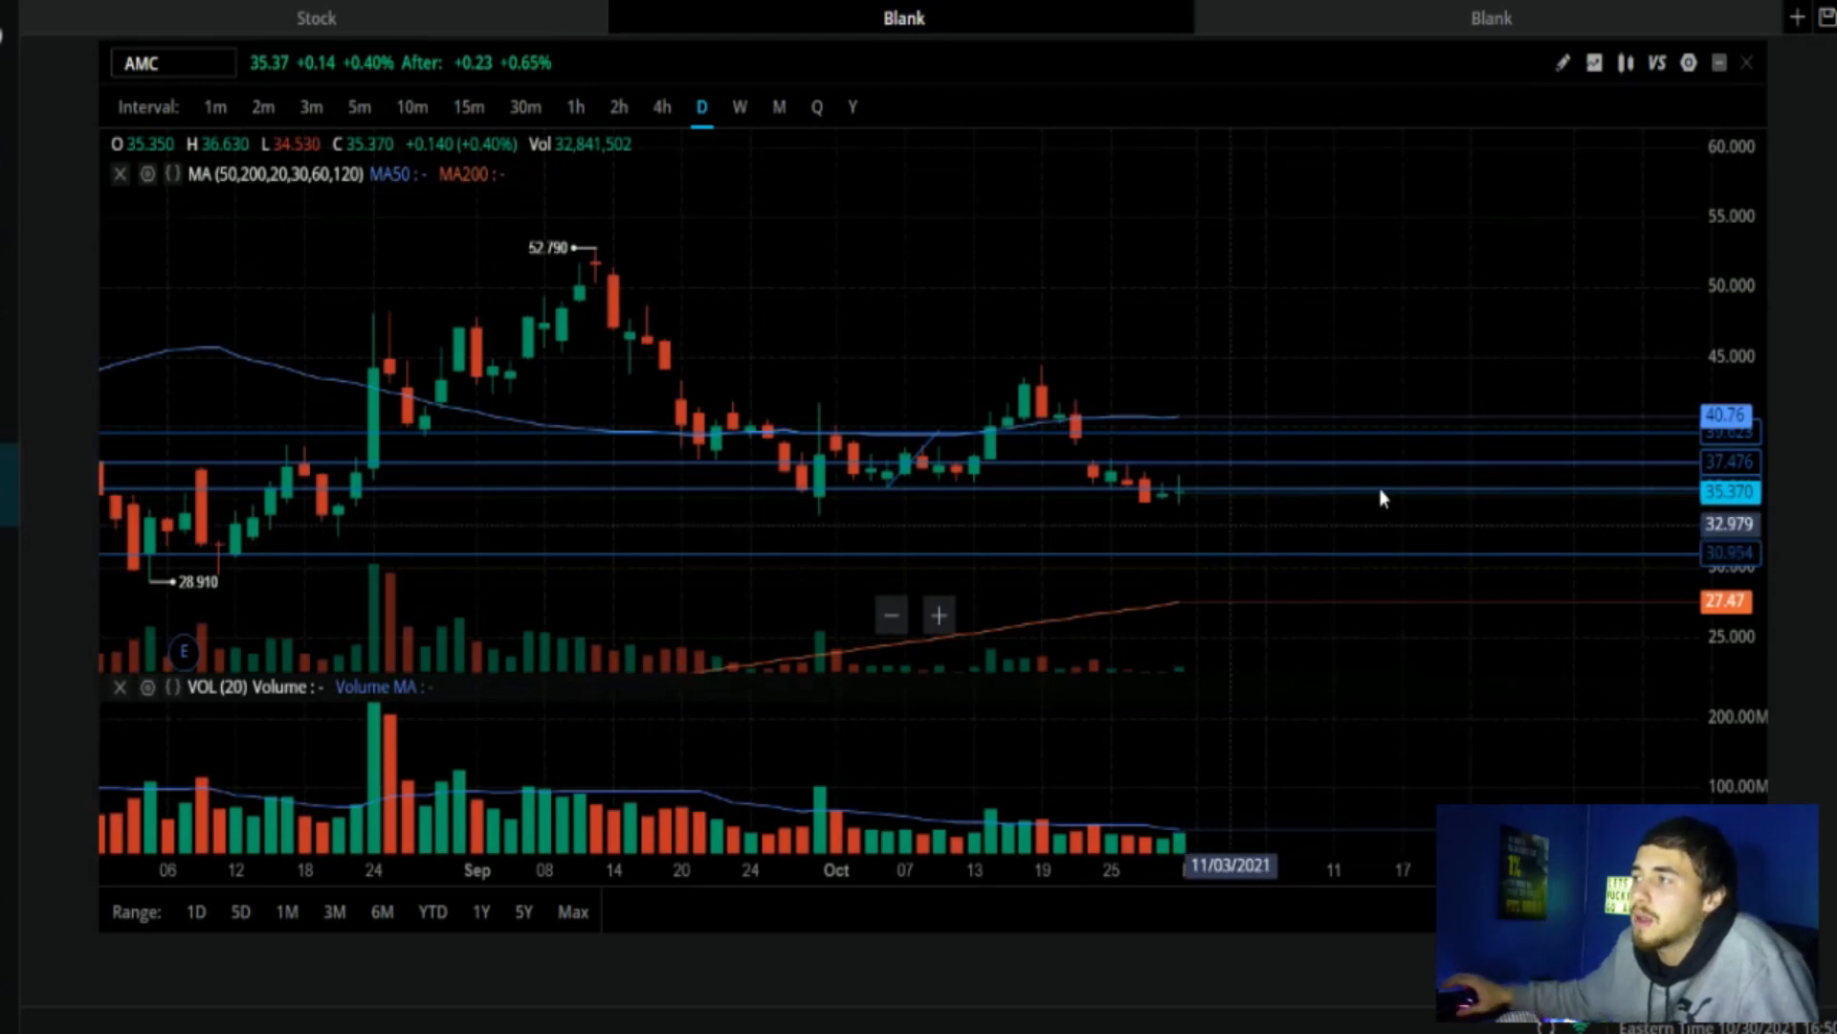
pyautogui.moveTo(1155, 510)
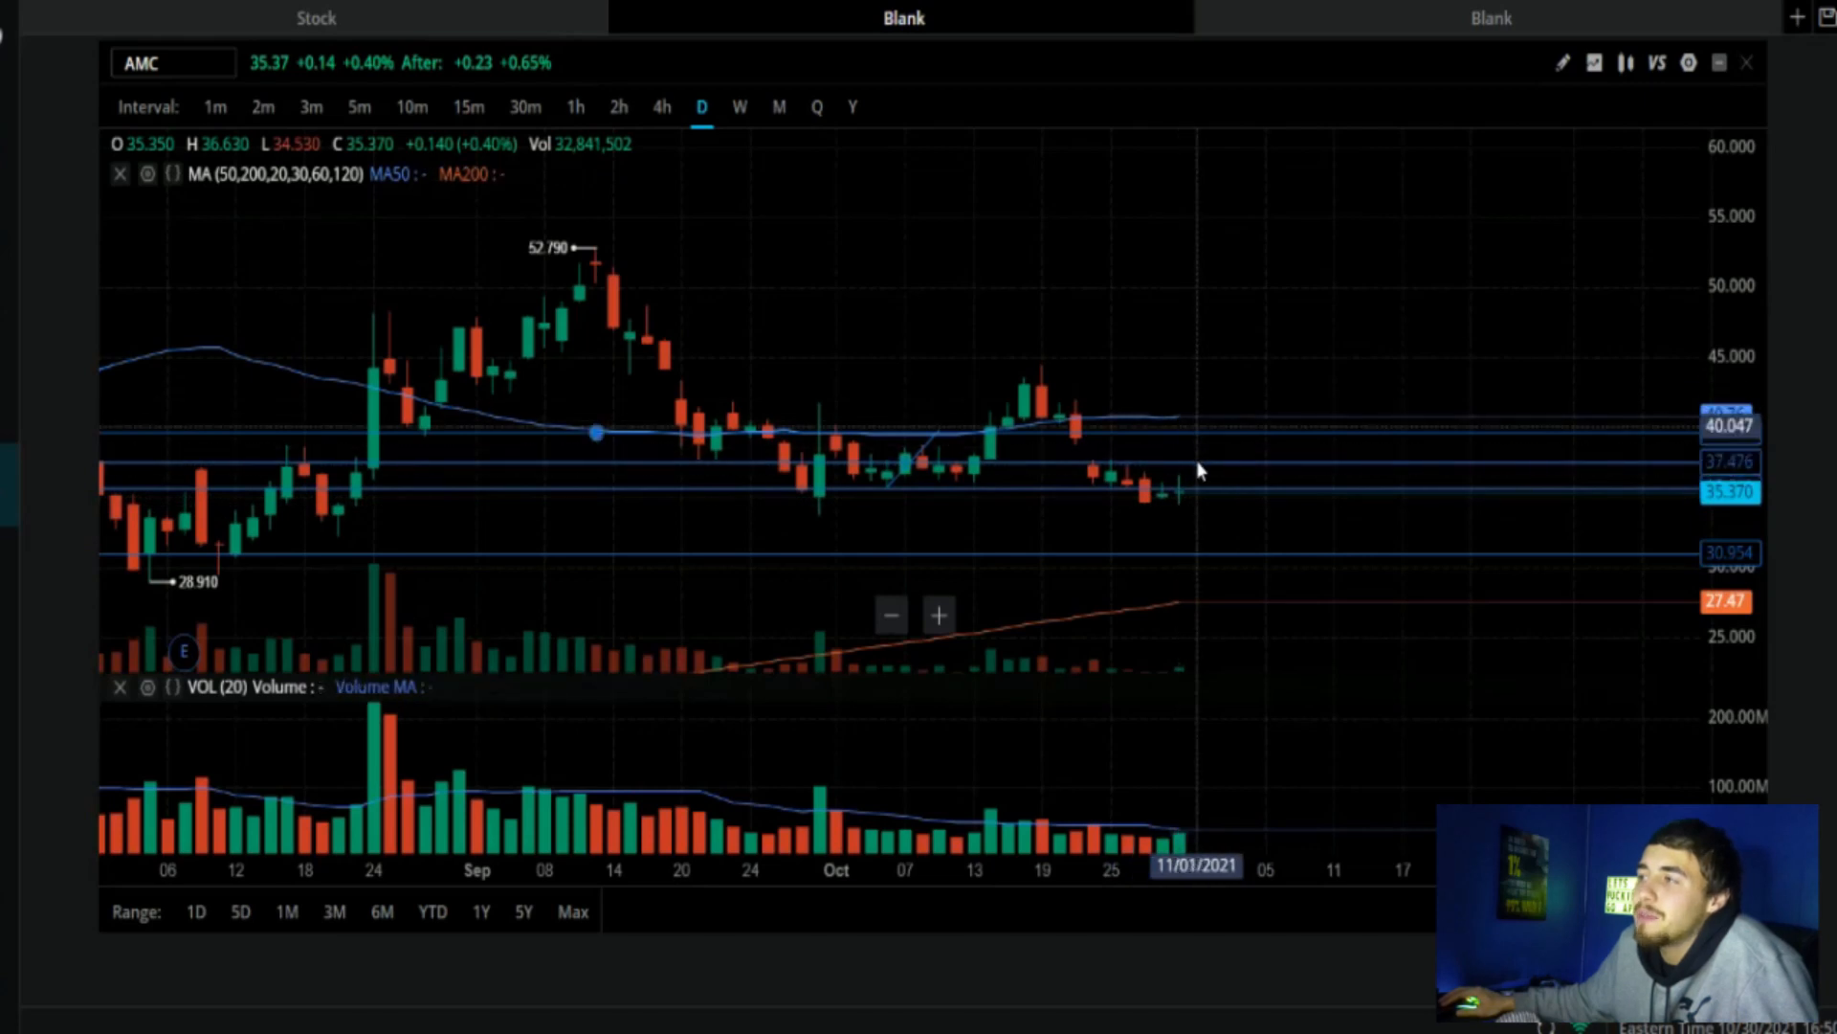
pyautogui.moveTo(1219, 243)
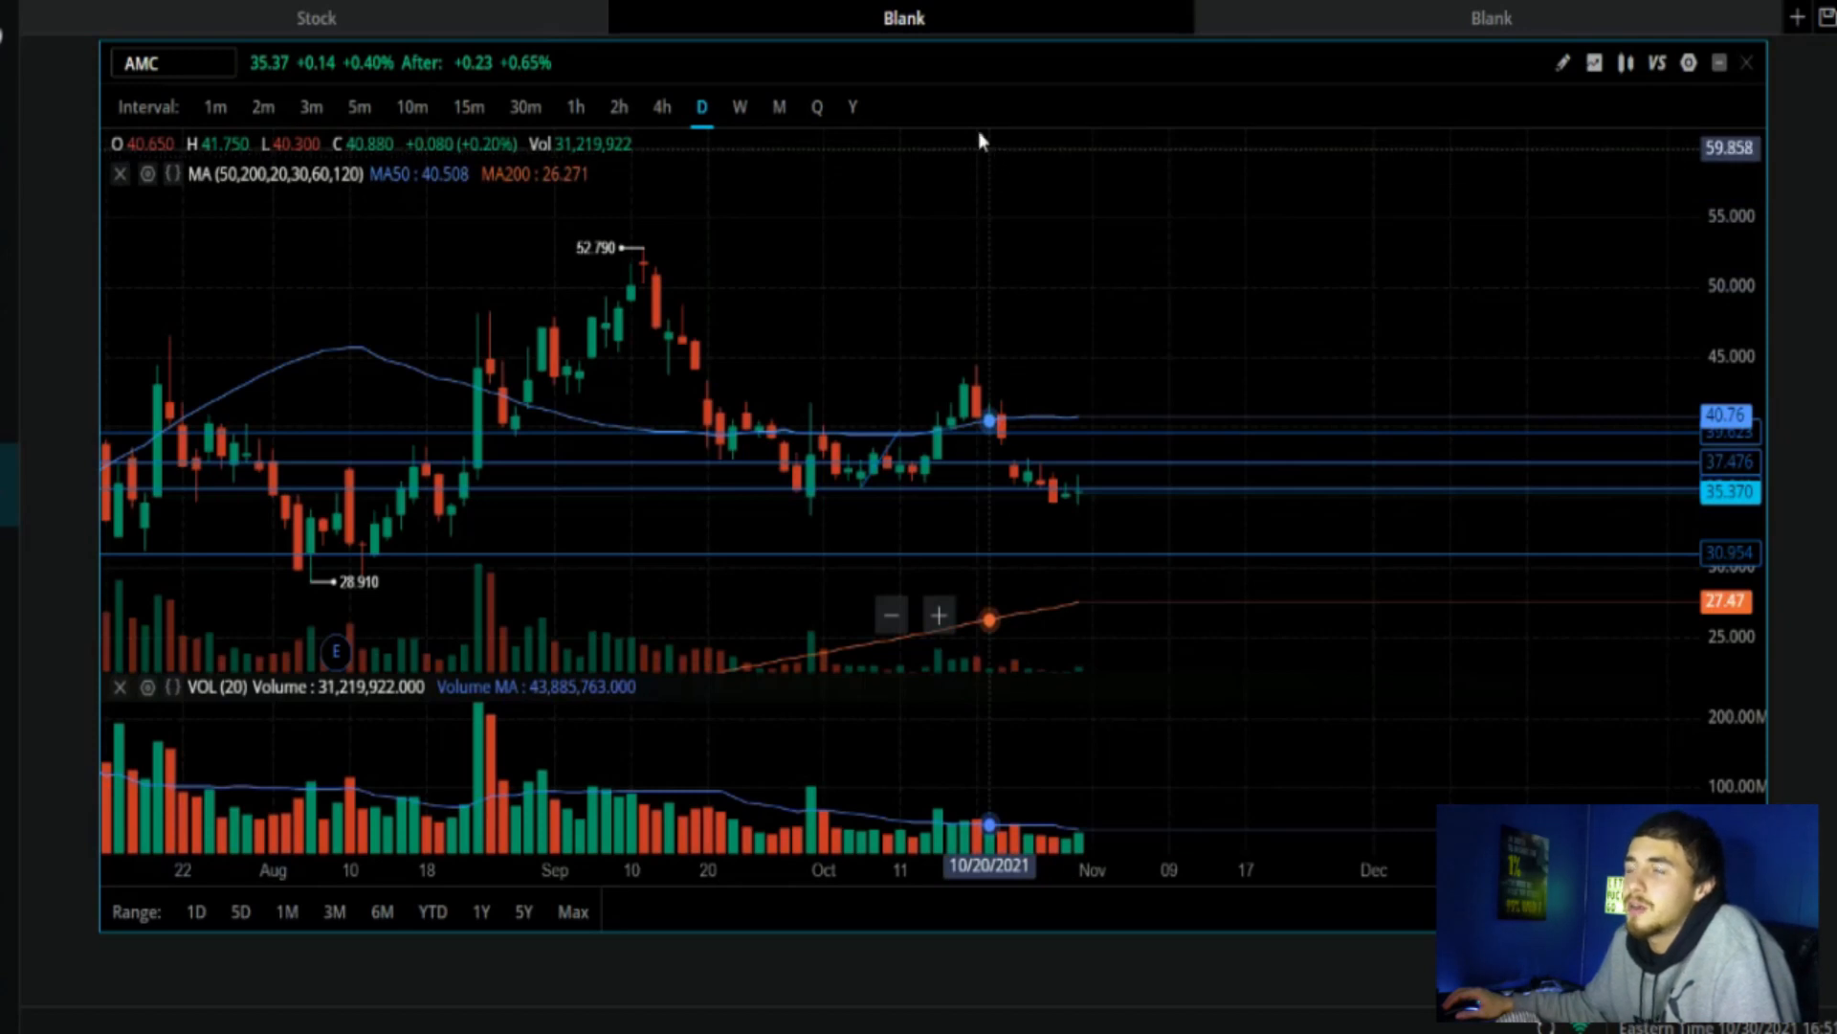
pyautogui.moveTo(603, 375)
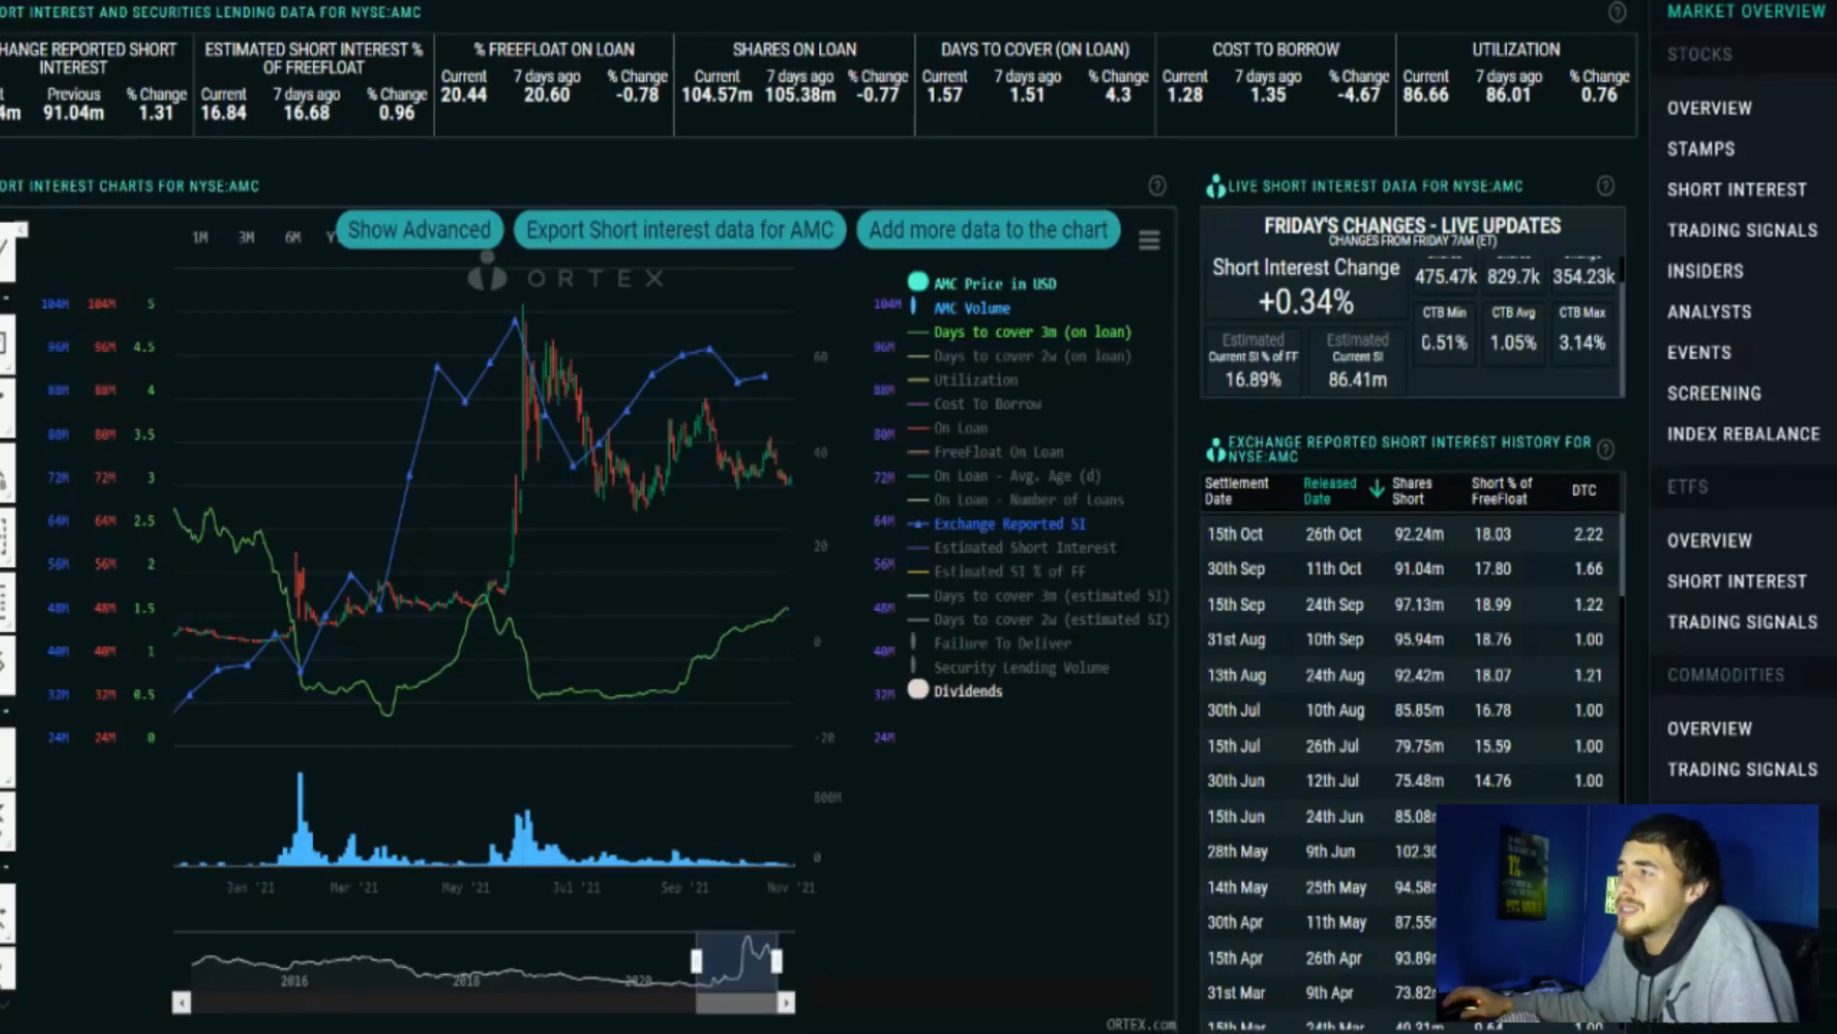
# Step: Switch to the Fintel AMC ownership page from the browser tabs
pyautogui.doubleClick(1251, 379)
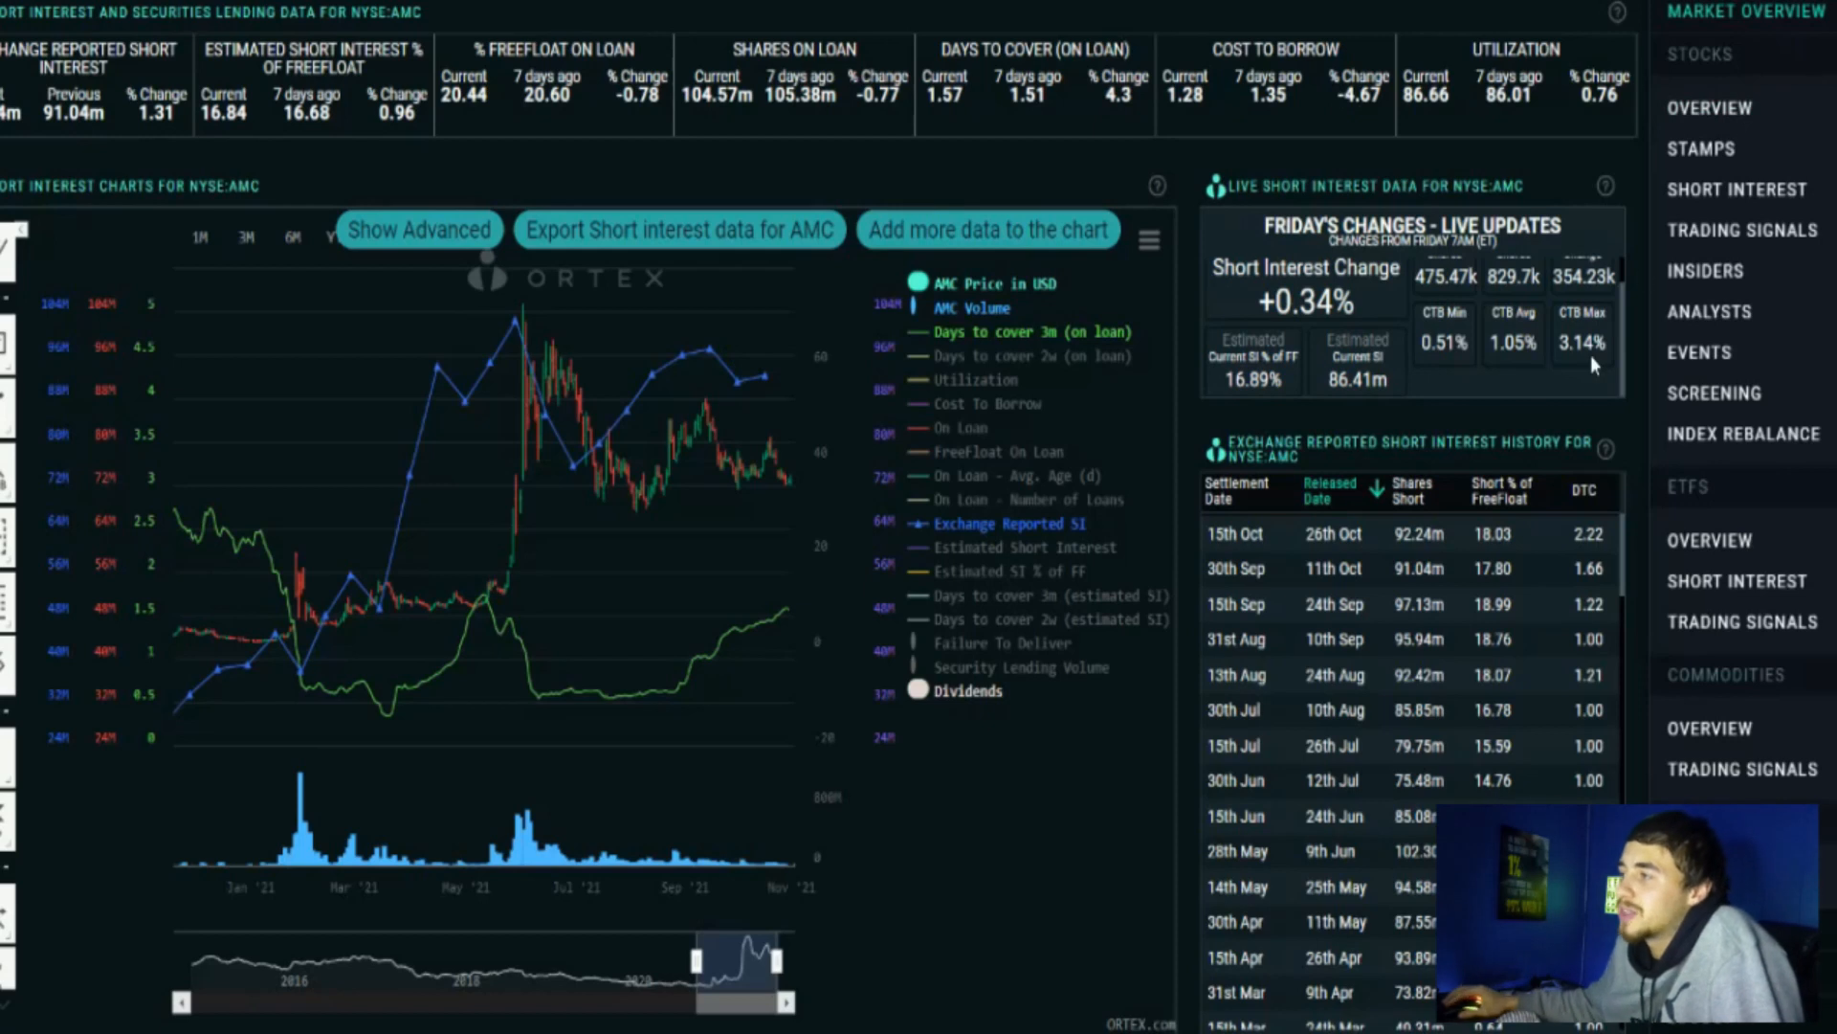
pyautogui.doubleClick(1493, 534)
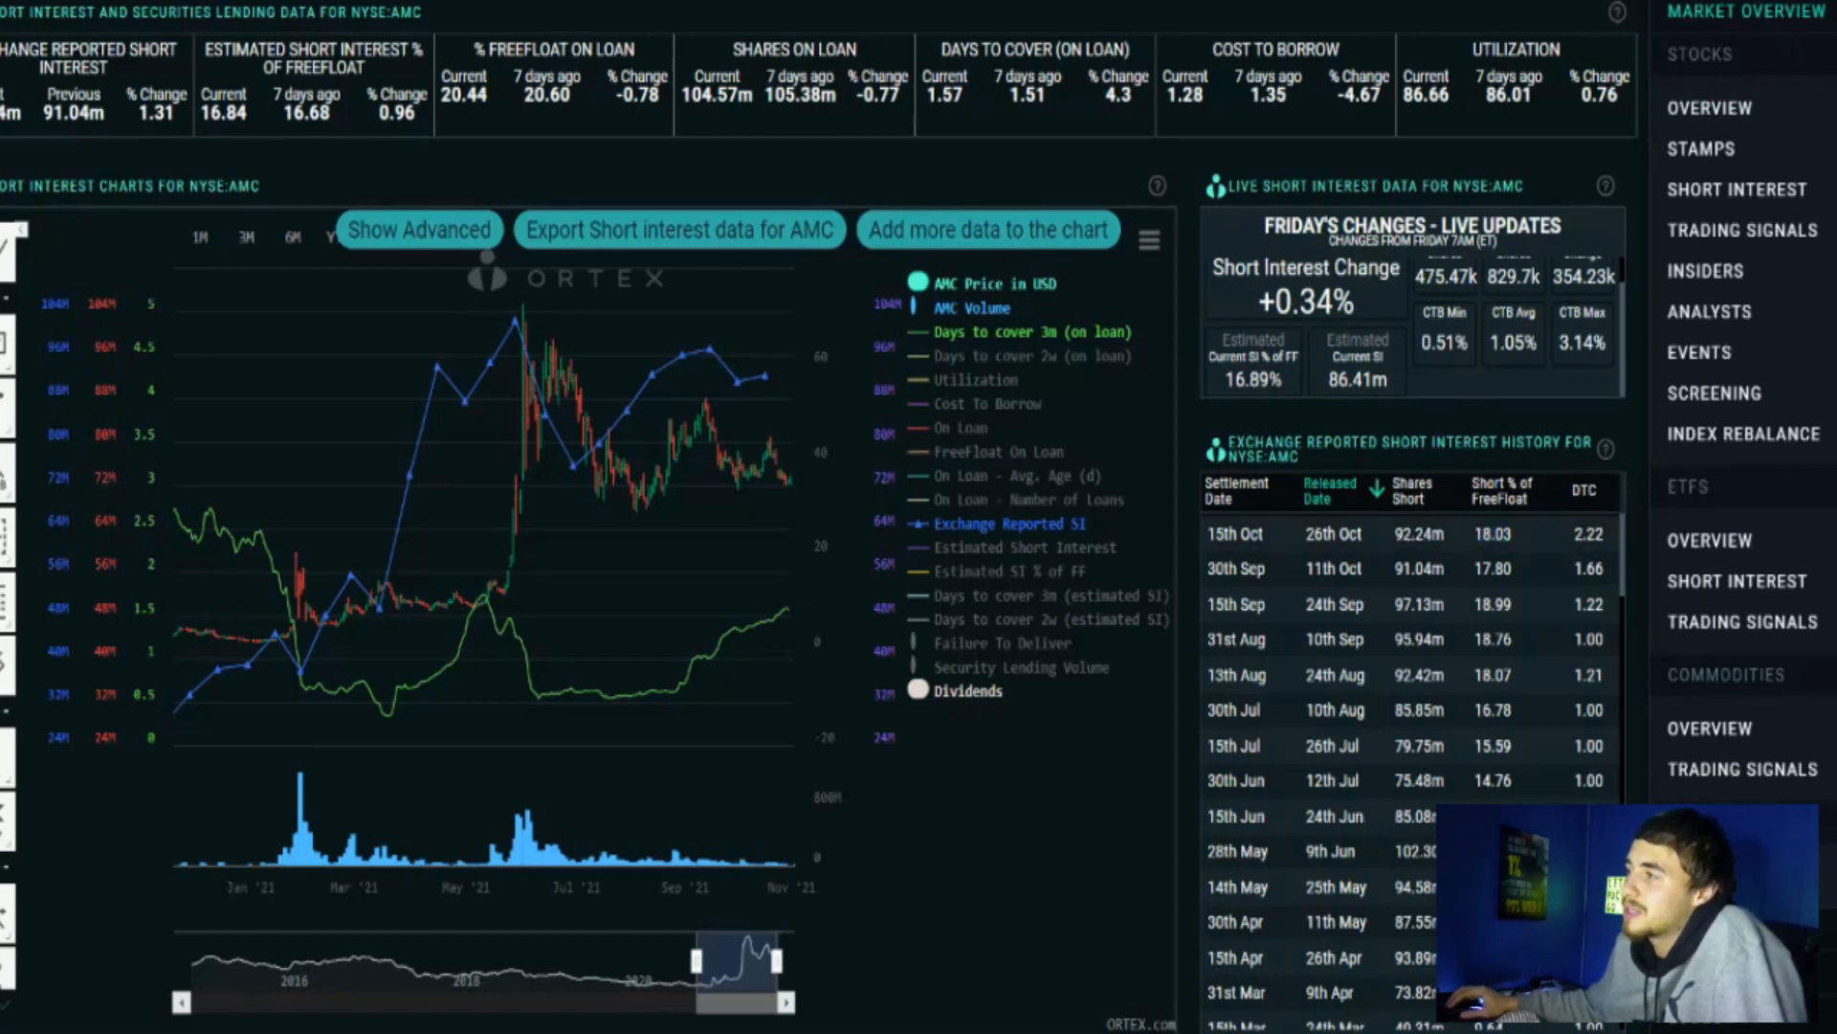
pyautogui.click(1250, 358)
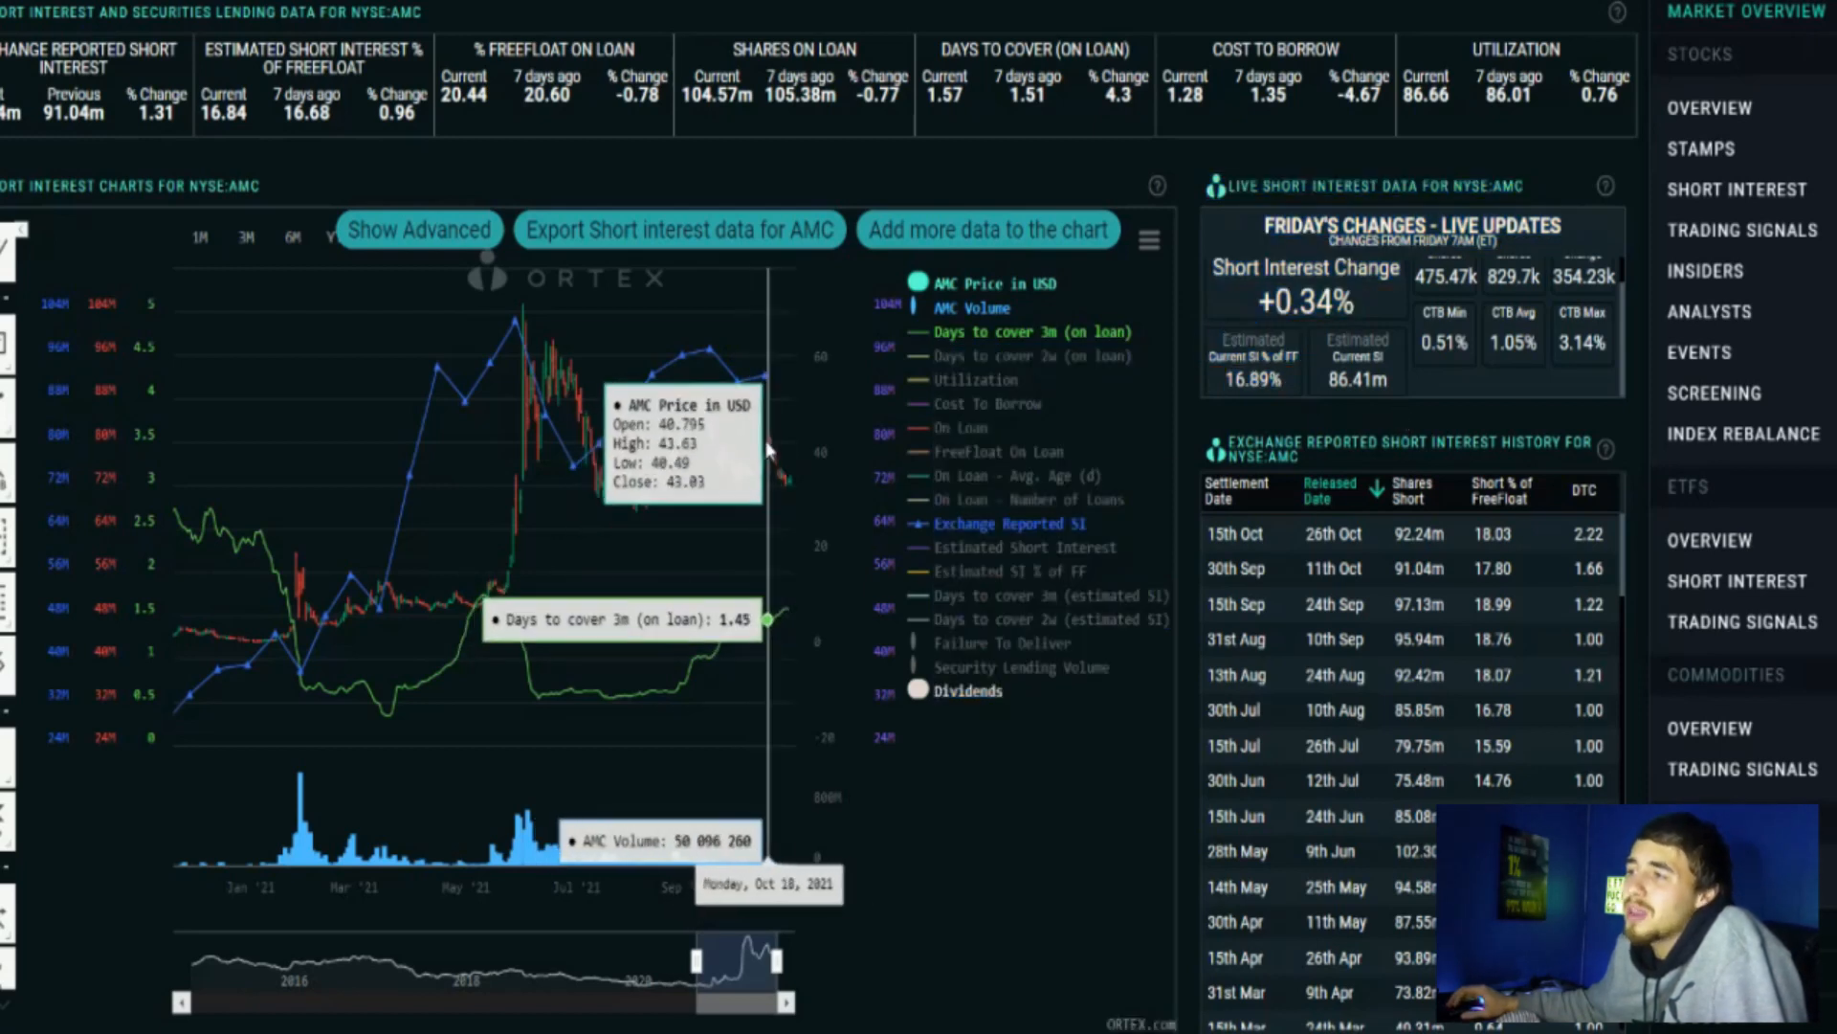
pyautogui.moveTo(794, 442)
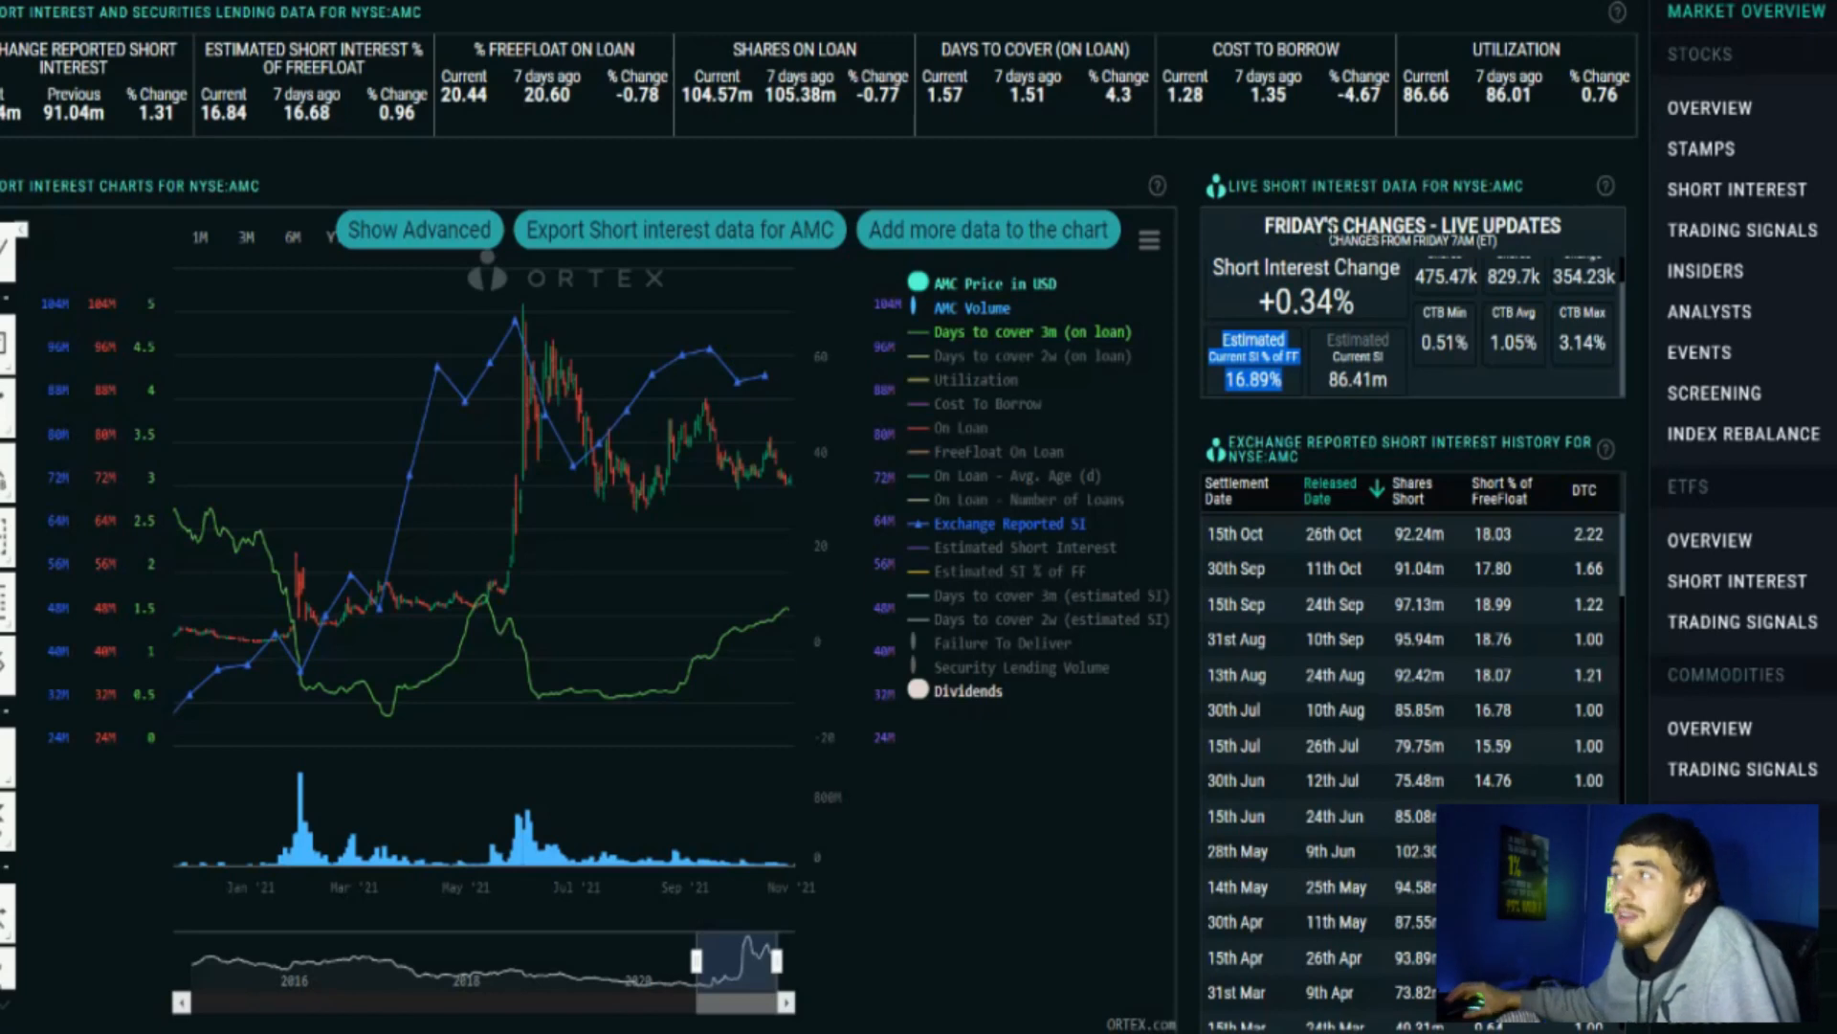
pyautogui.moveTo(1453, 132)
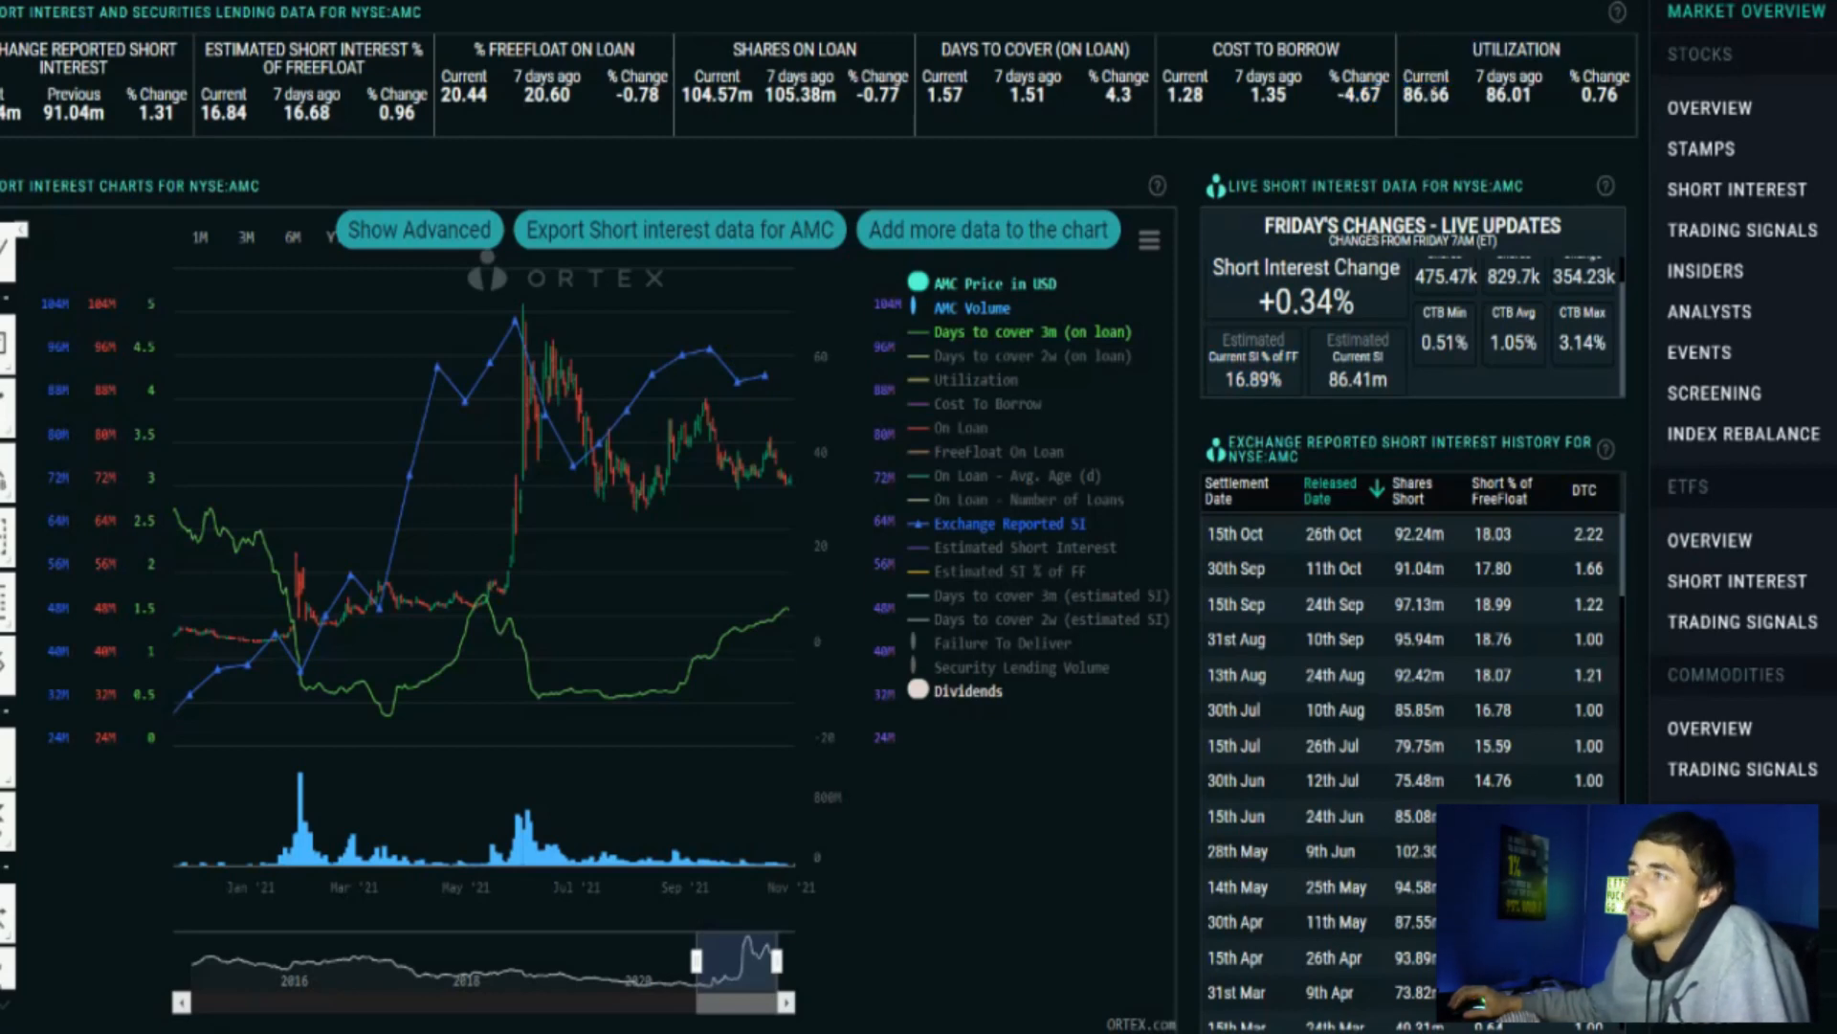
pyautogui.moveTo(412, 207)
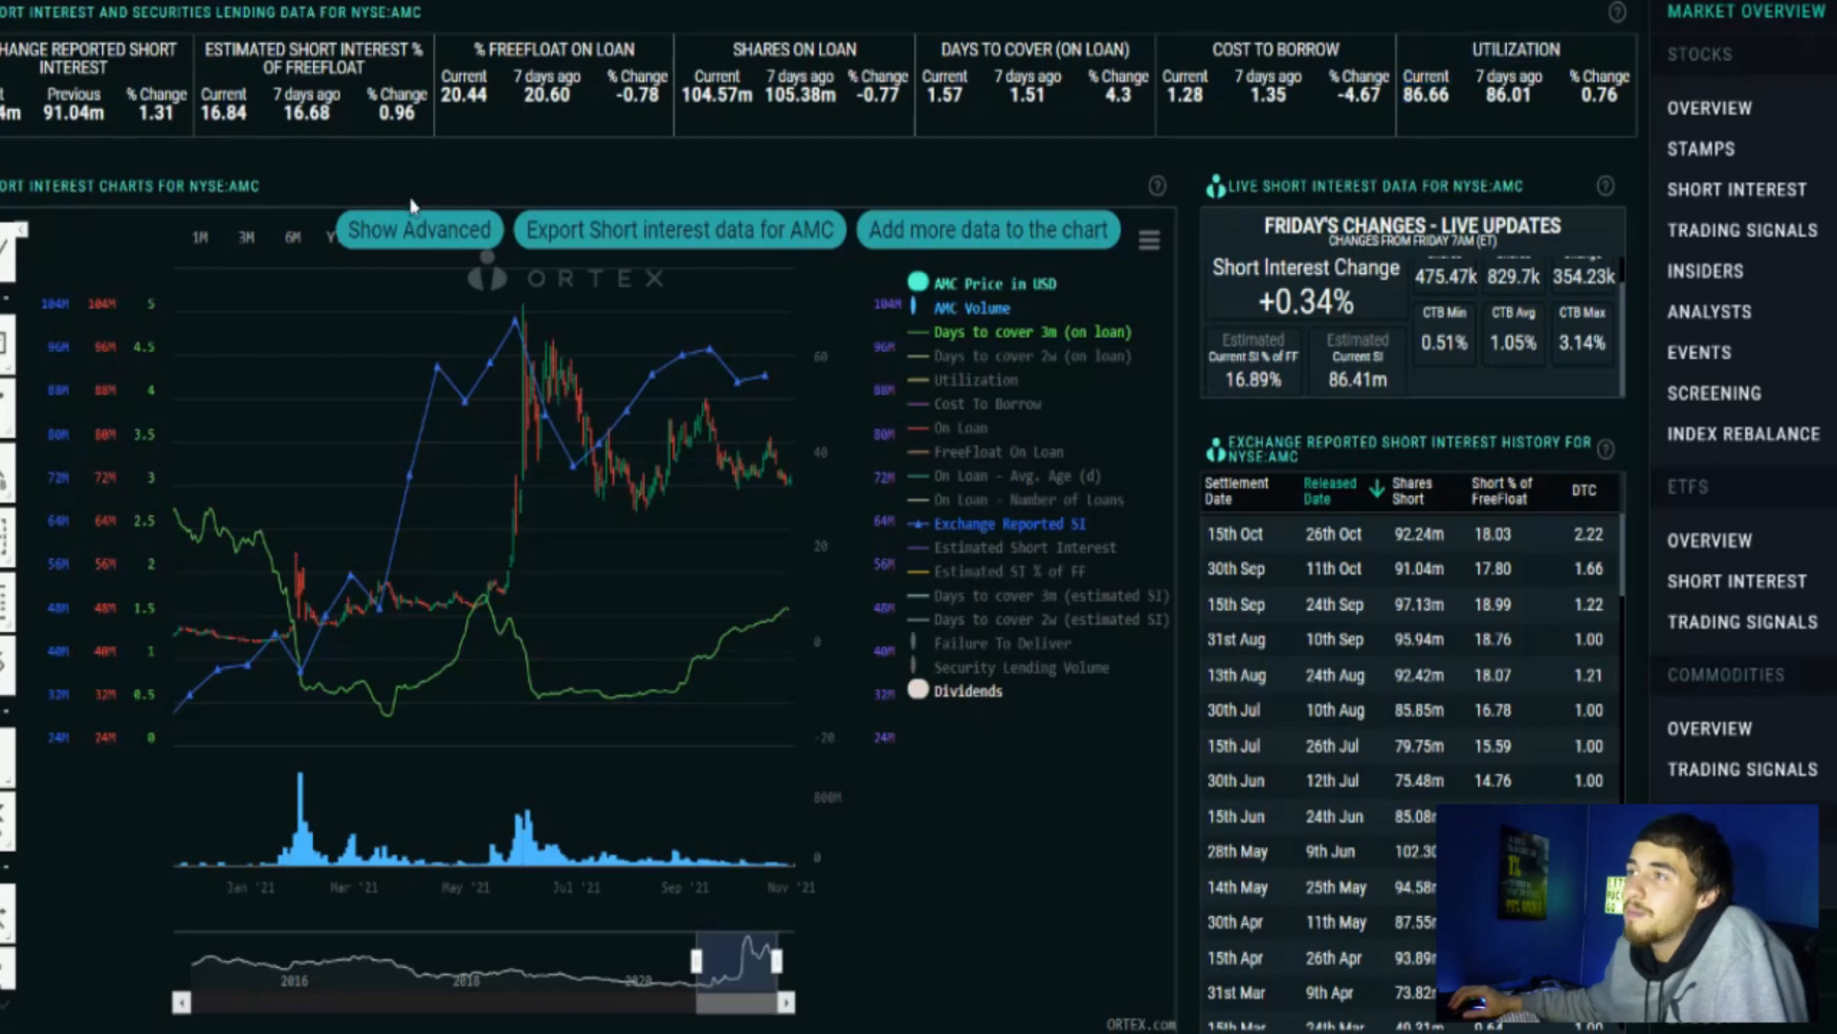
pyautogui.click(551, 50)
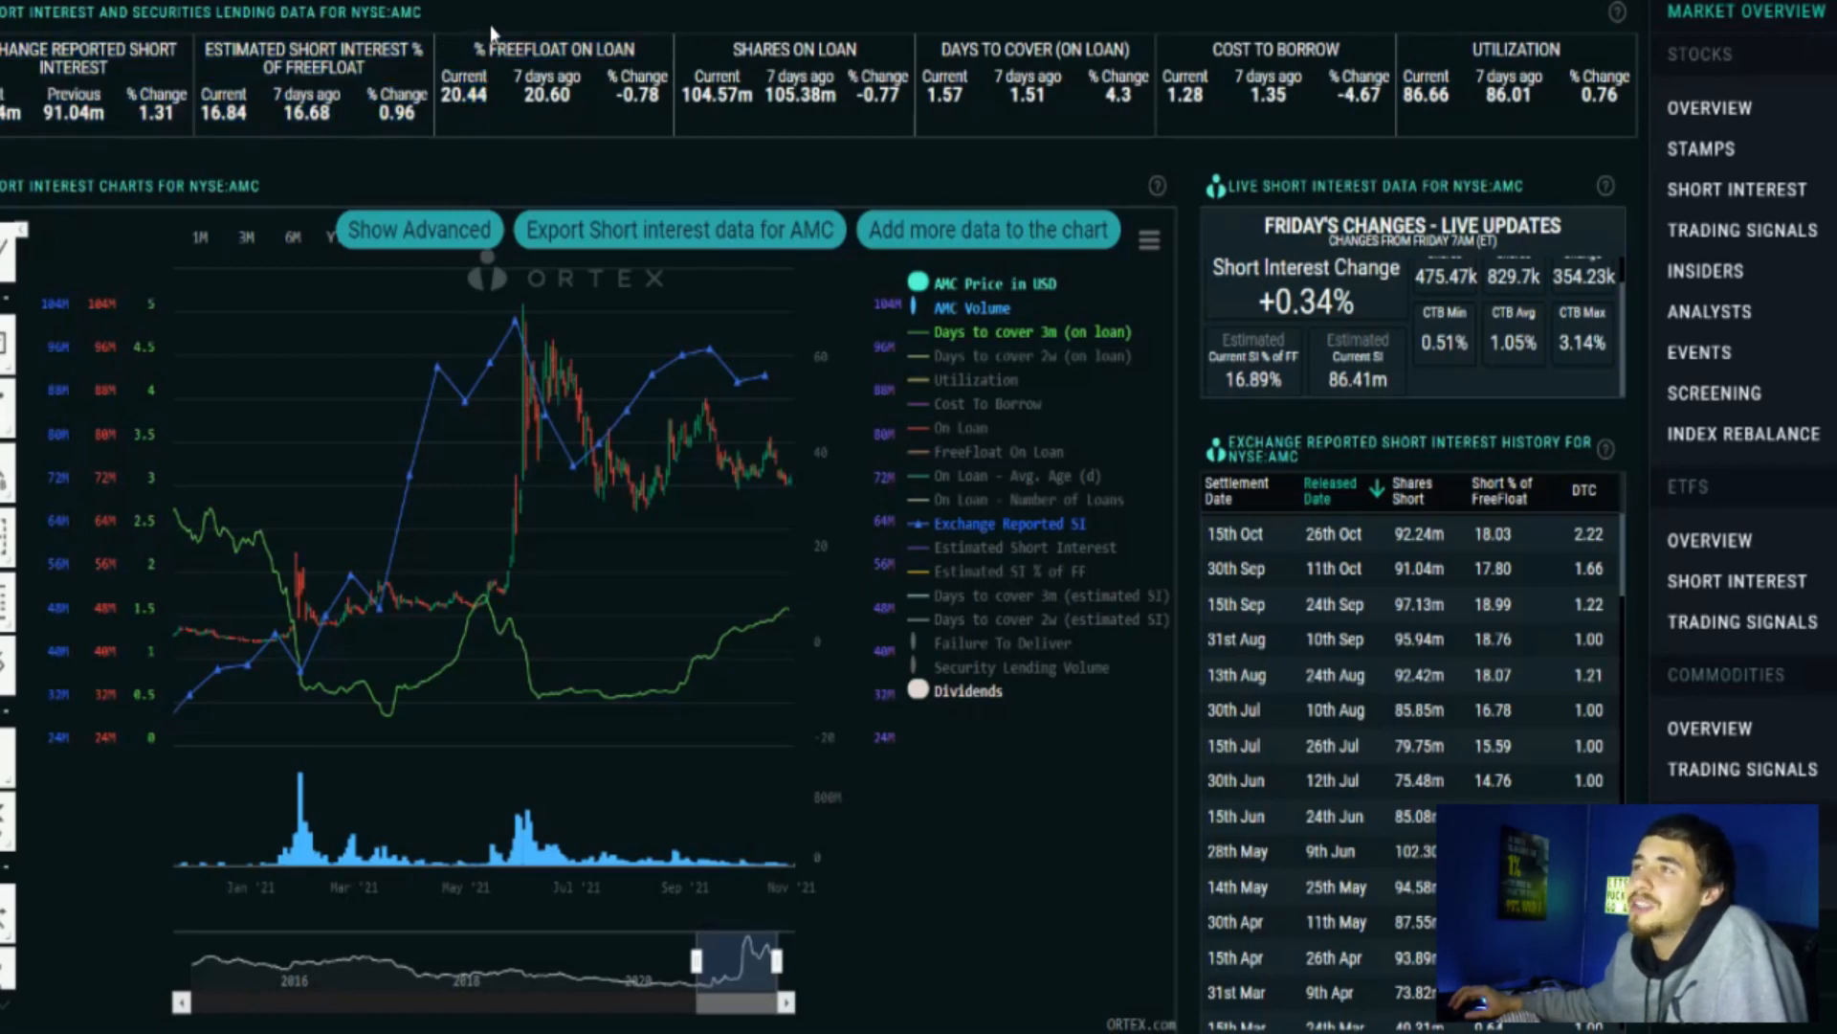
pyautogui.moveTo(576, 73)
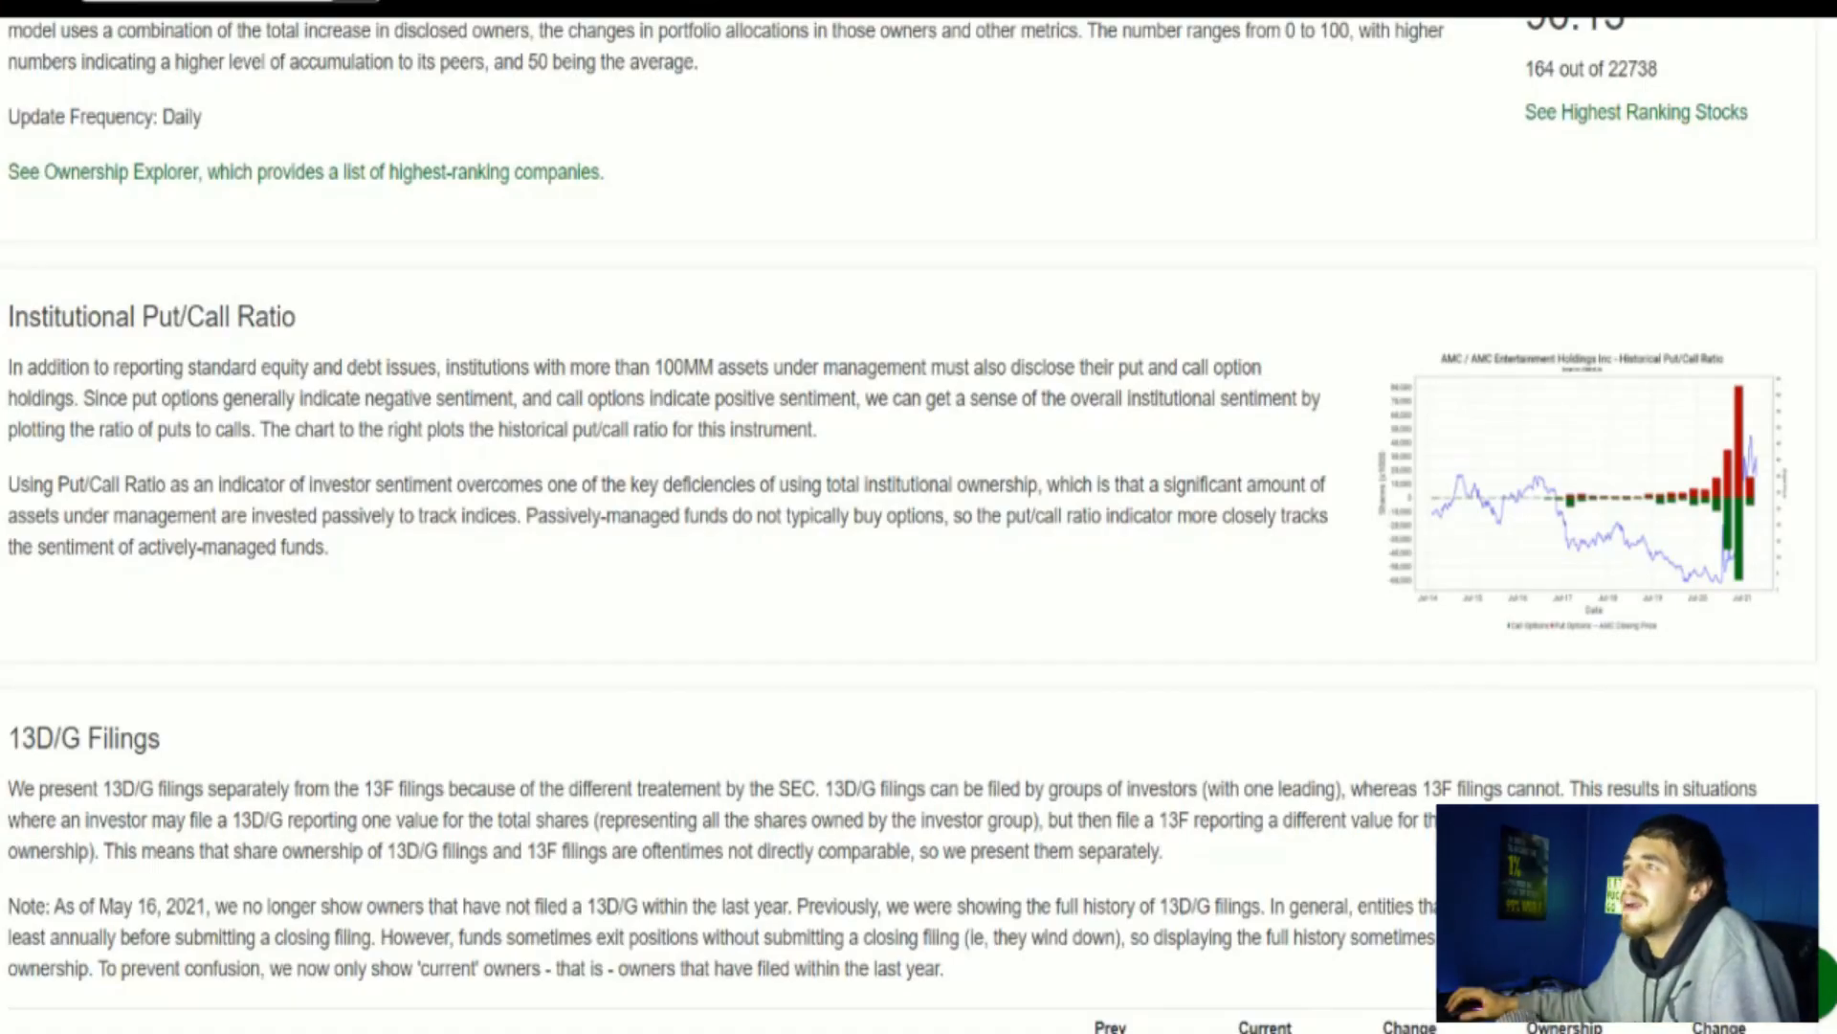
pyautogui.moveTo(885, 193)
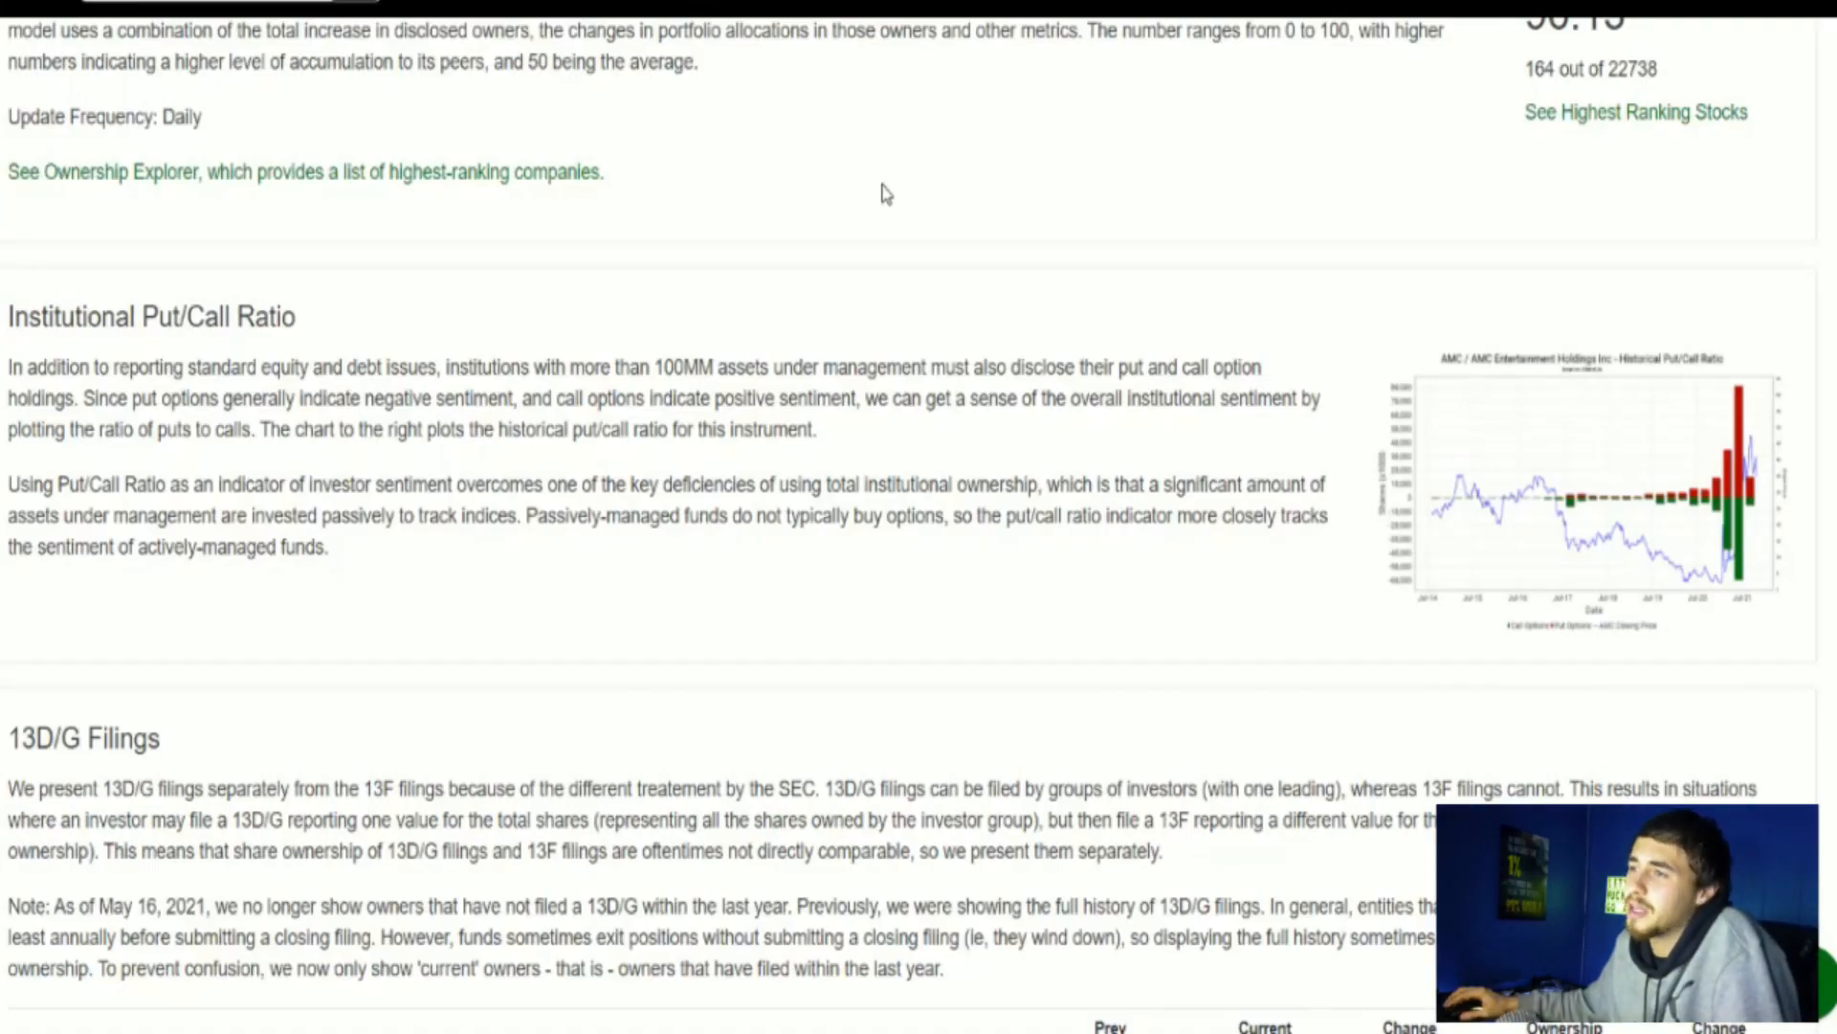
# Step: Scroll past the 13D/G filings down to the 13F and NPORT filings table
pyautogui.scroll(-3)
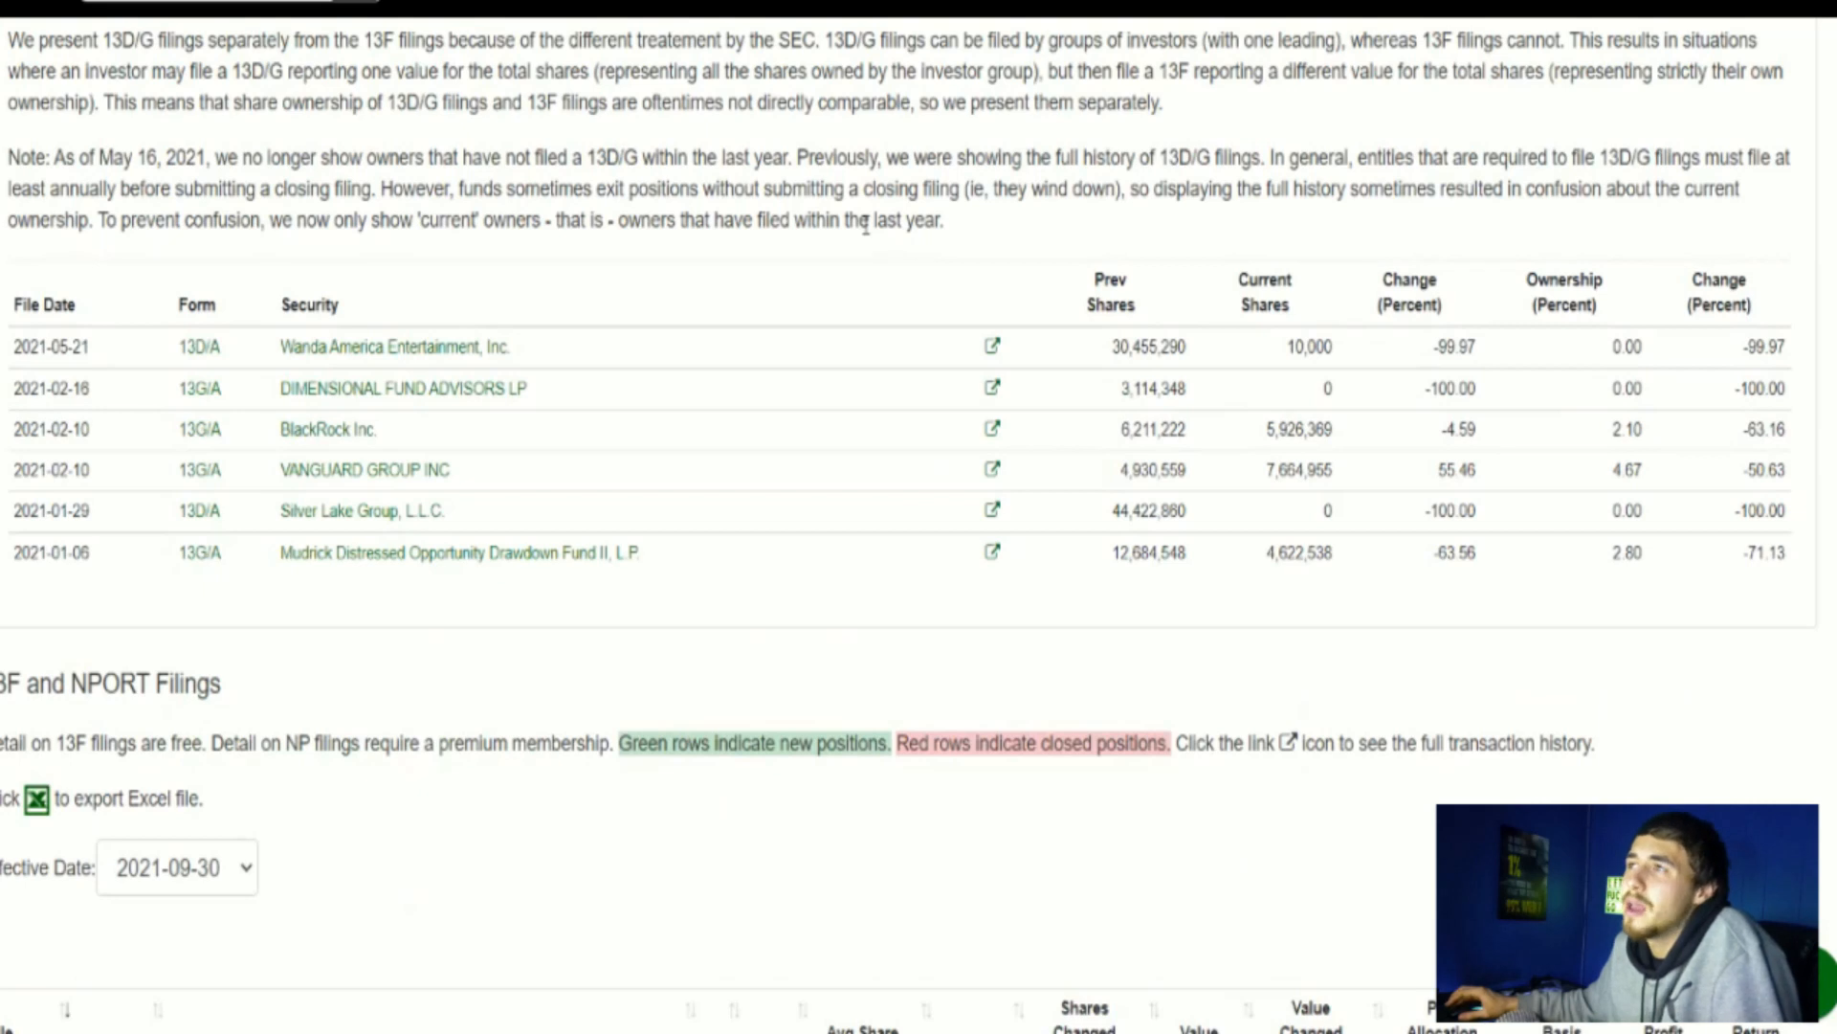
pyautogui.scroll(-3)
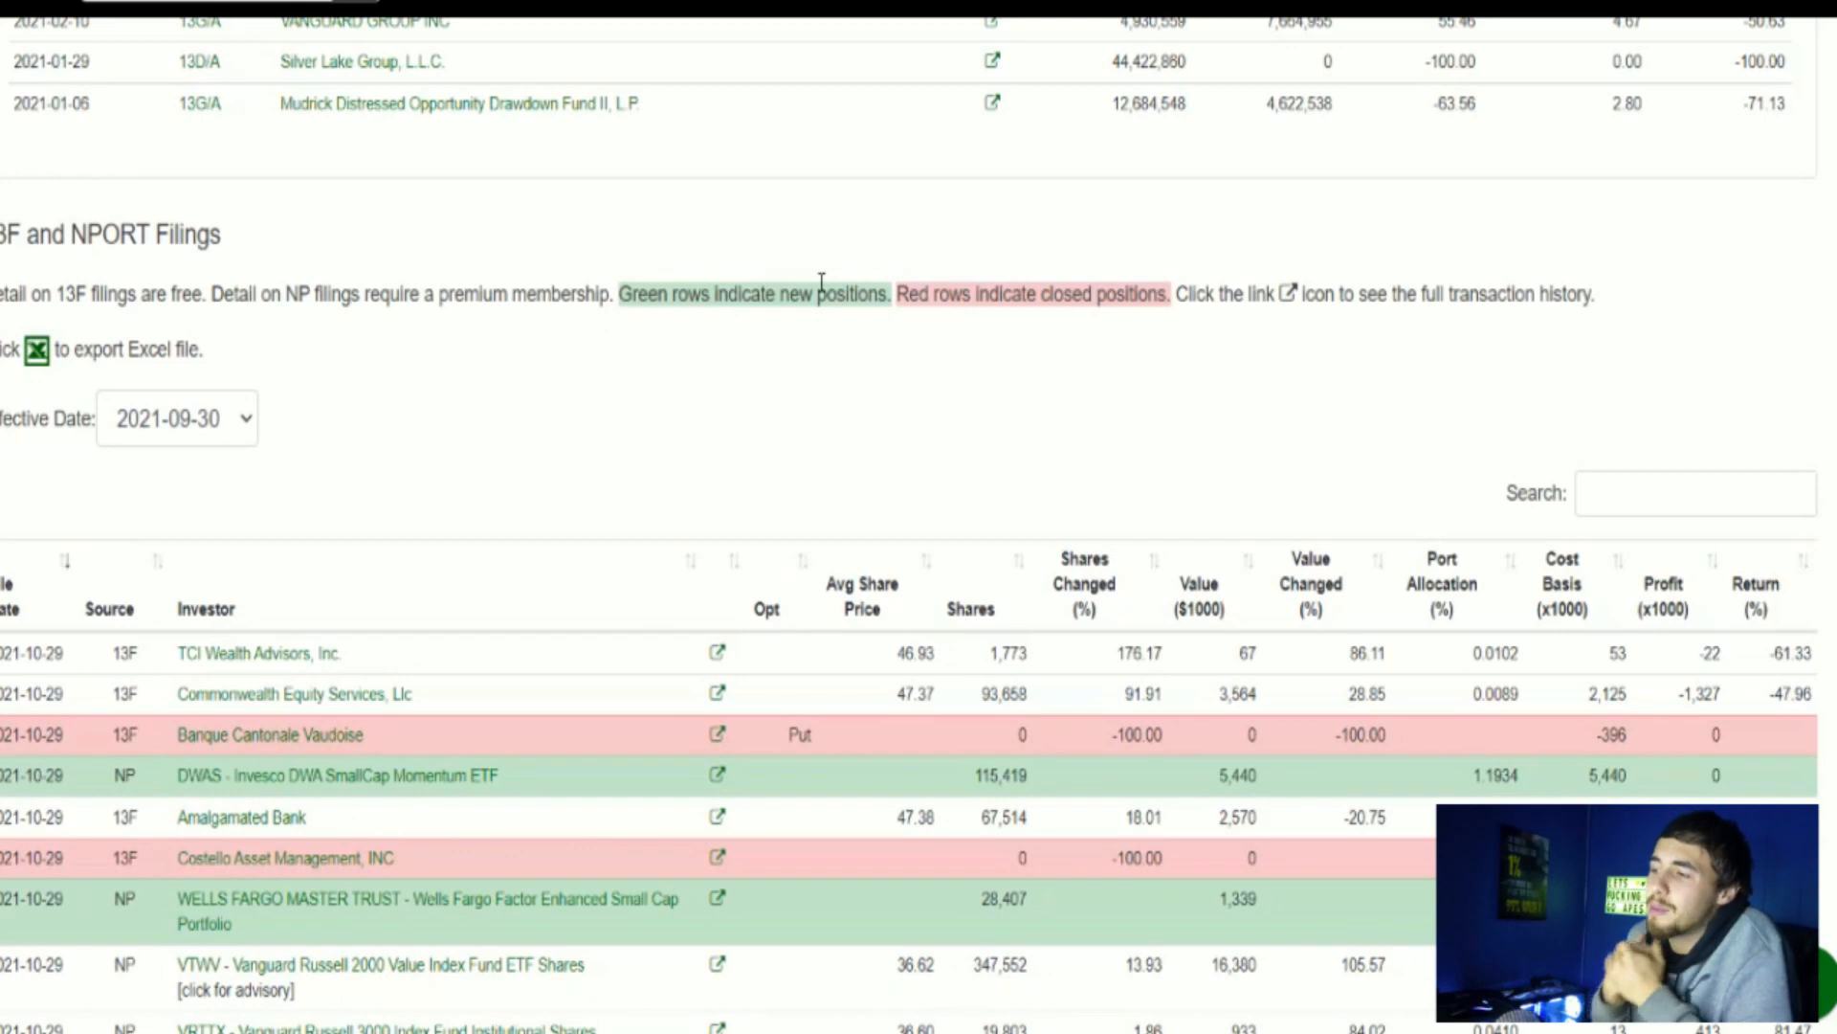
pyautogui.scroll(-3)
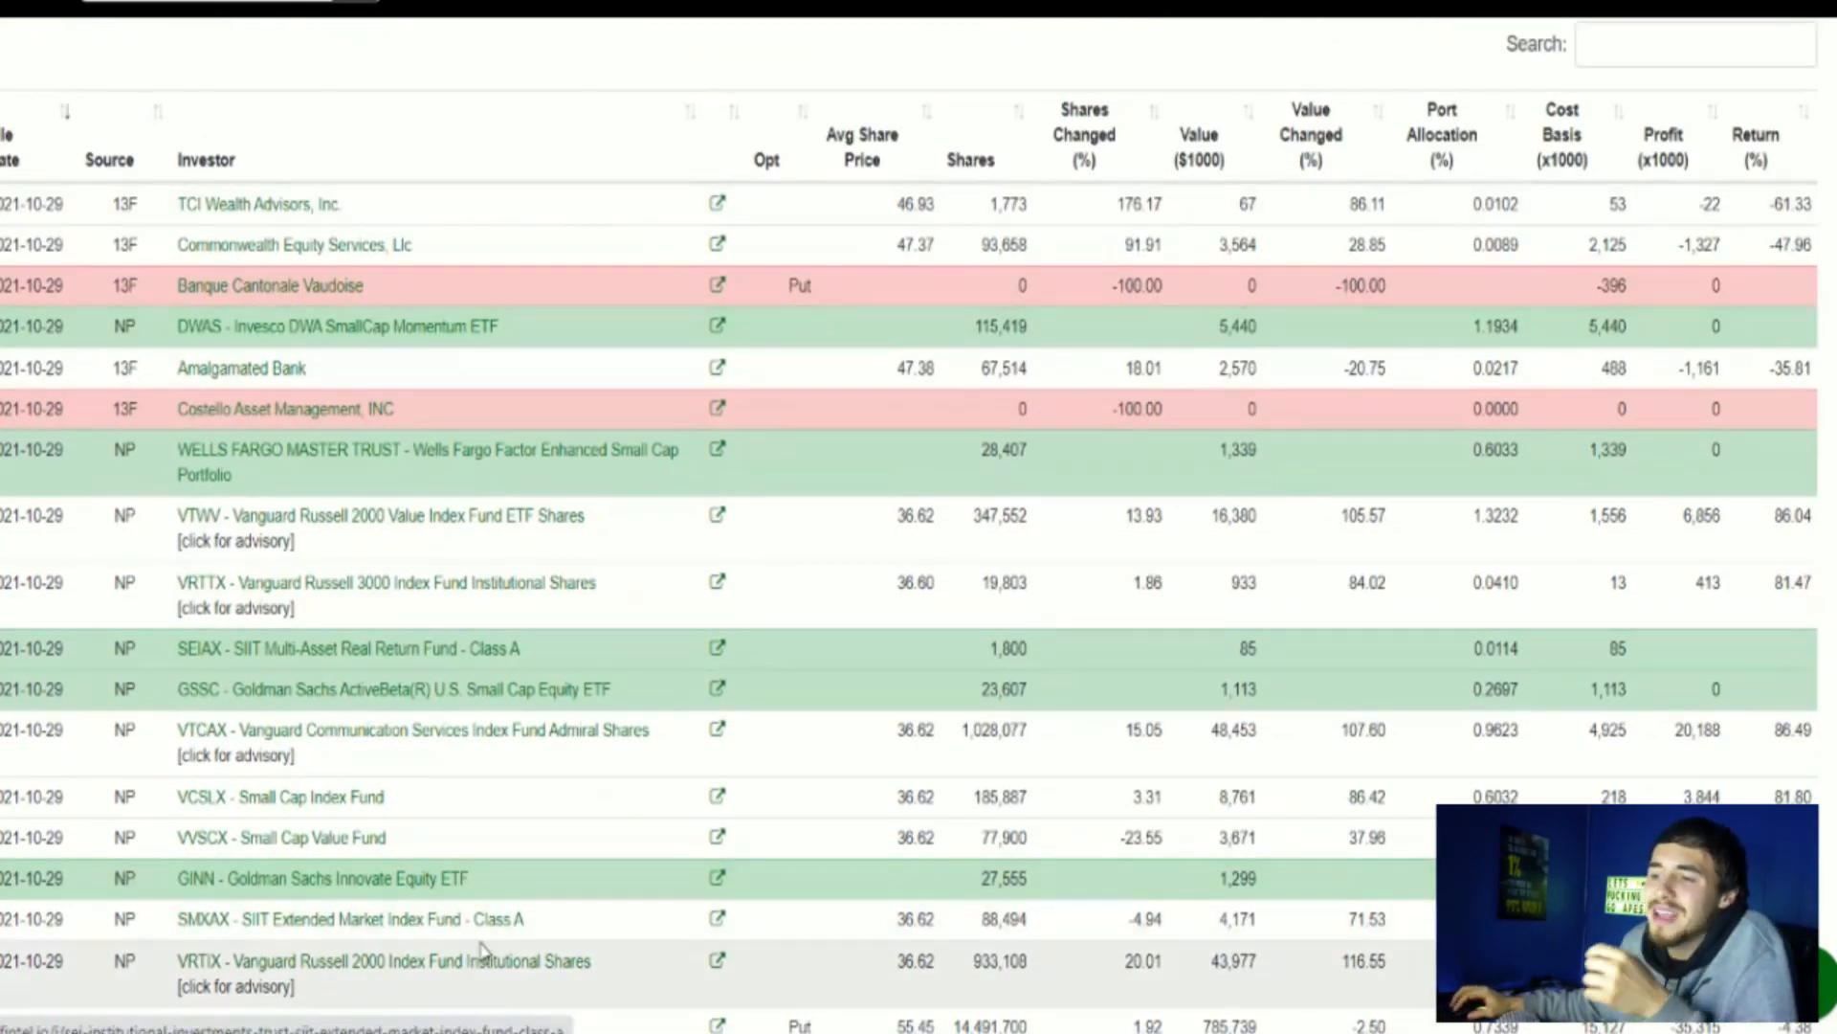
pyautogui.moveTo(382, 959)
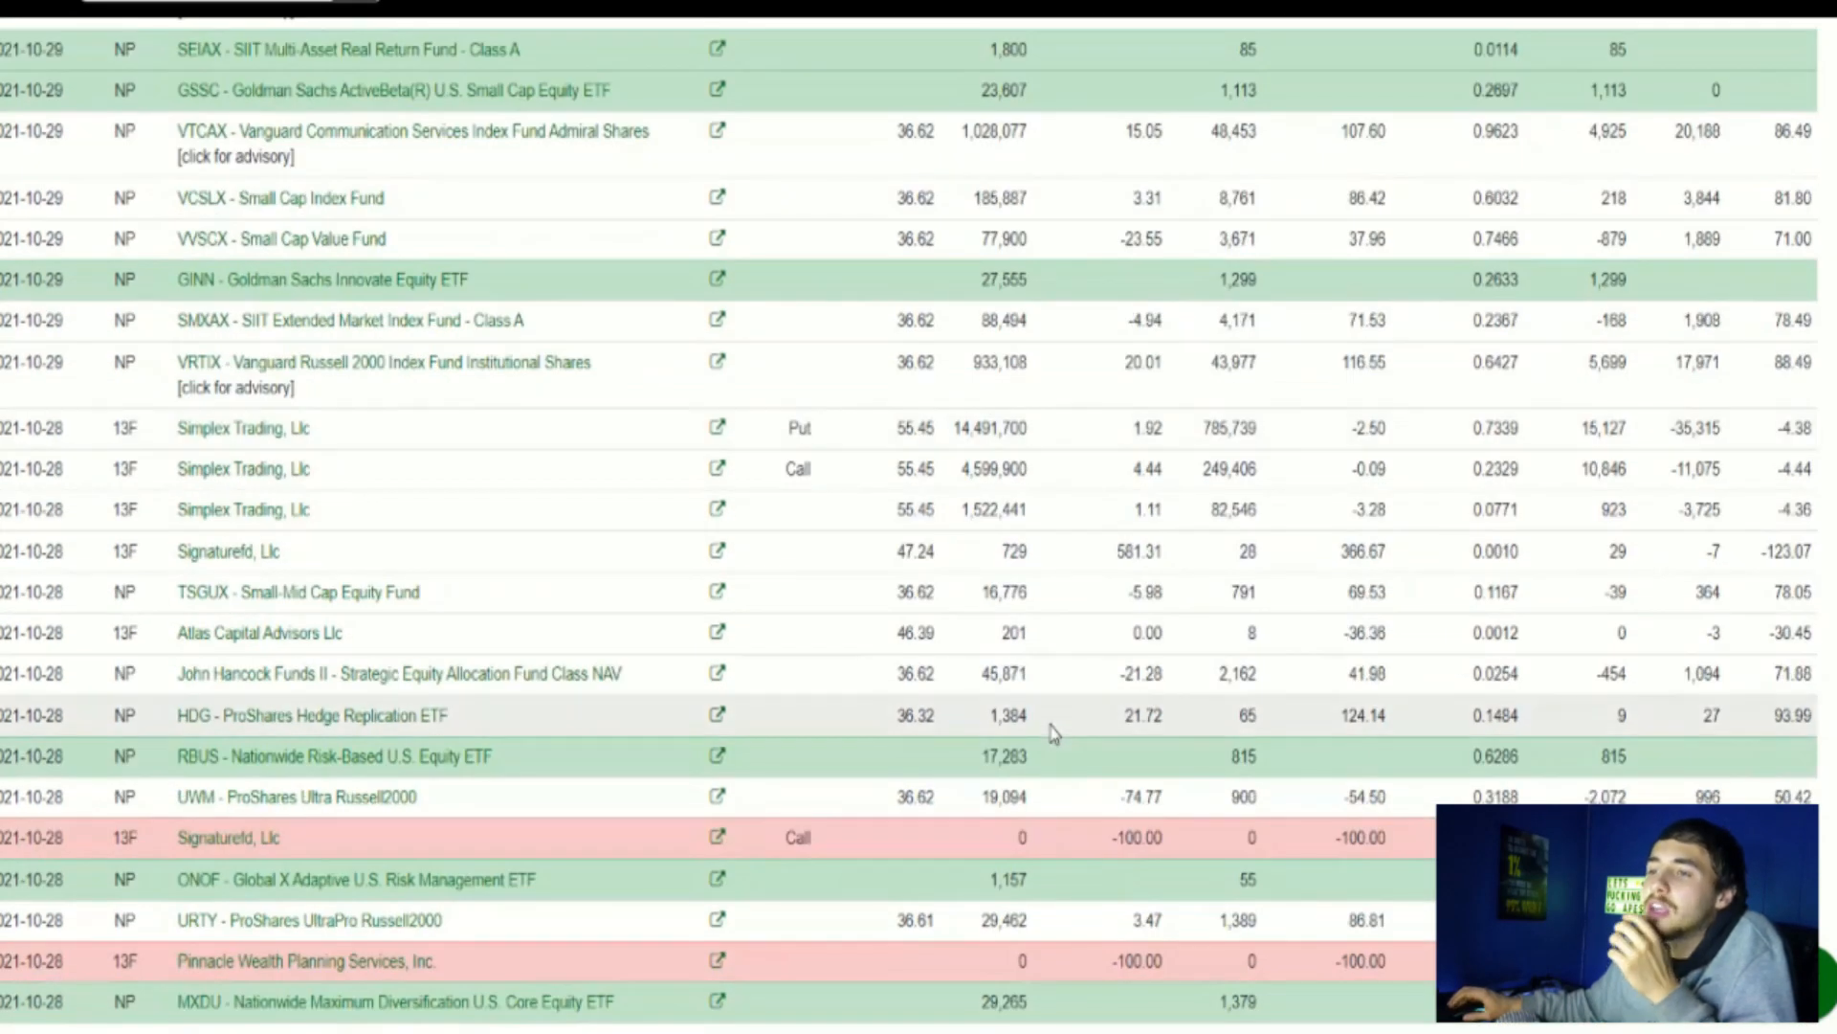
pyautogui.moveTo(901, 657)
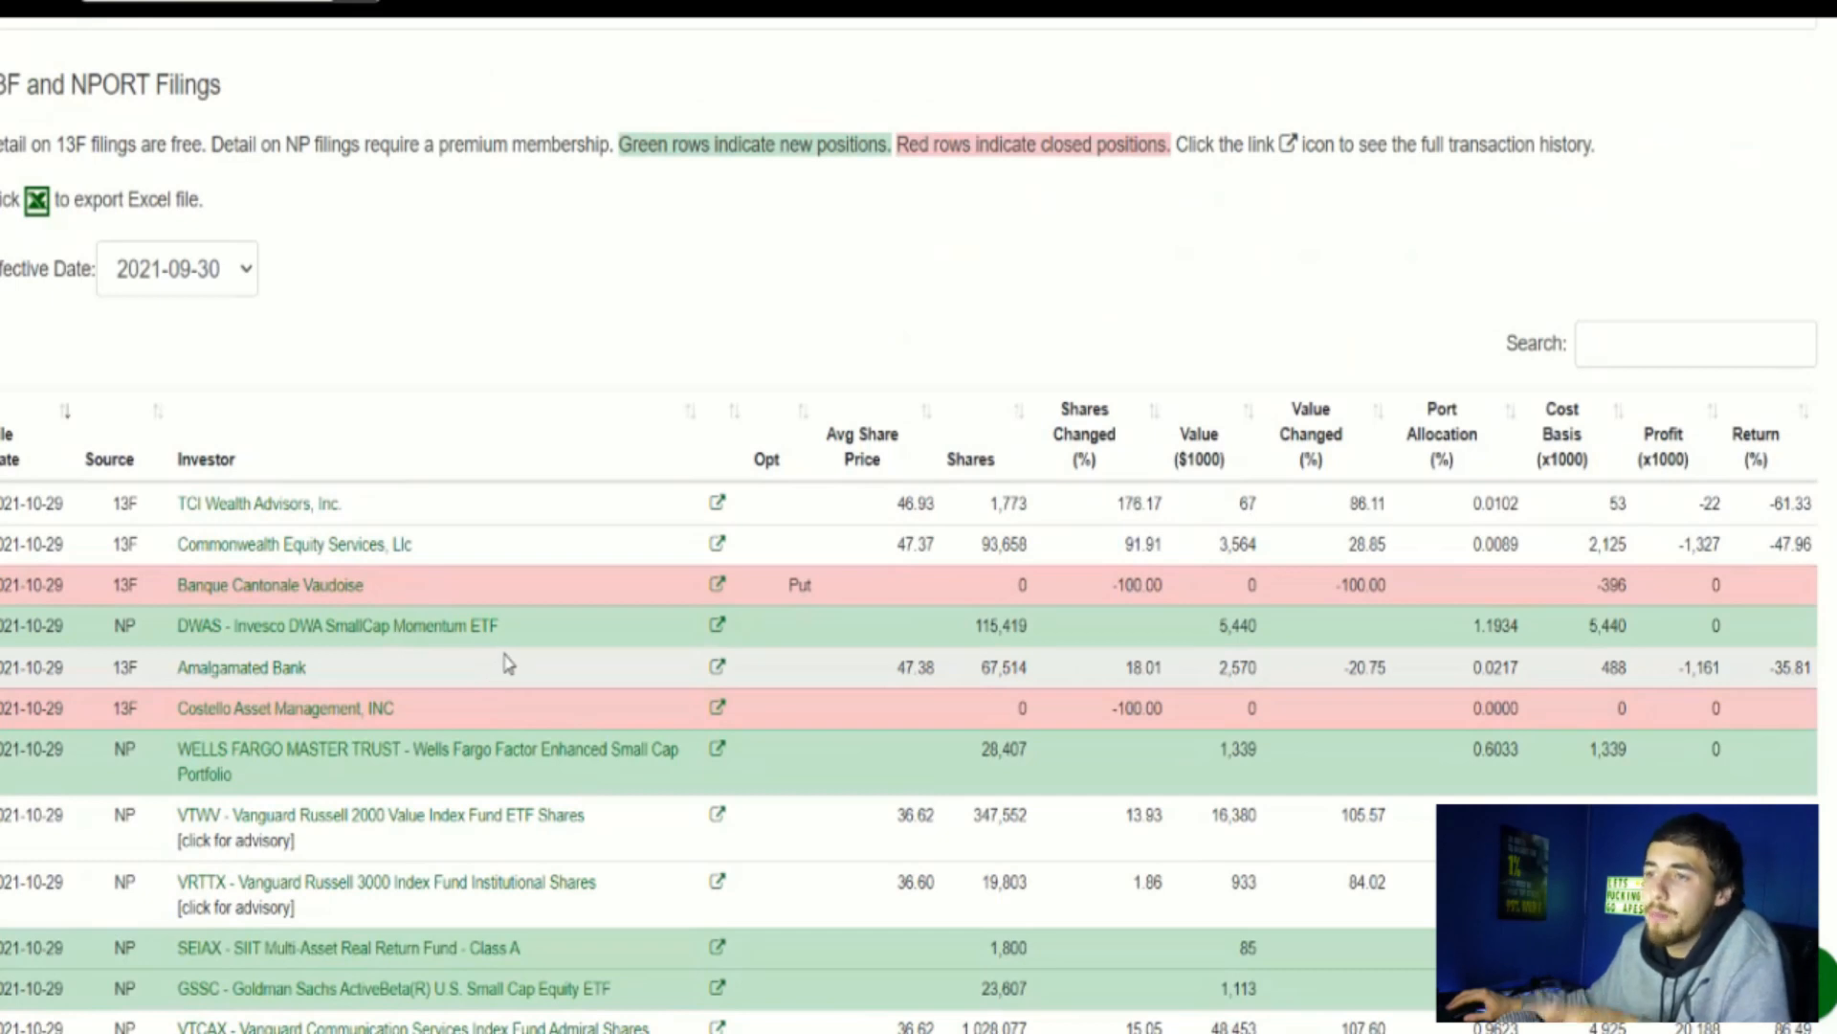
# Step: Scroll the 13F/NPORT table and mark Signaturefd's 47.24 average share price
pyautogui.scroll(-3)
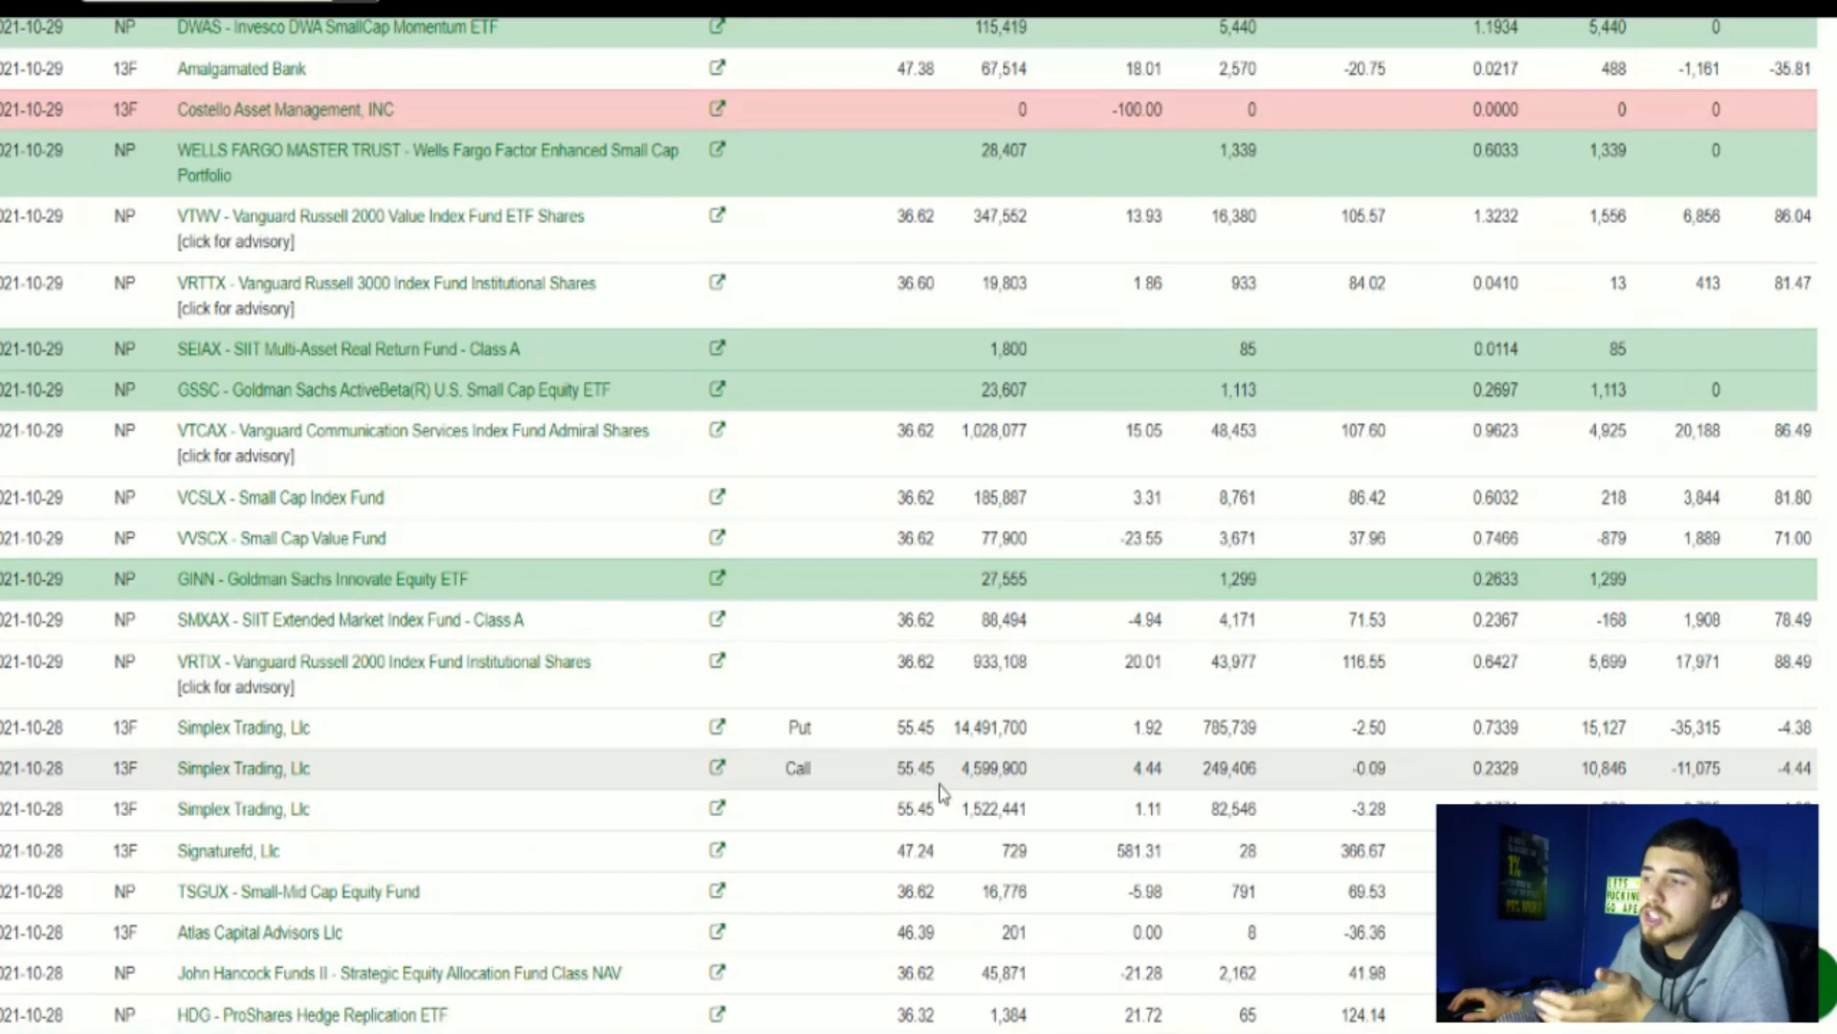
pyautogui.doubleClick(915, 850)
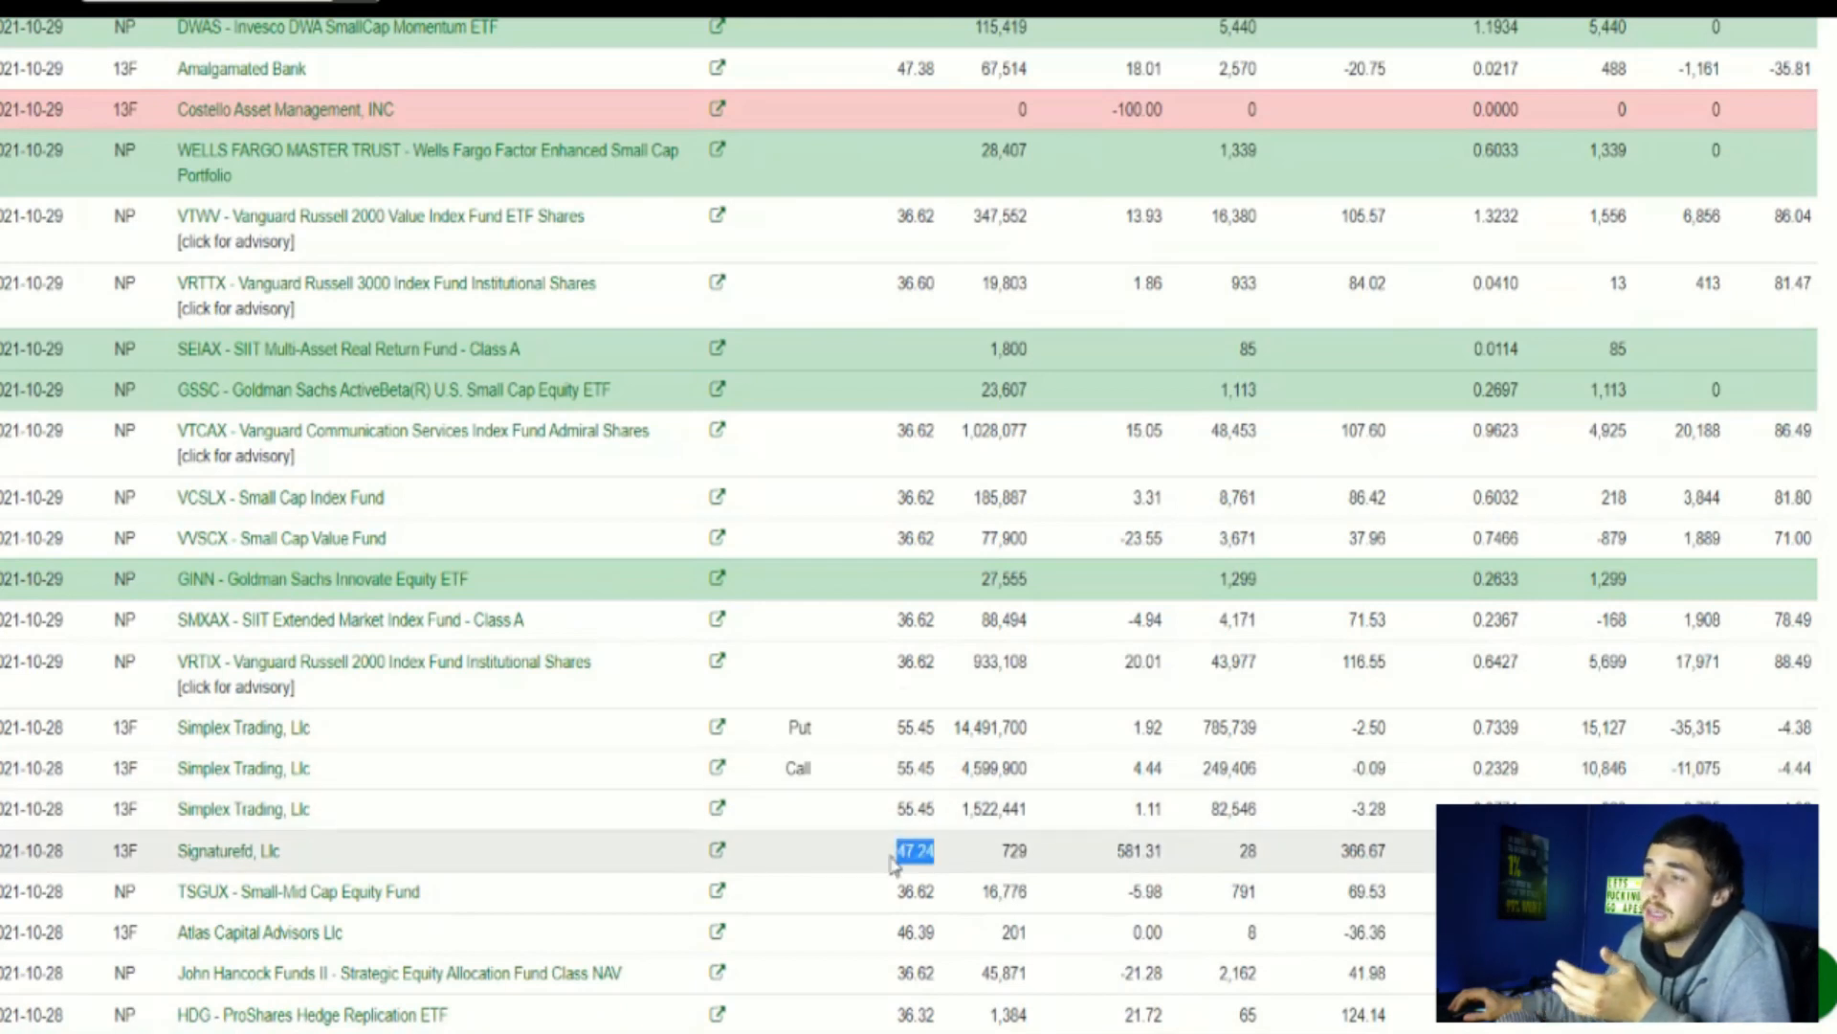
pyautogui.moveTo(947, 823)
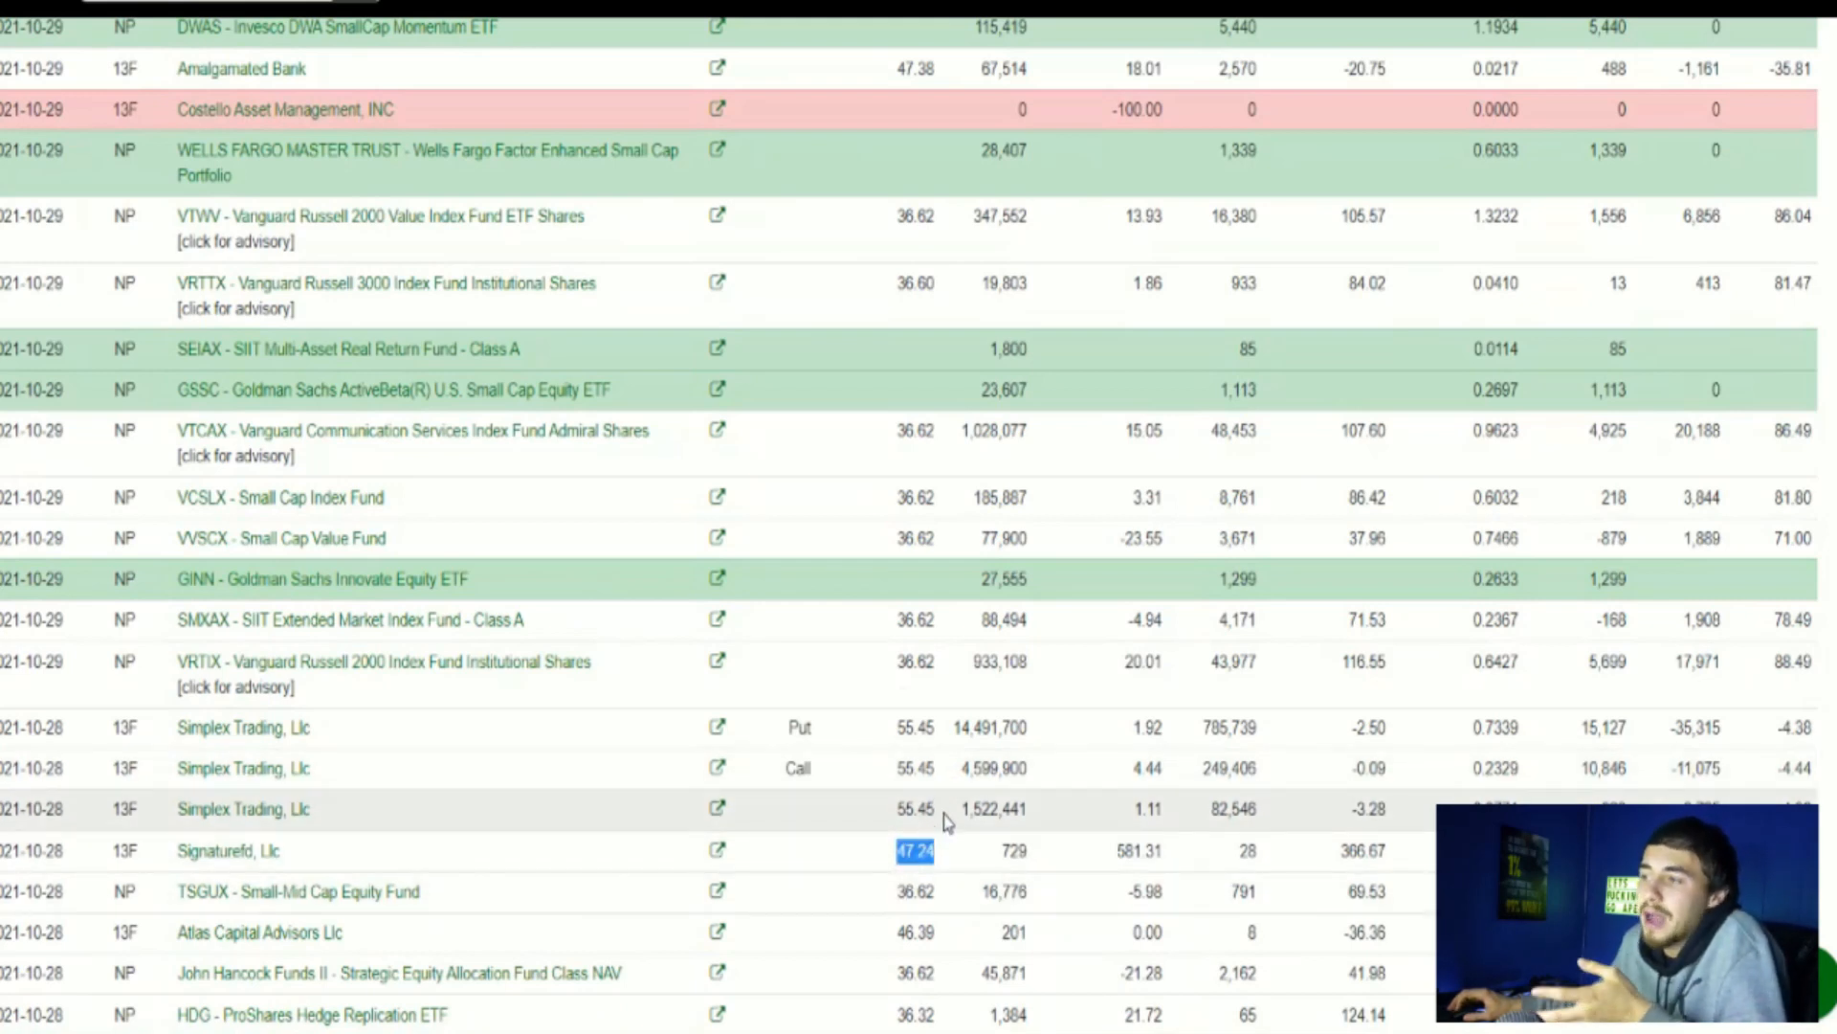
pyautogui.moveTo(942, 872)
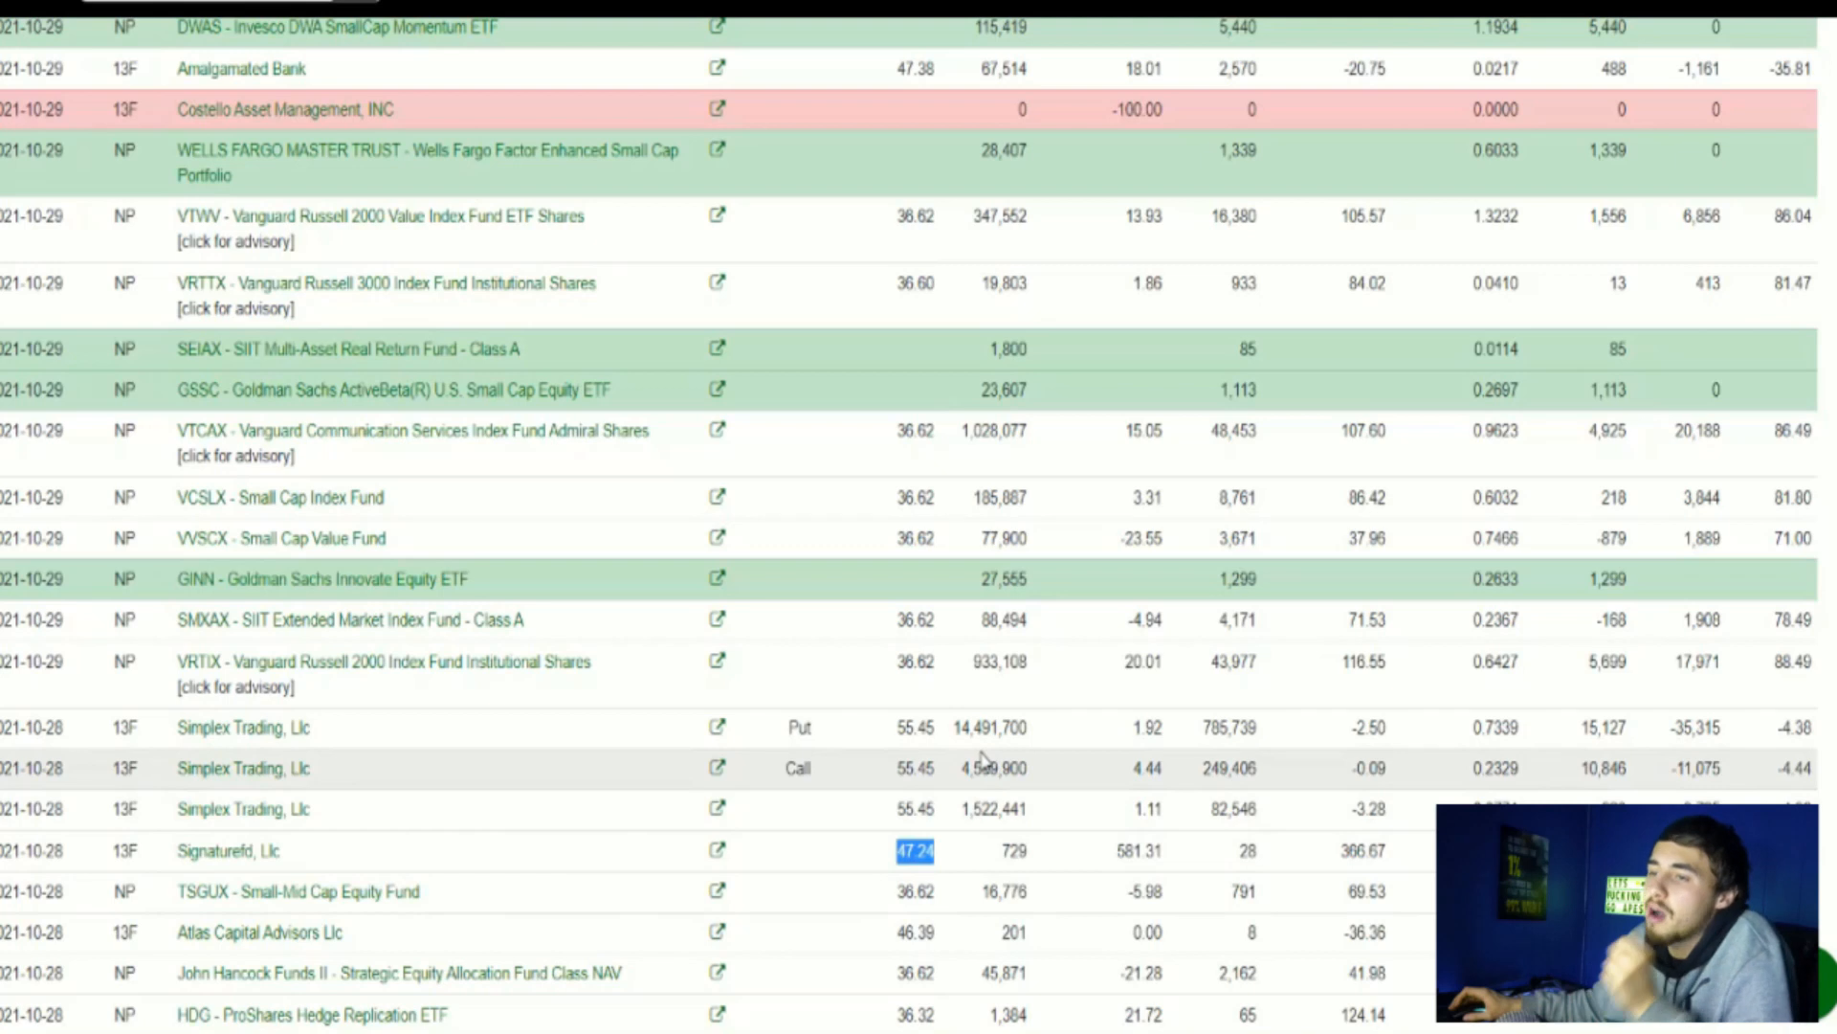
pyautogui.moveTo(885, 746)
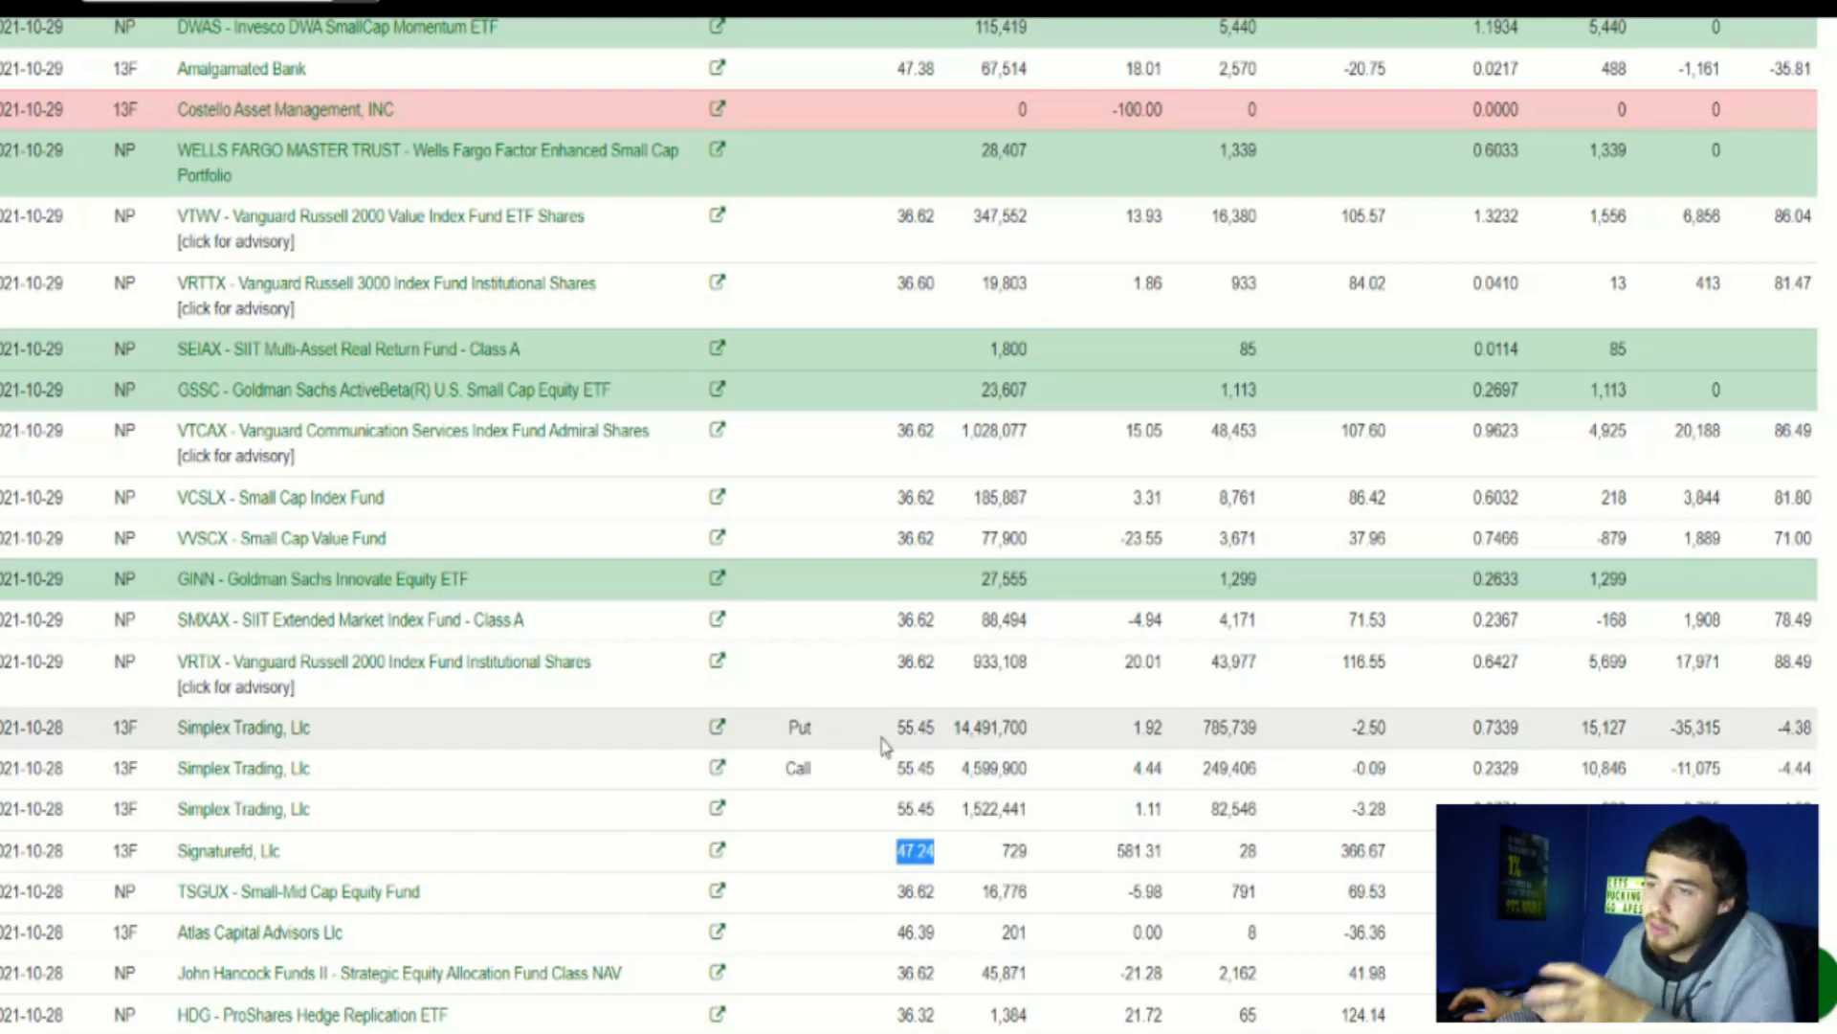
pyautogui.moveTo(899, 727)
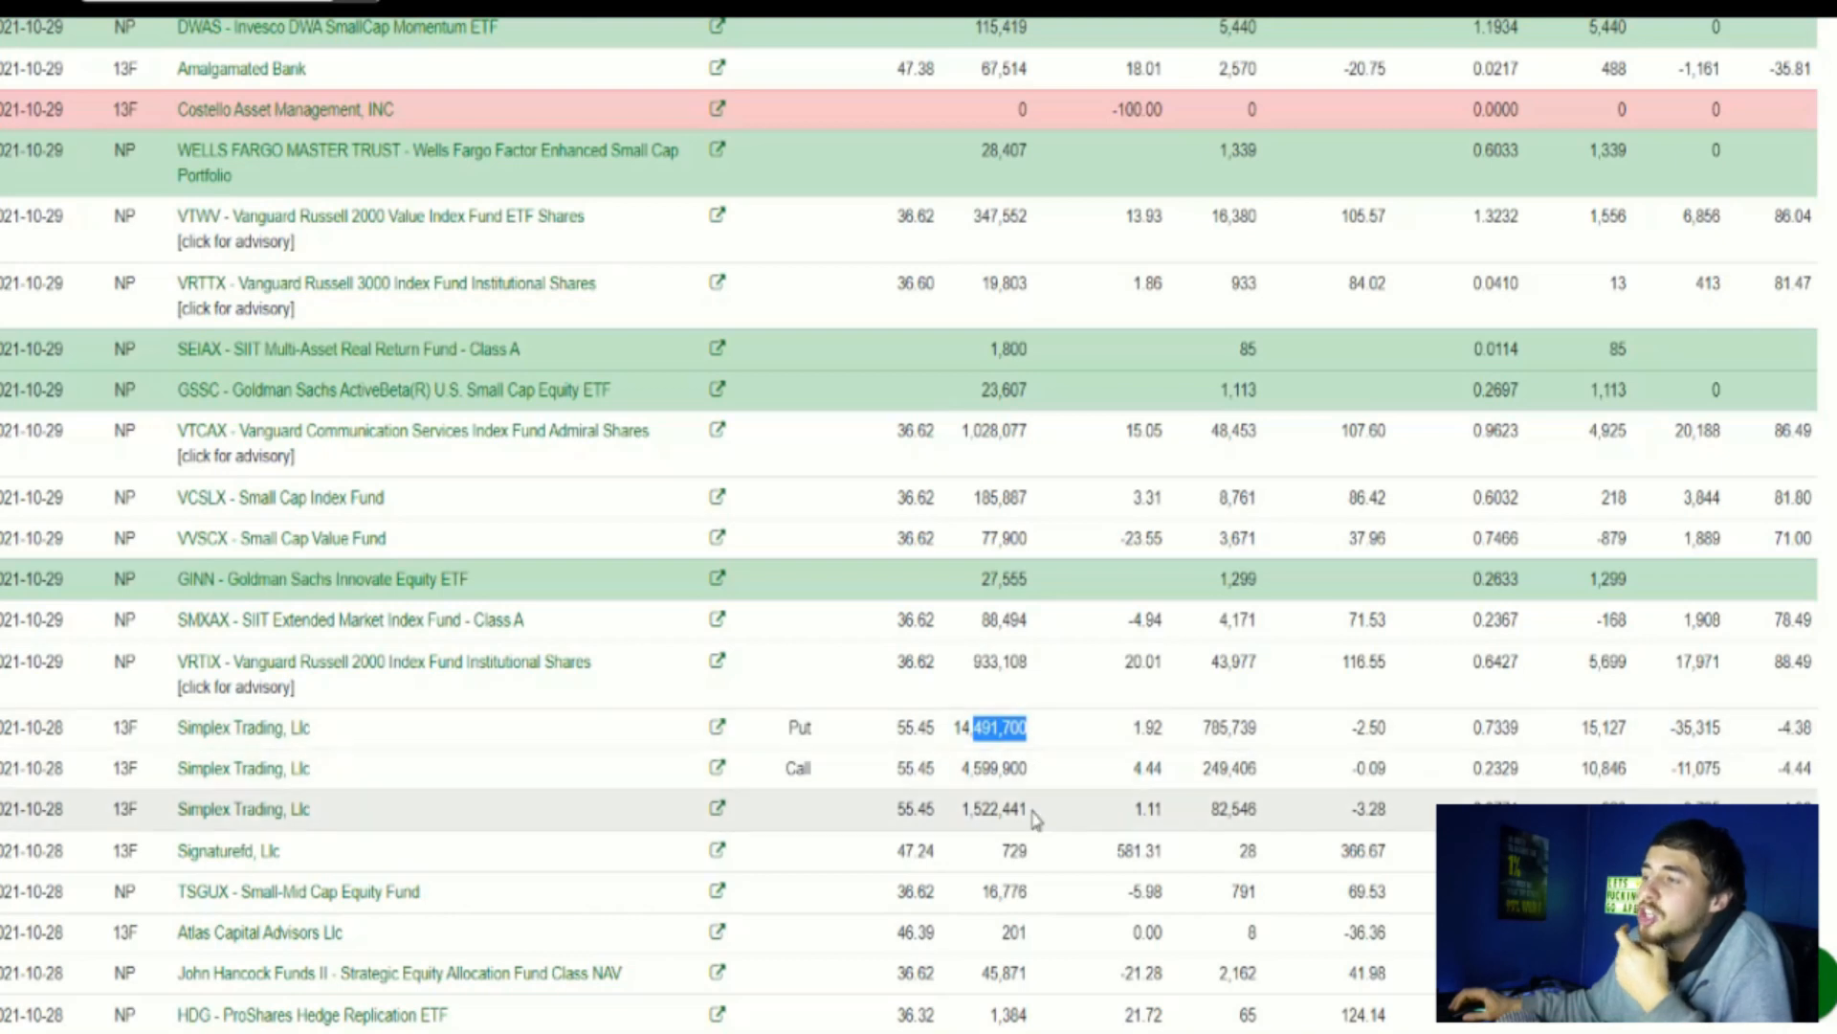
pyautogui.moveTo(980, 835)
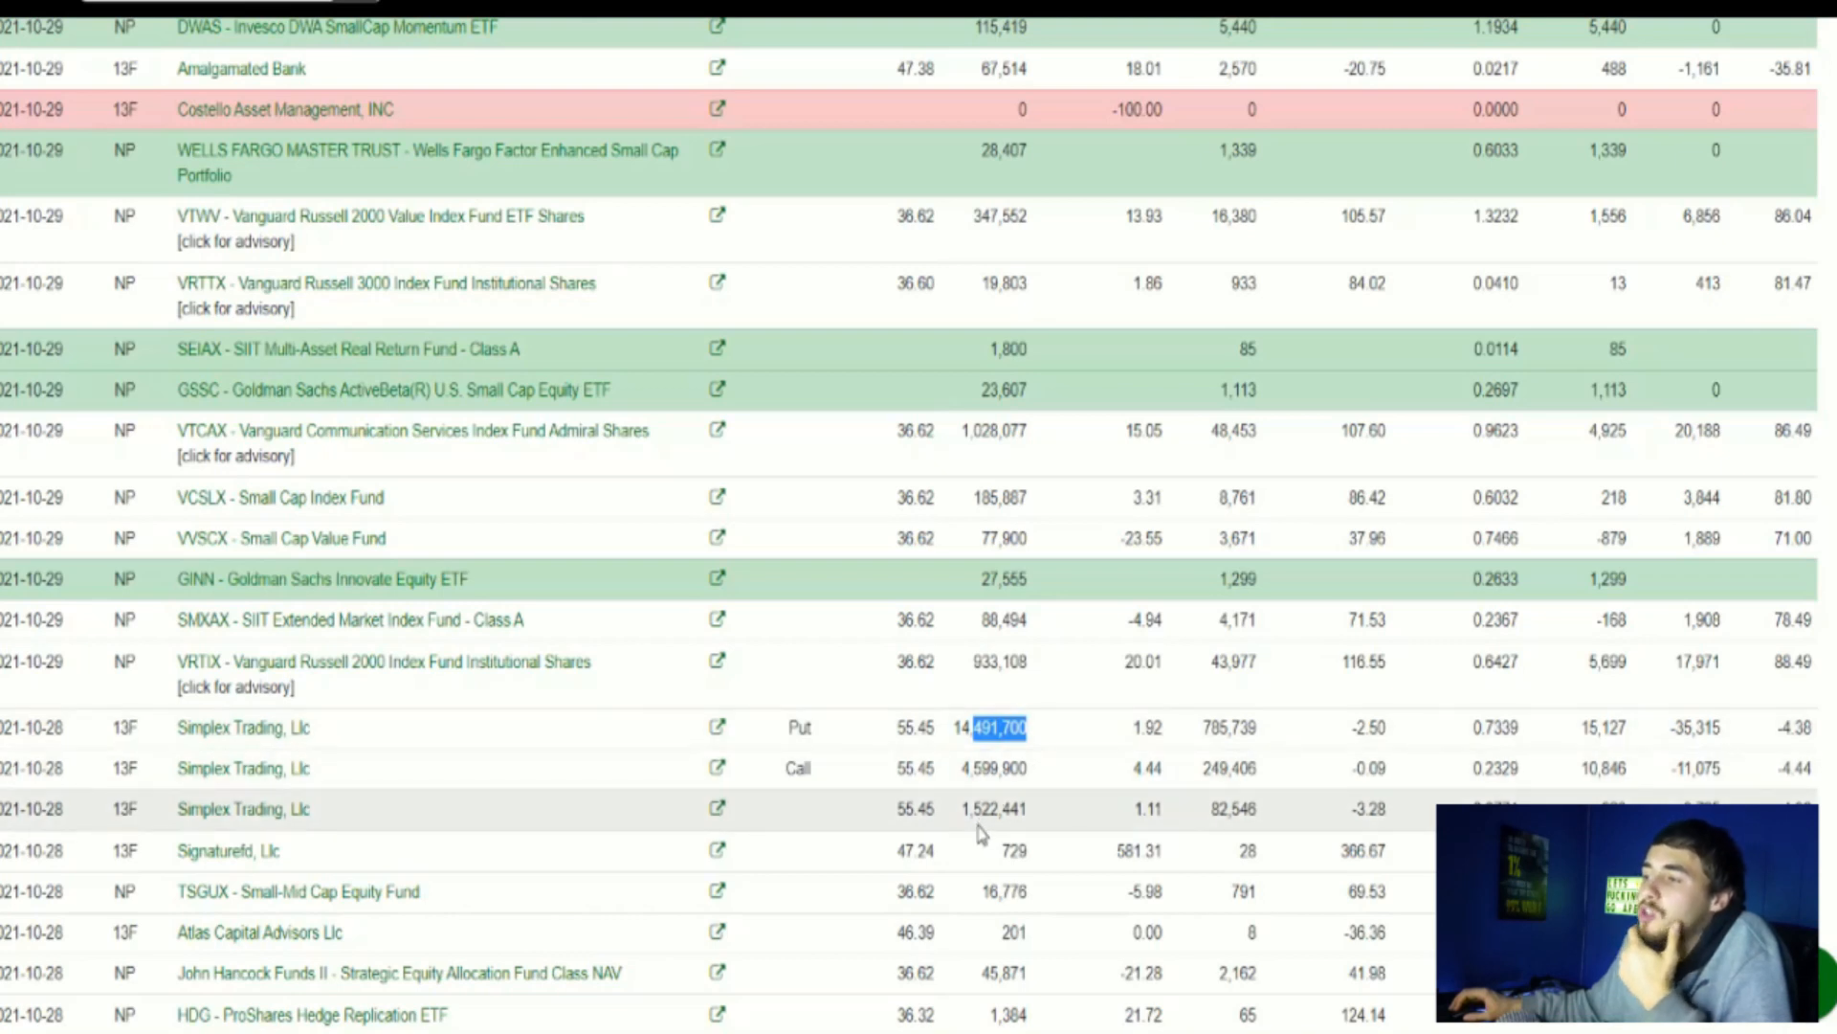
pyautogui.moveTo(938, 812)
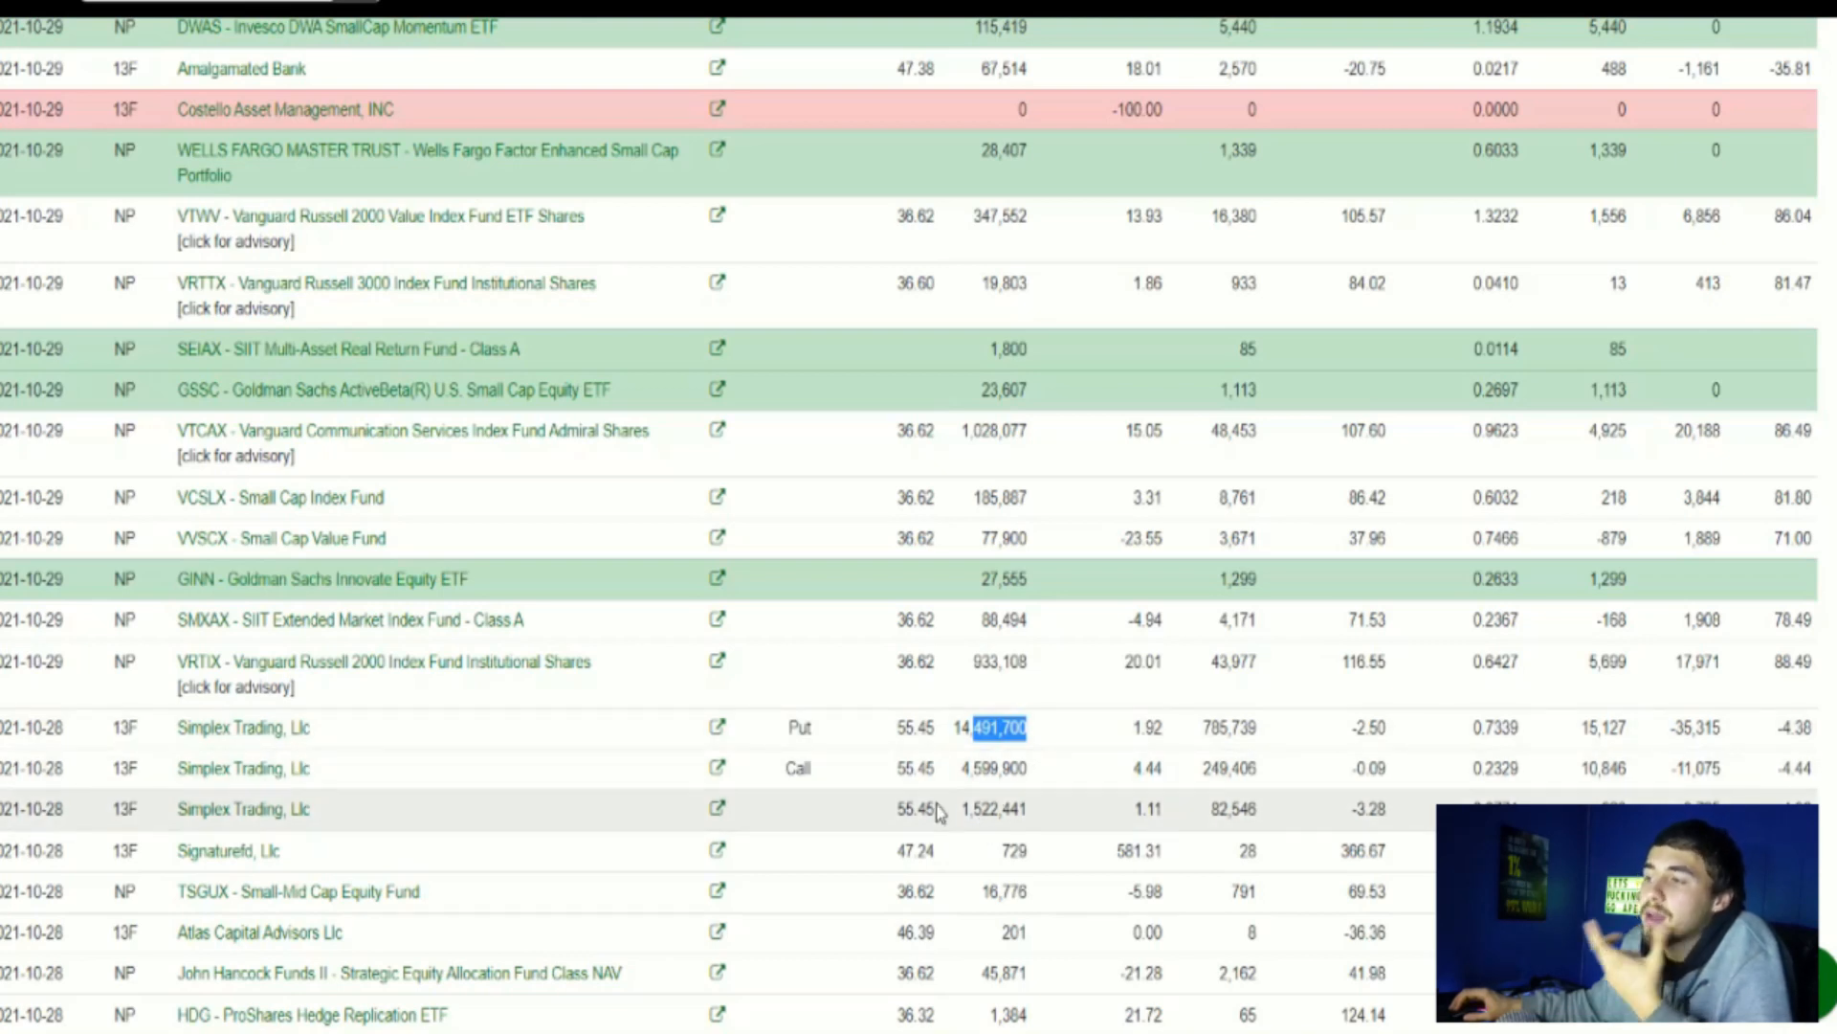
pyautogui.moveTo(896, 741)
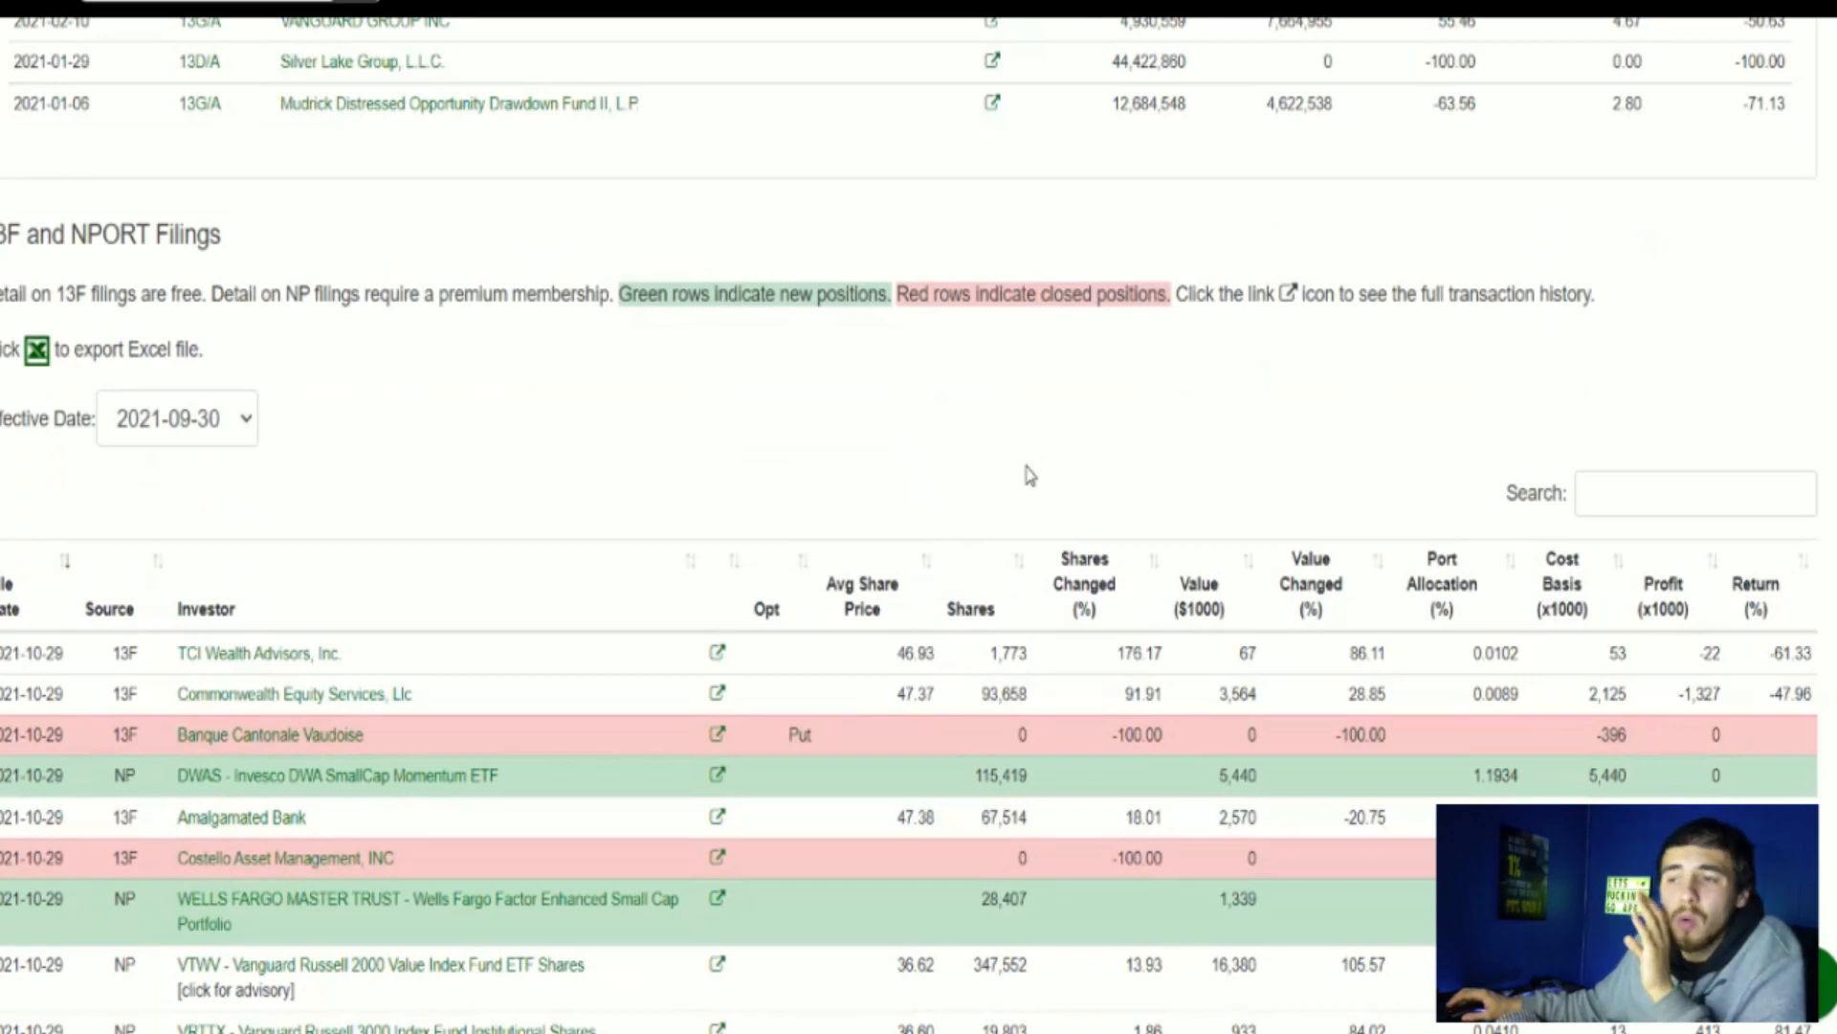
pyautogui.moveTo(1001, 406)
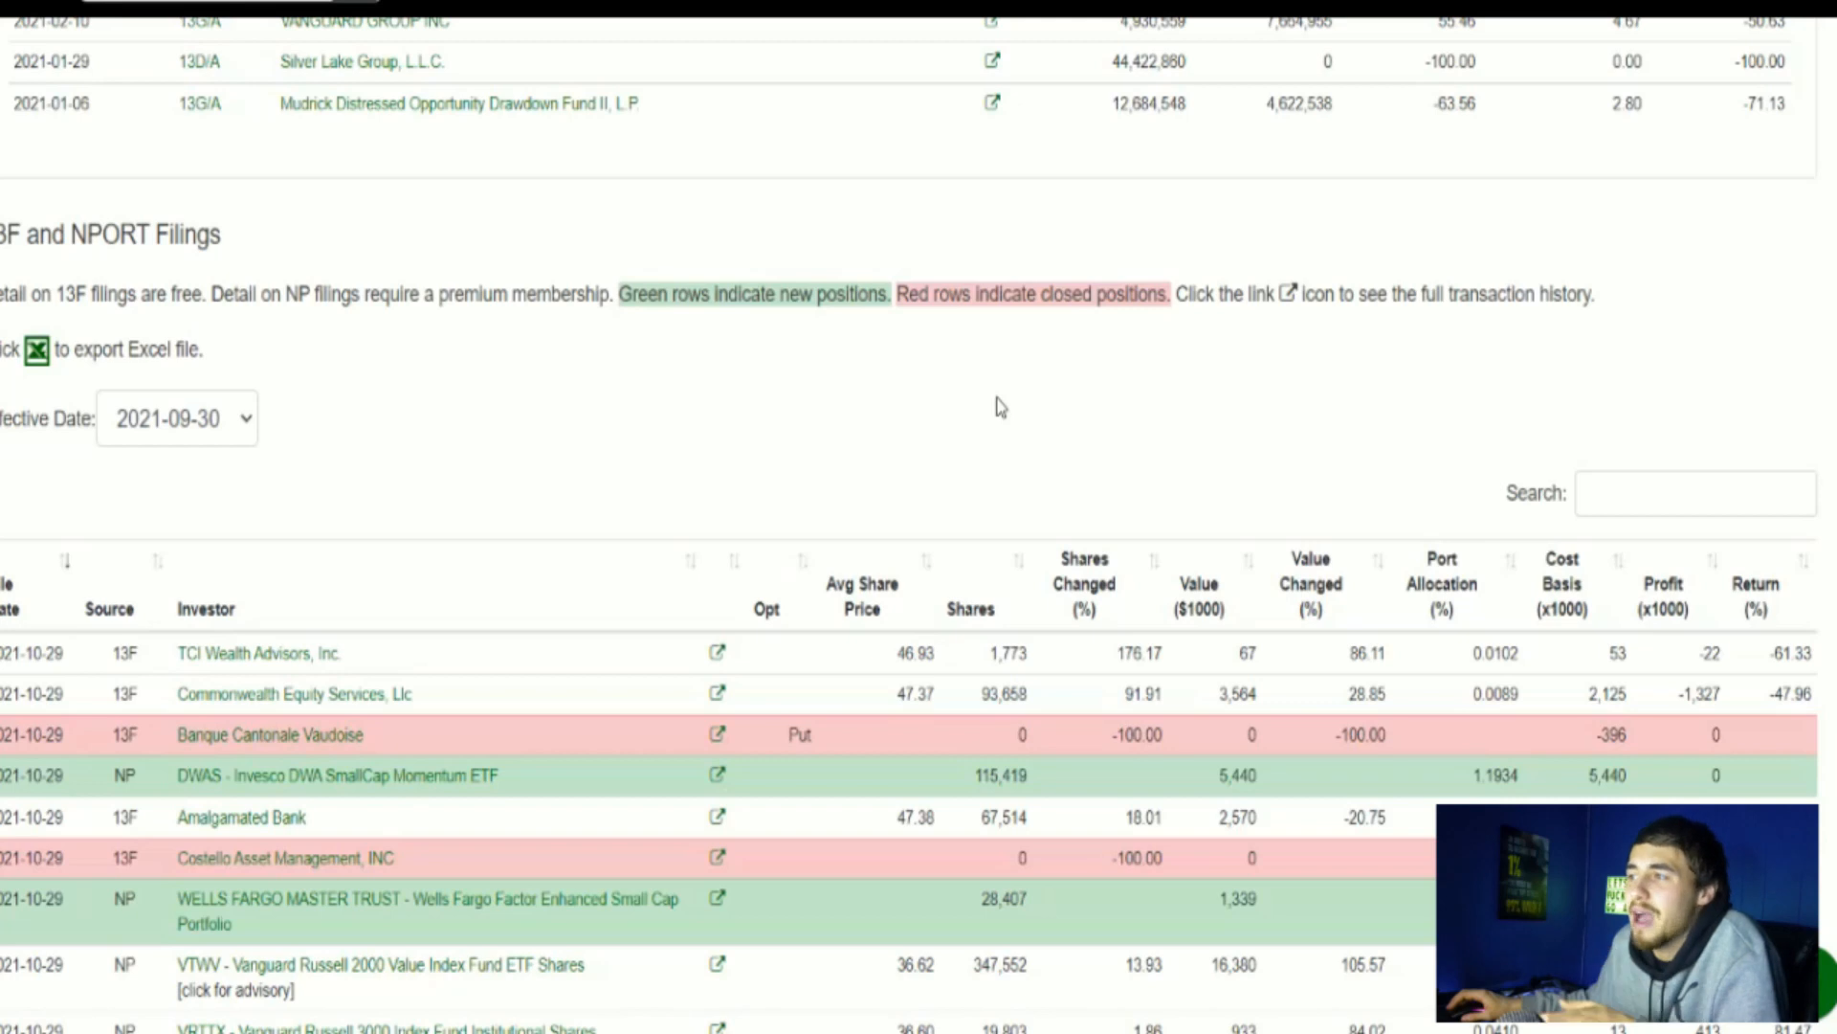
pyautogui.moveTo(838, 574)
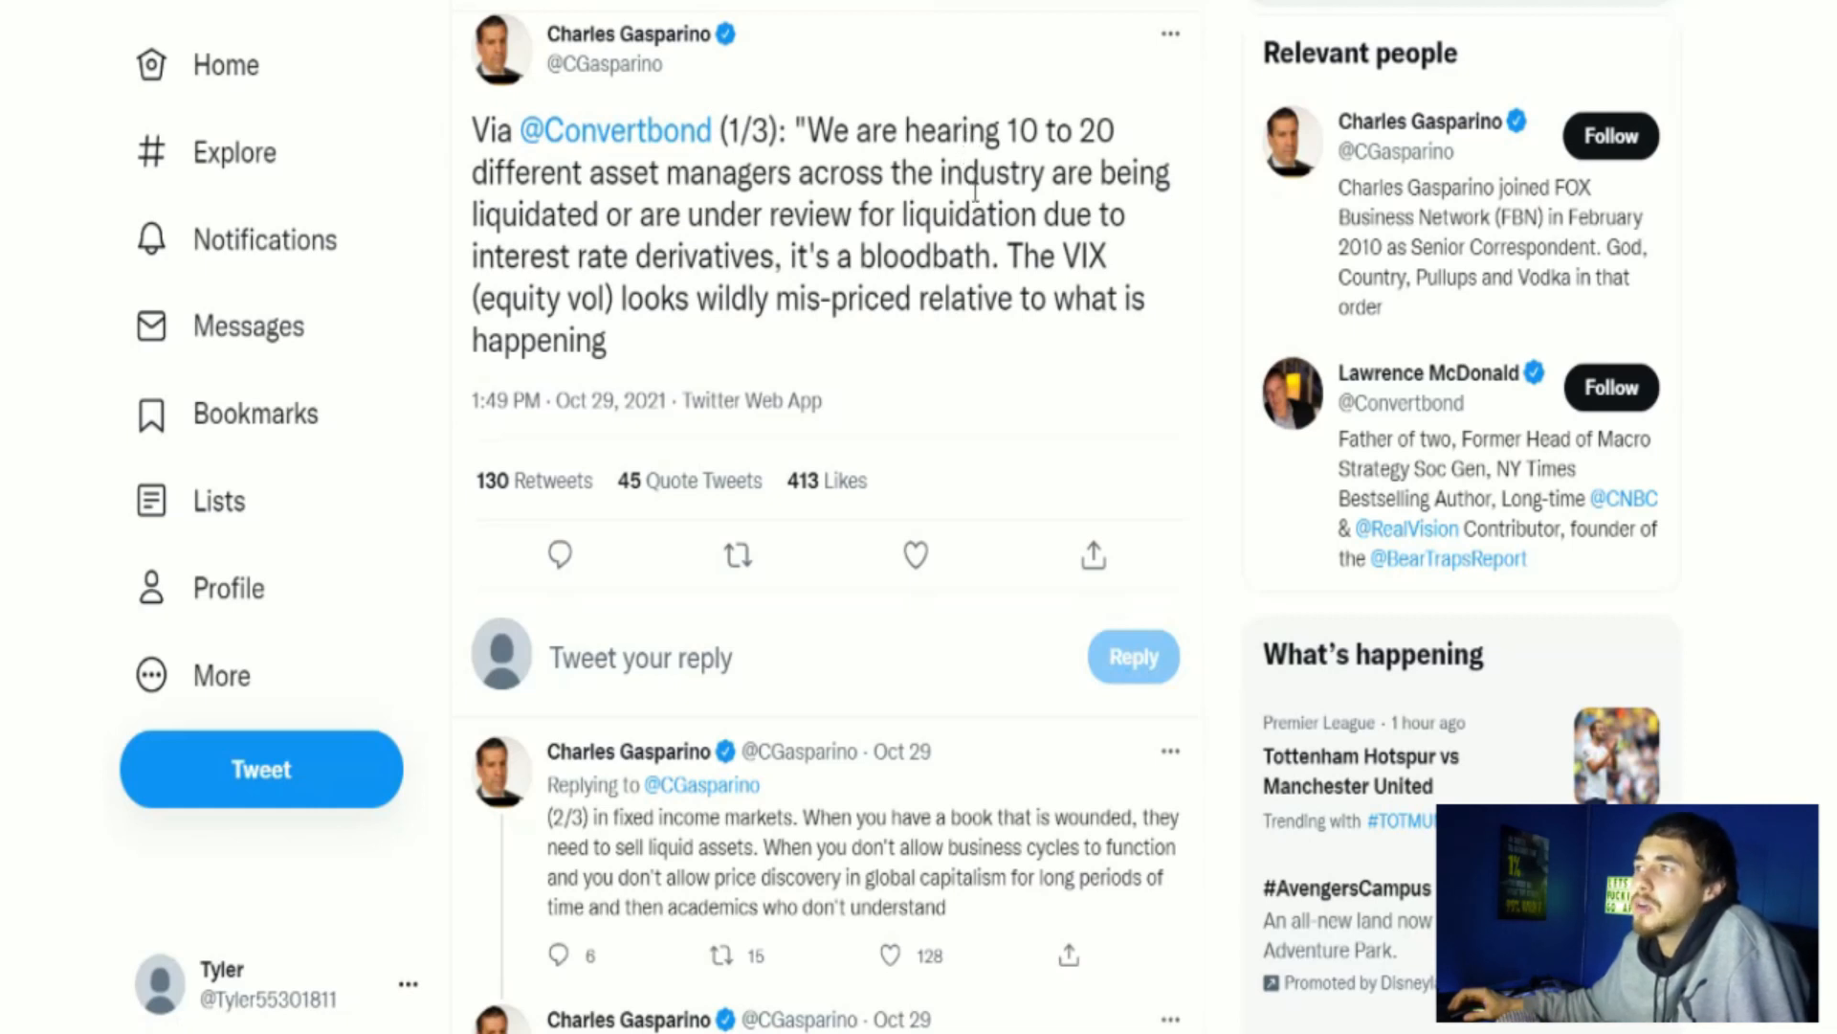
pyautogui.moveTo(707, 243)
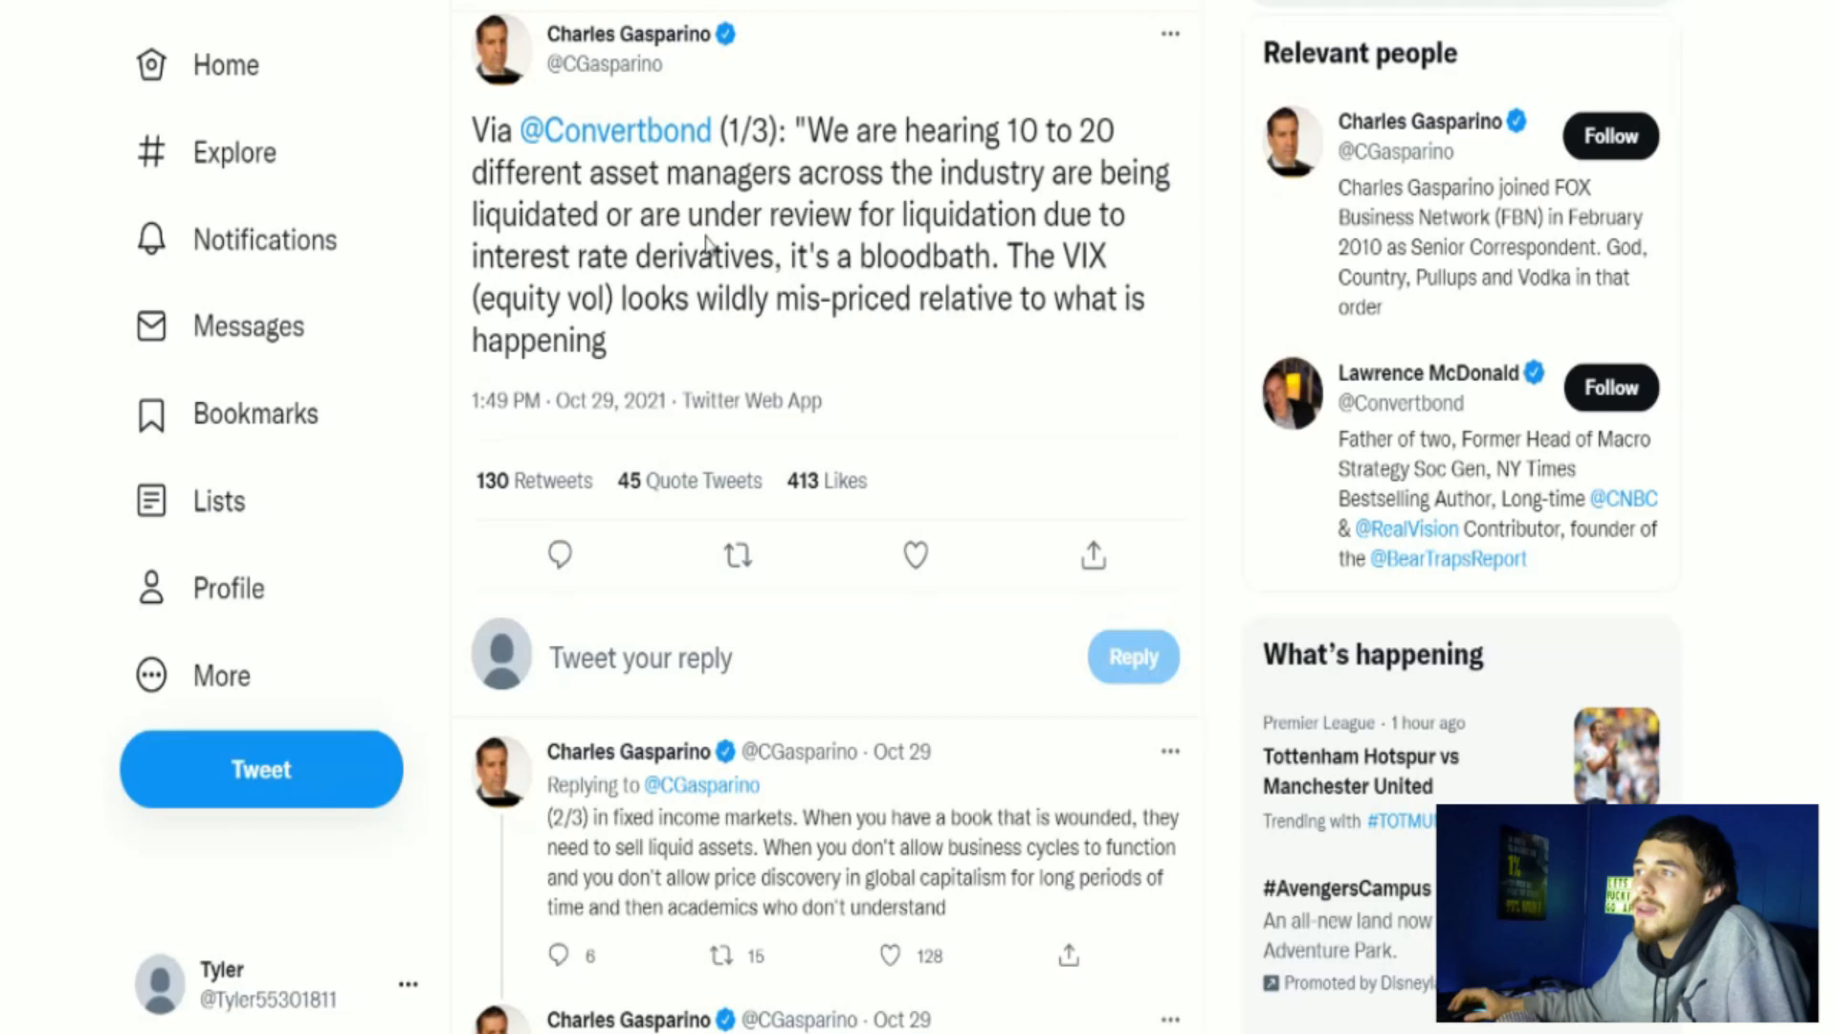
pyautogui.moveTo(930, 243)
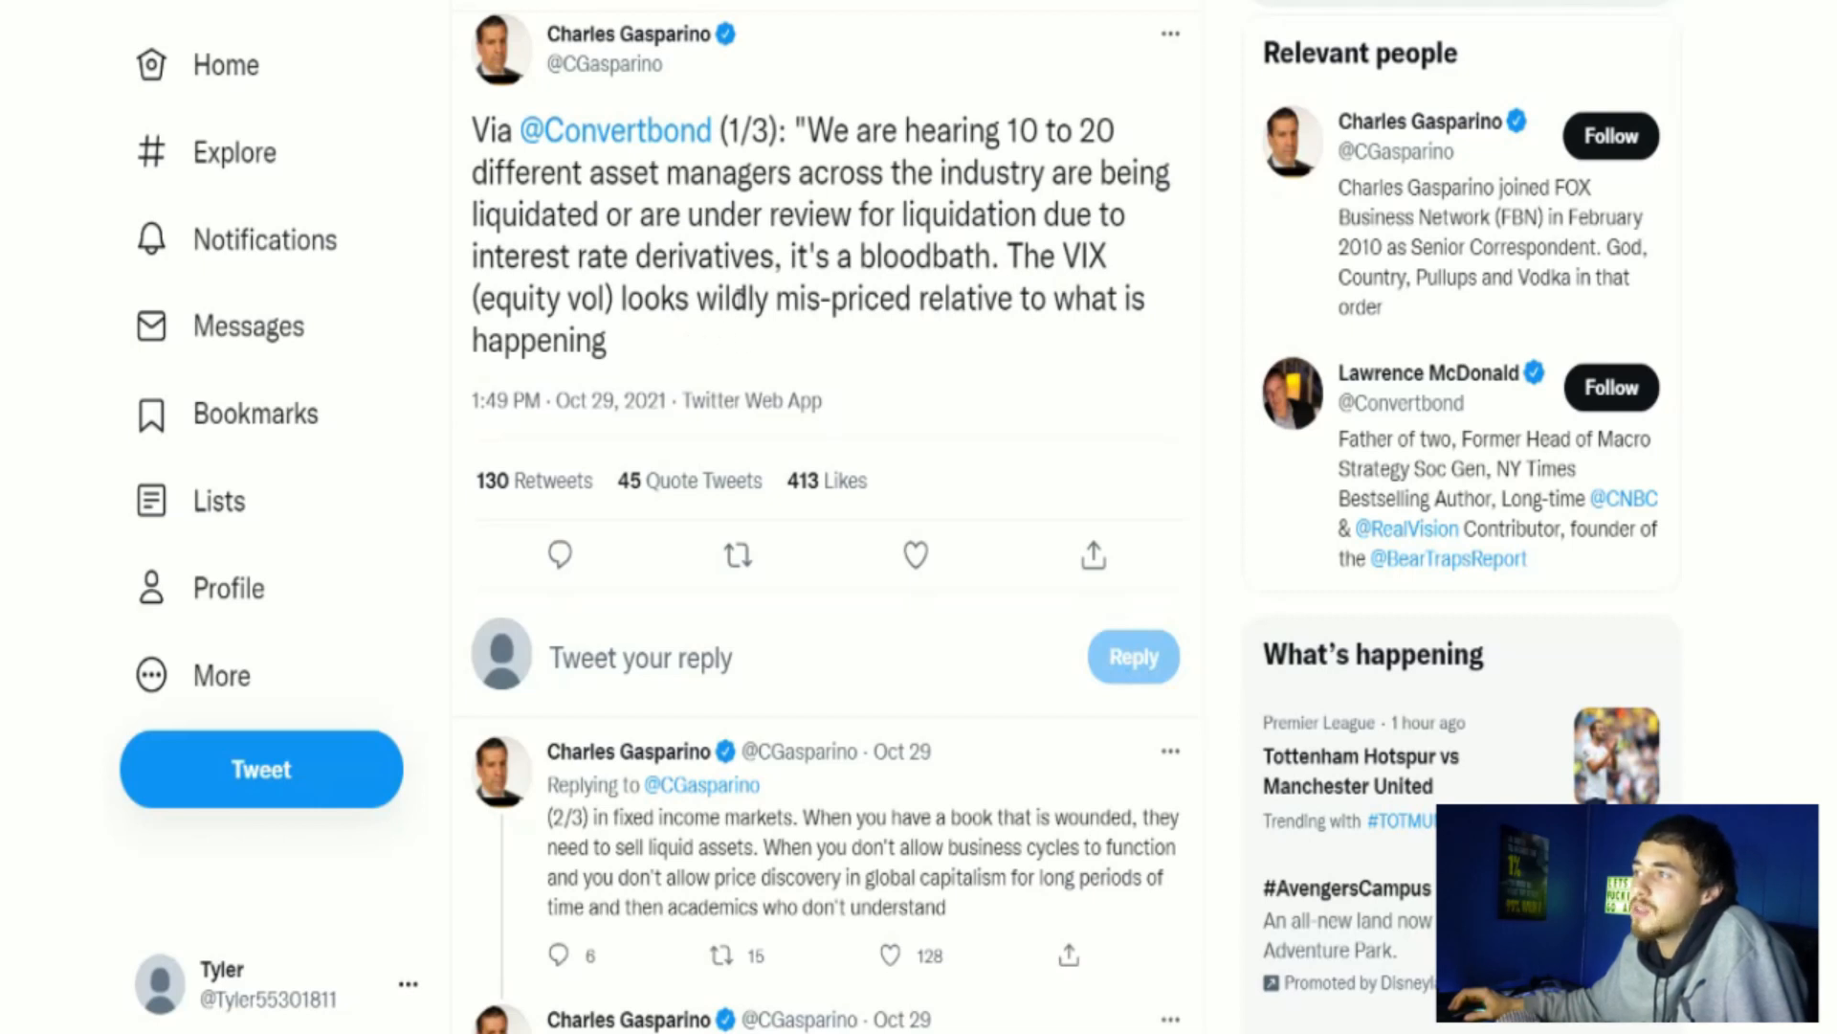
# Step: Scroll through the Gasparino thread on asset-manager liquidations and its replies
pyautogui.scroll(-3)
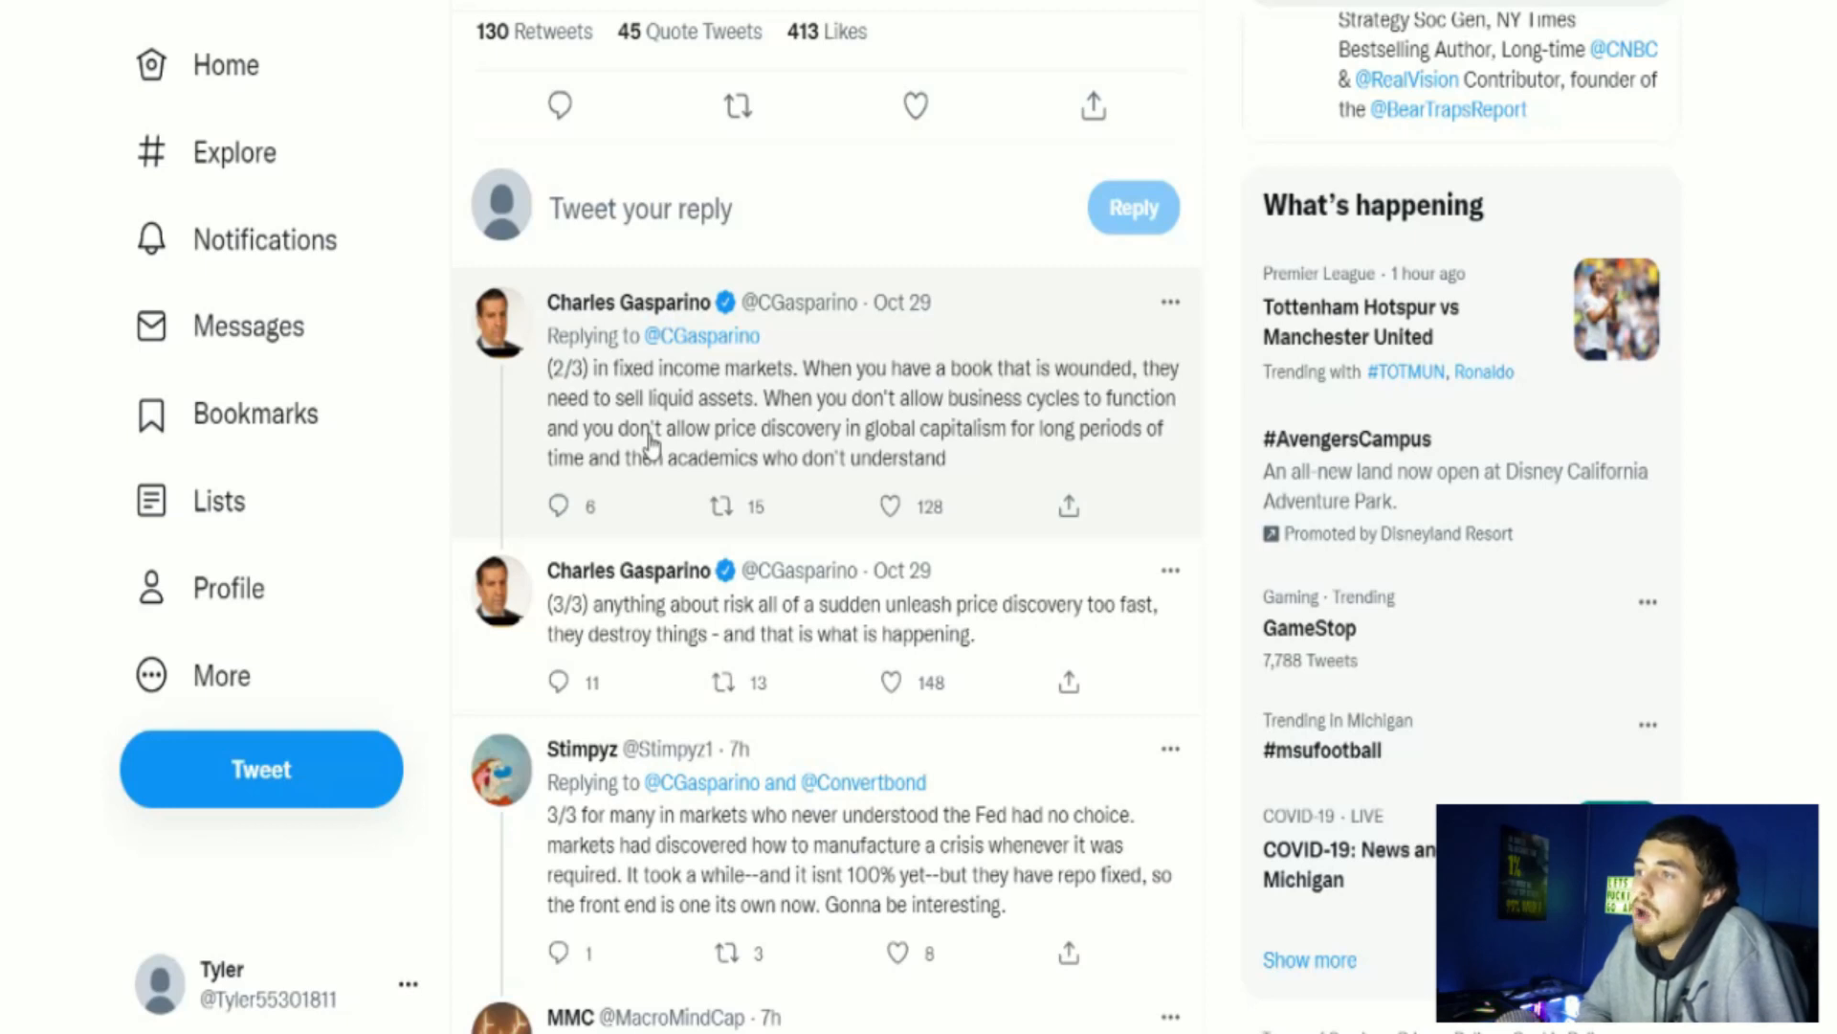
pyautogui.moveTo(949, 440)
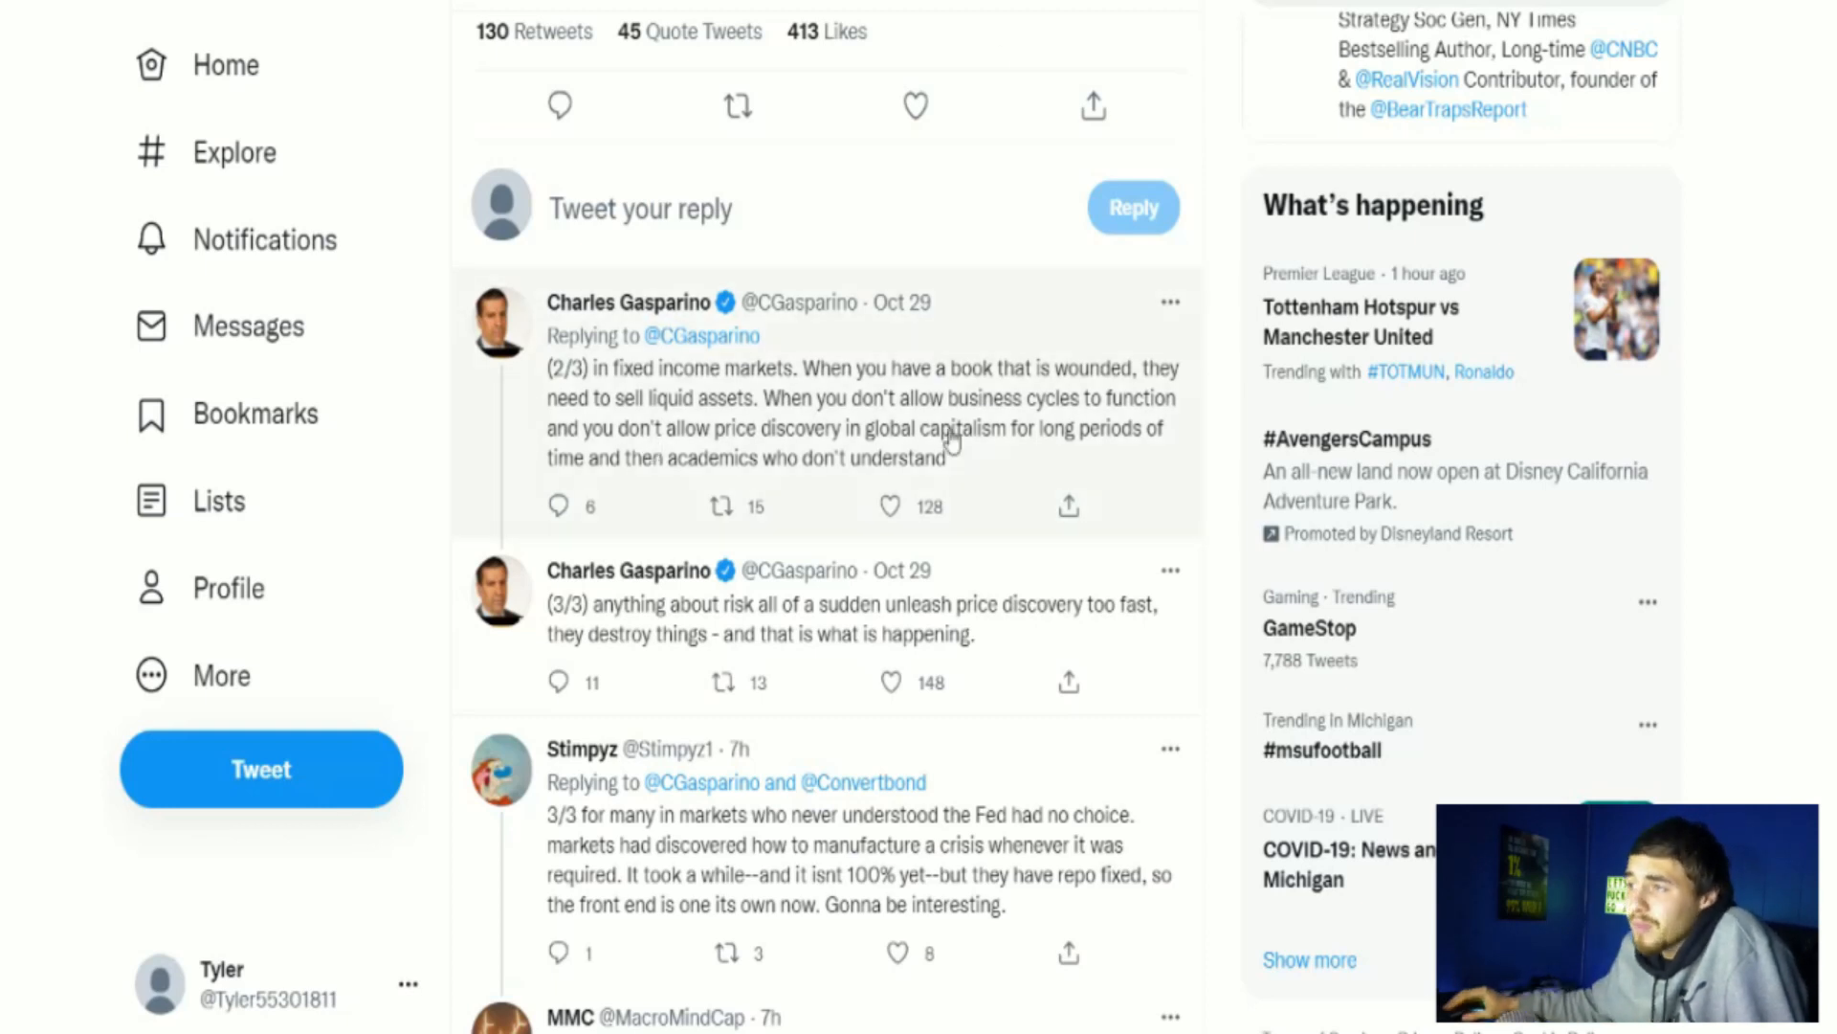
pyautogui.scroll(-3)
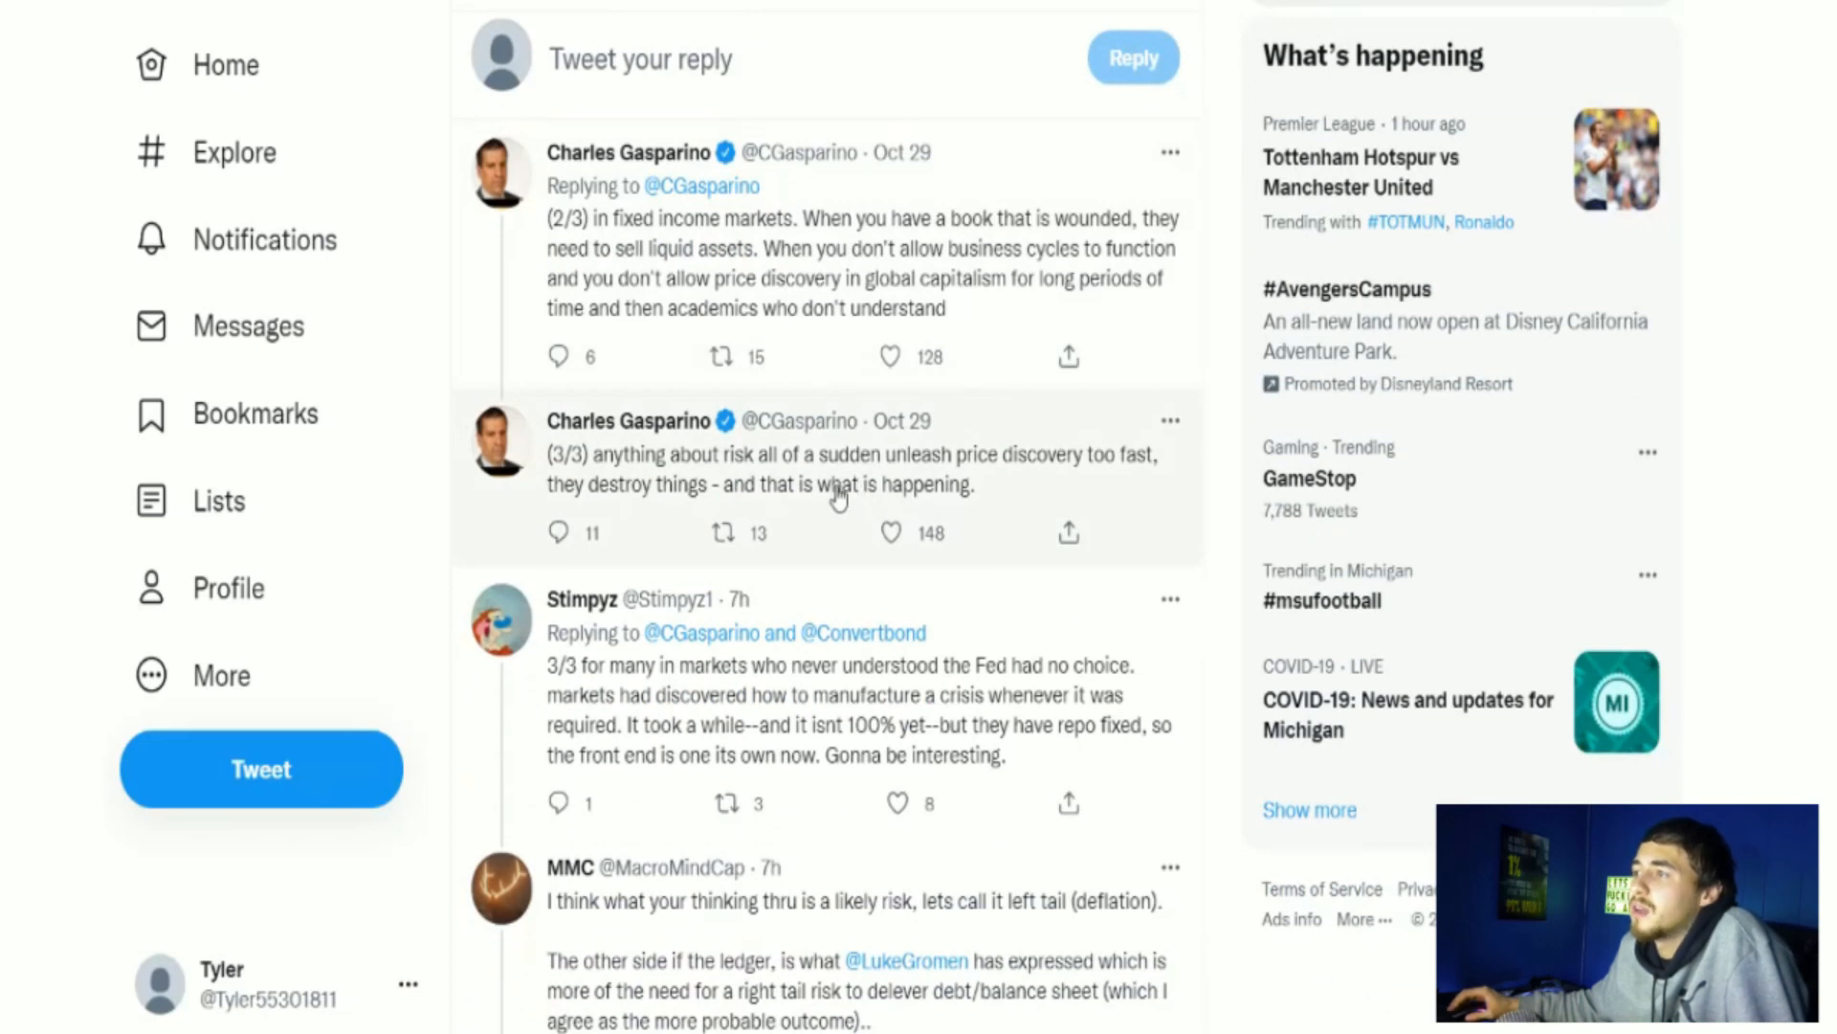
pyautogui.moveTo(901, 421)
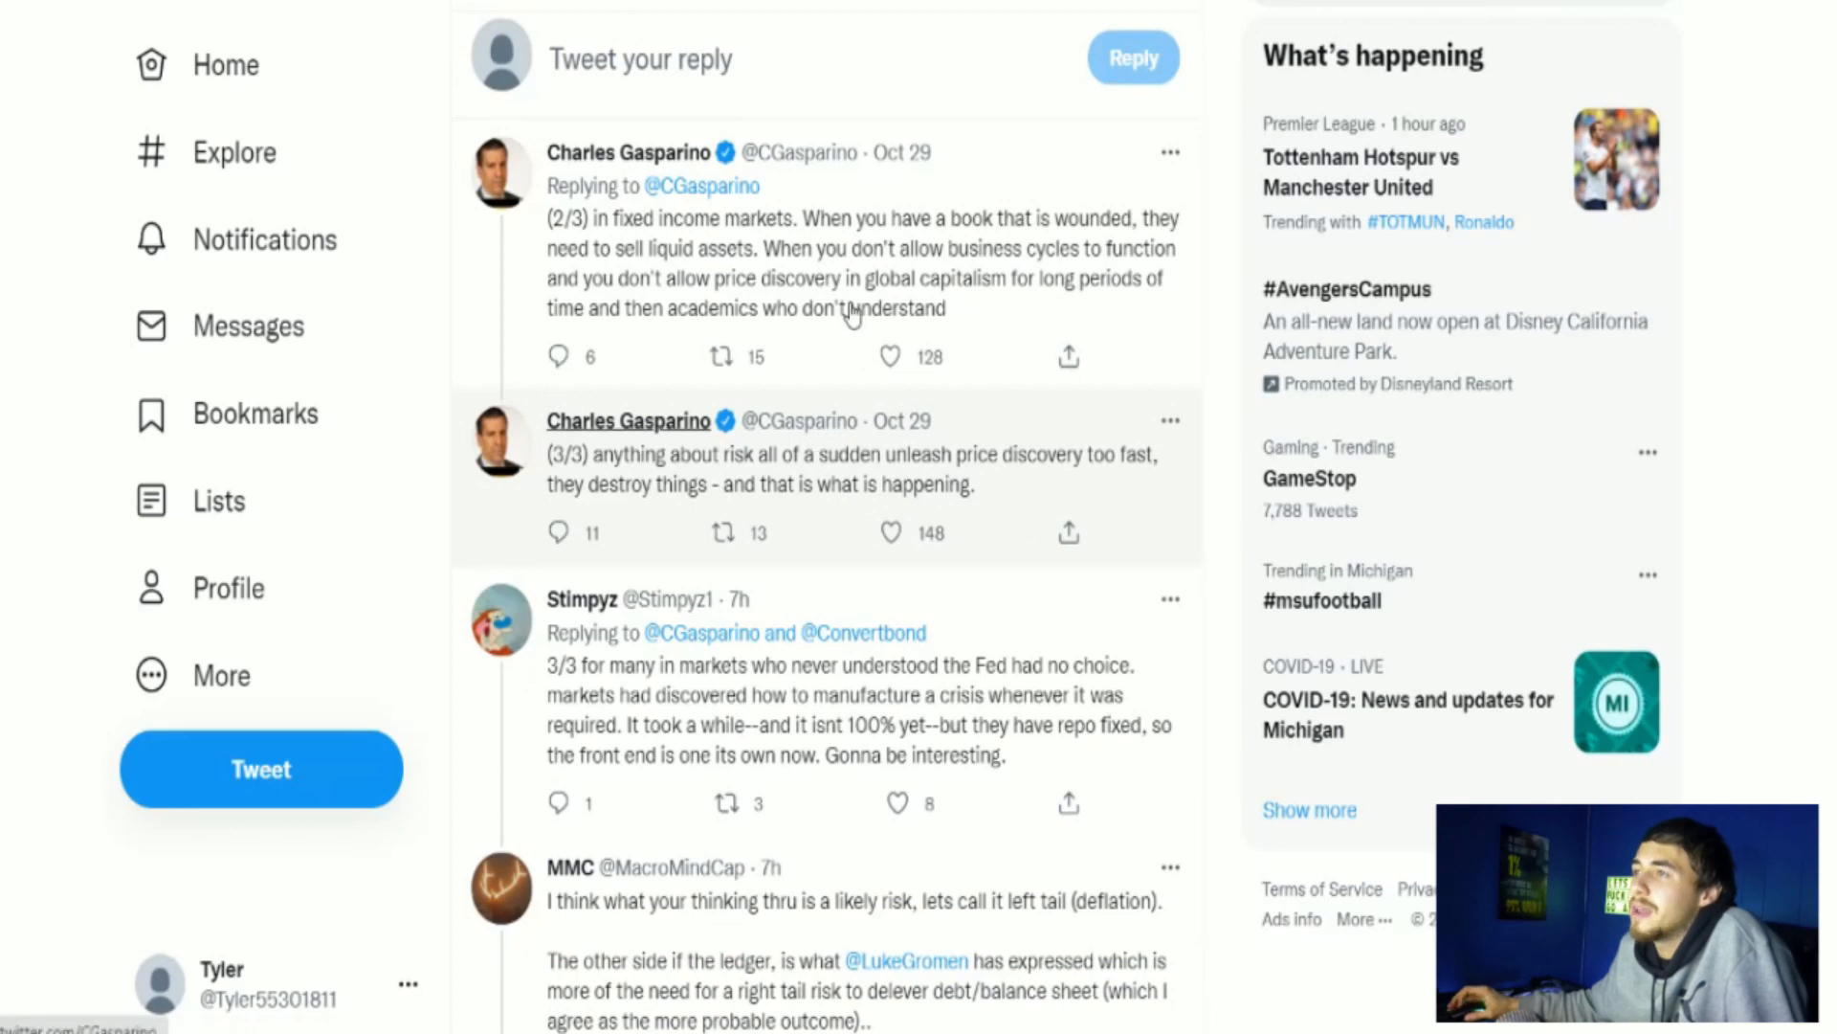
pyautogui.moveTo(1005, 172)
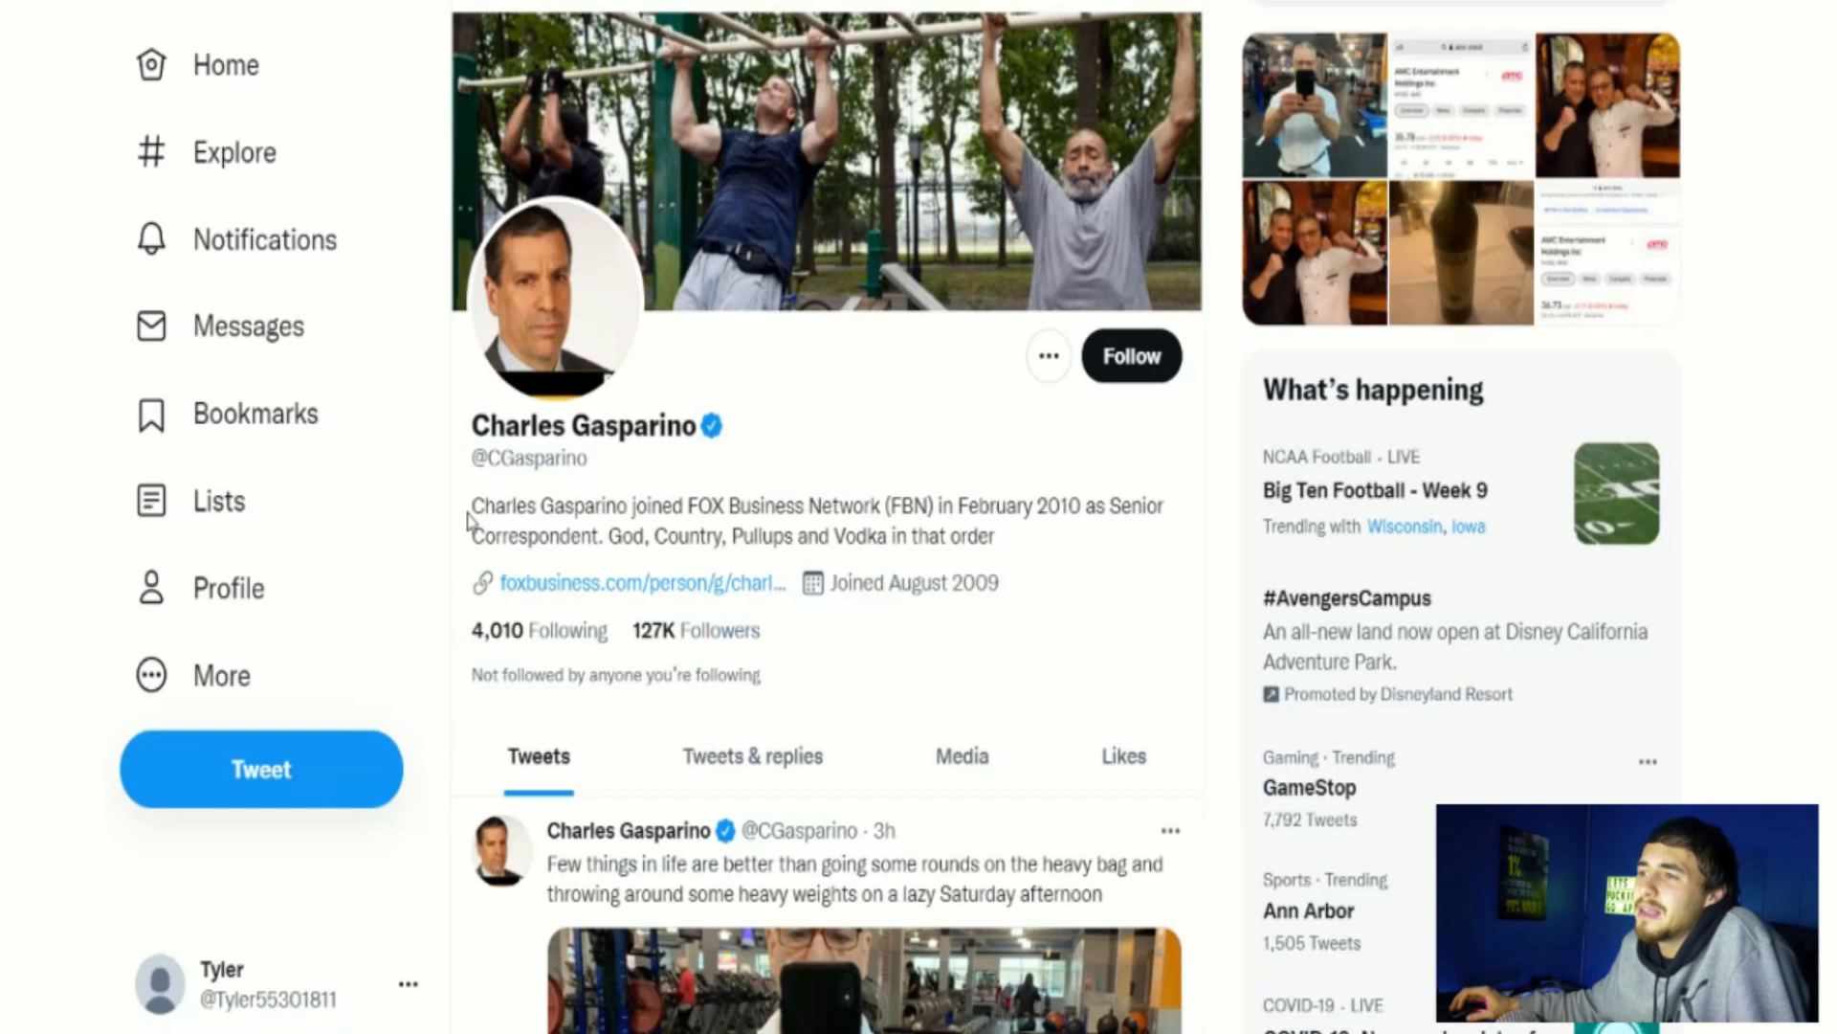
# Step: Highlight the author's full bio about joining FOX Business Network in February 2010
pyautogui.moveTo(471, 505); pyautogui.dragTo(826, 505)
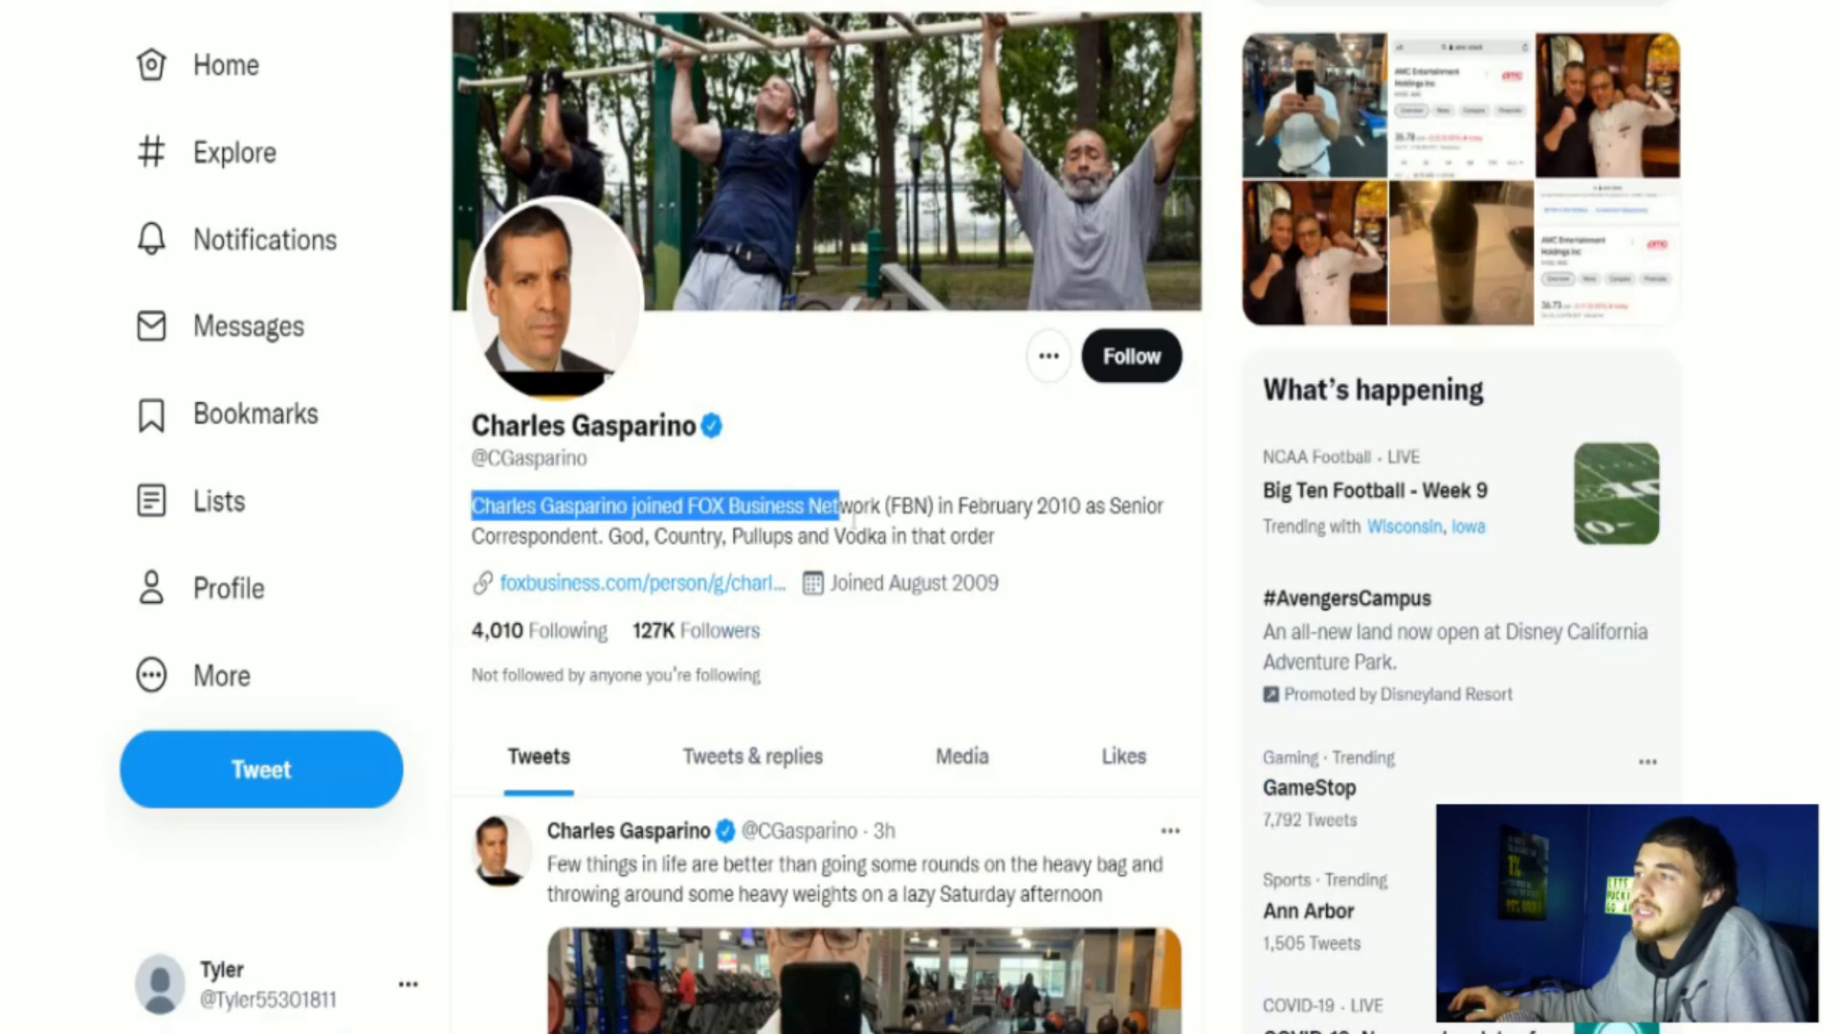
pyautogui.moveTo(823, 506); pyautogui.dragTo(1078, 505)
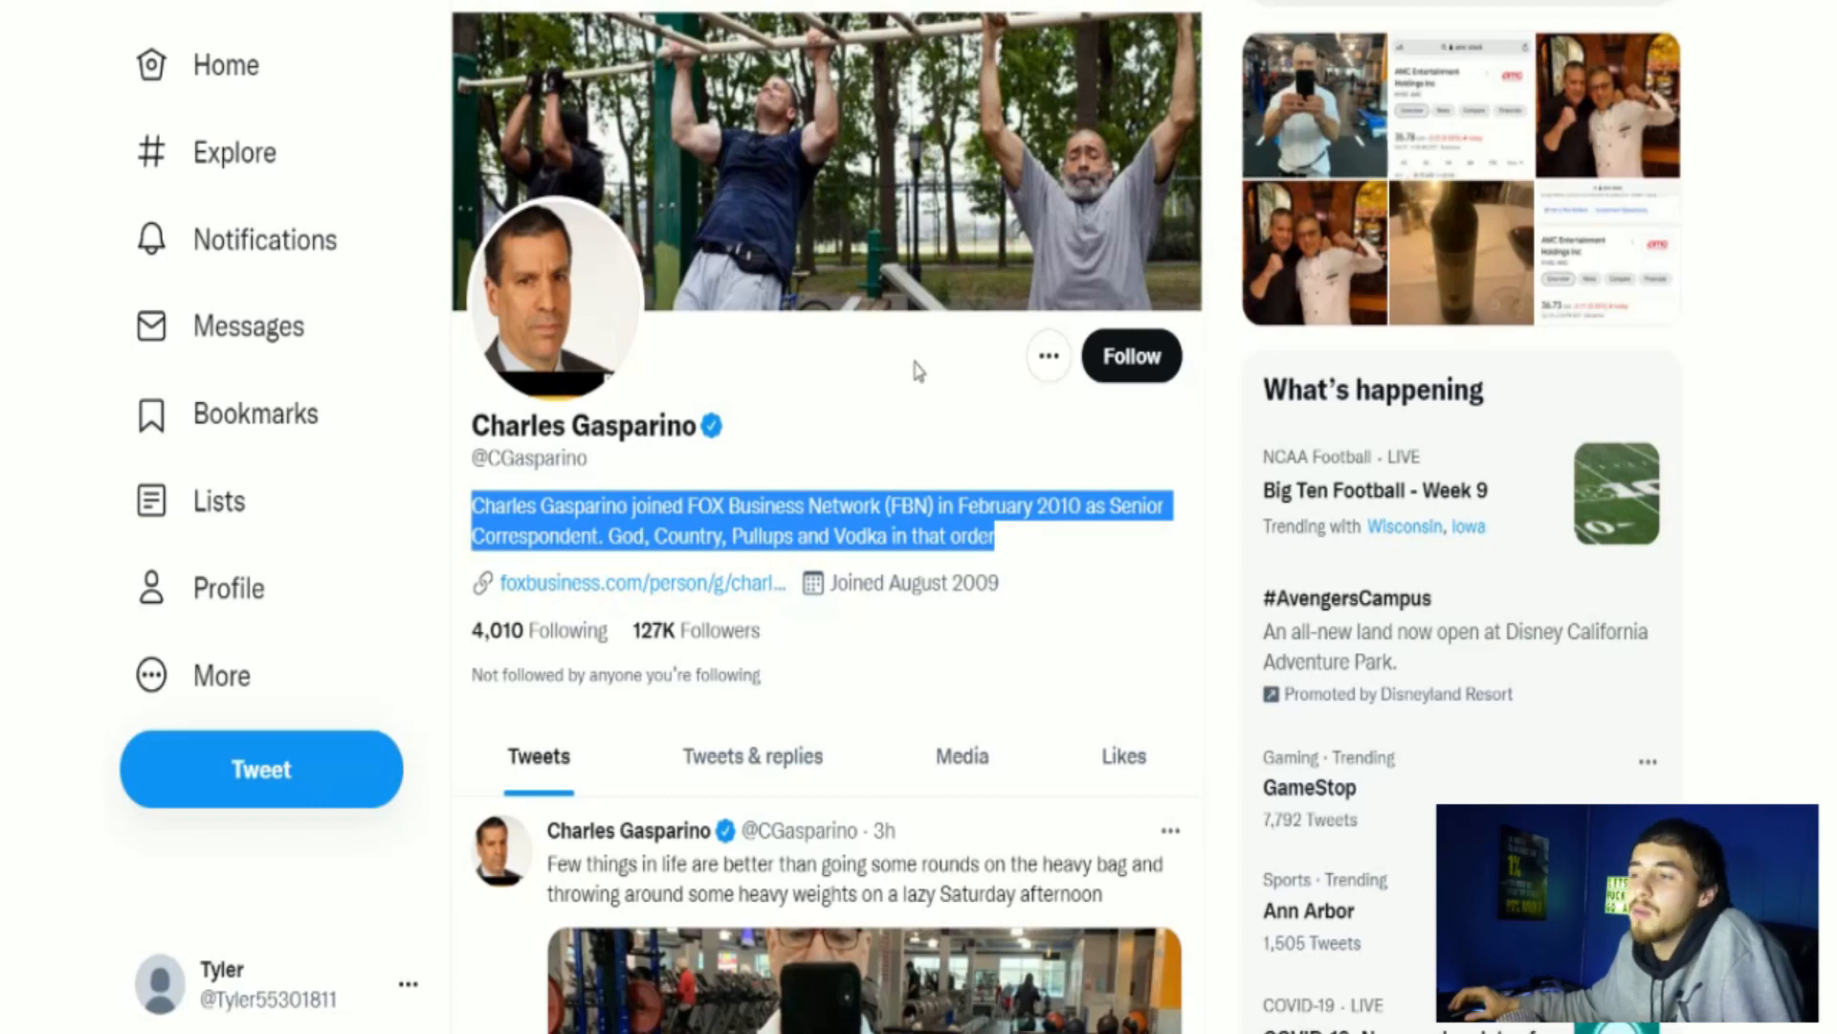
pyautogui.scroll(-3)
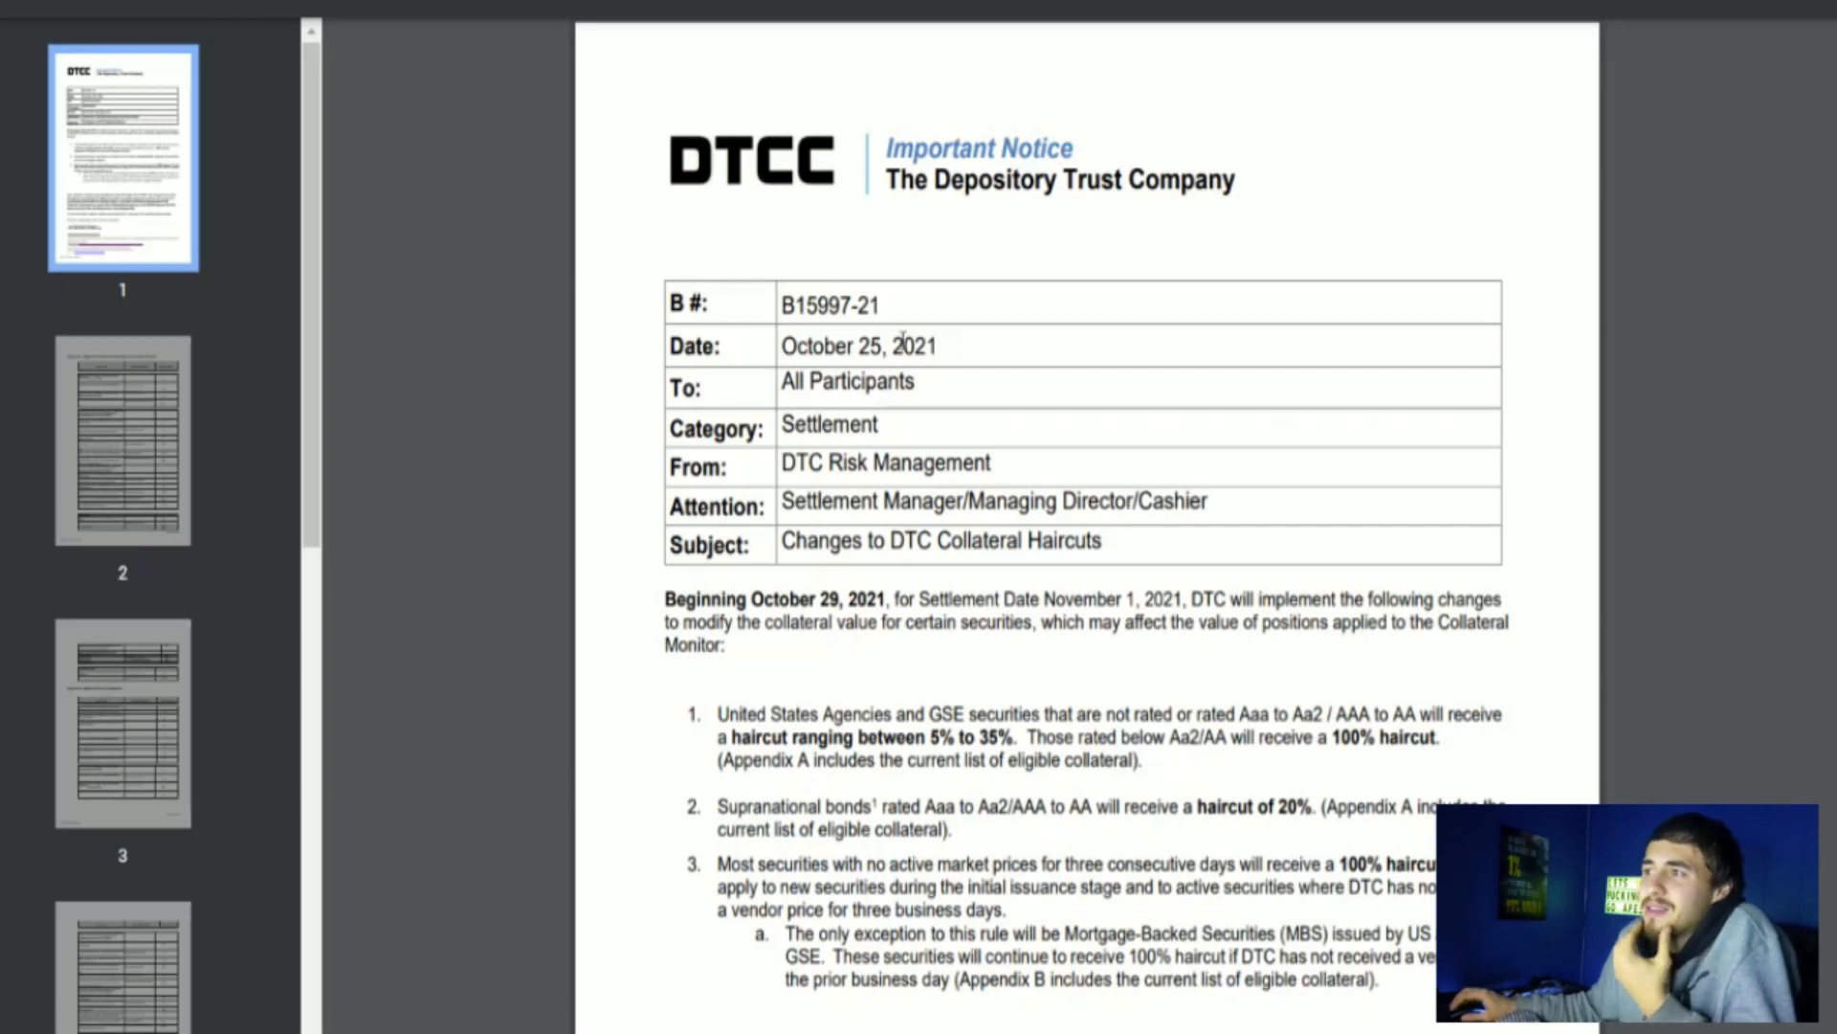
pyautogui.moveTo(920, 387)
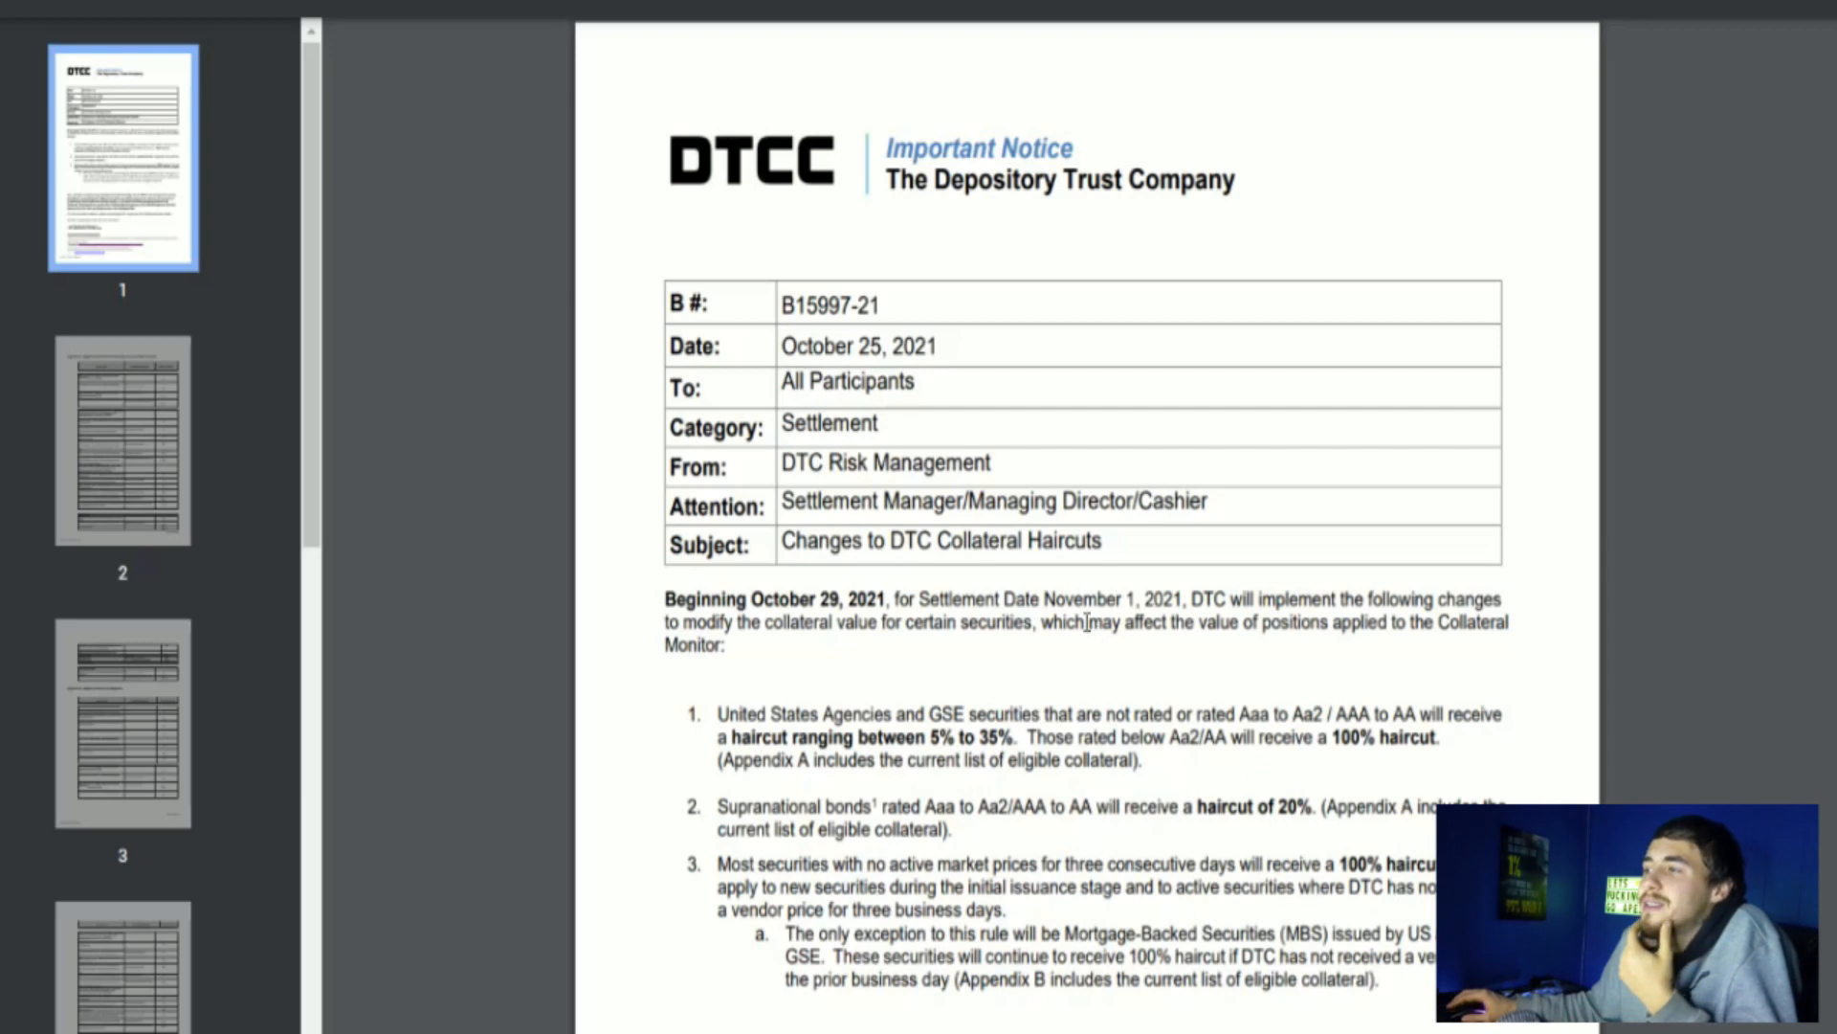
# Step: Scroll down the first page of the DTCC B15997-21 collateral haircut notice
pyautogui.scroll(-3)
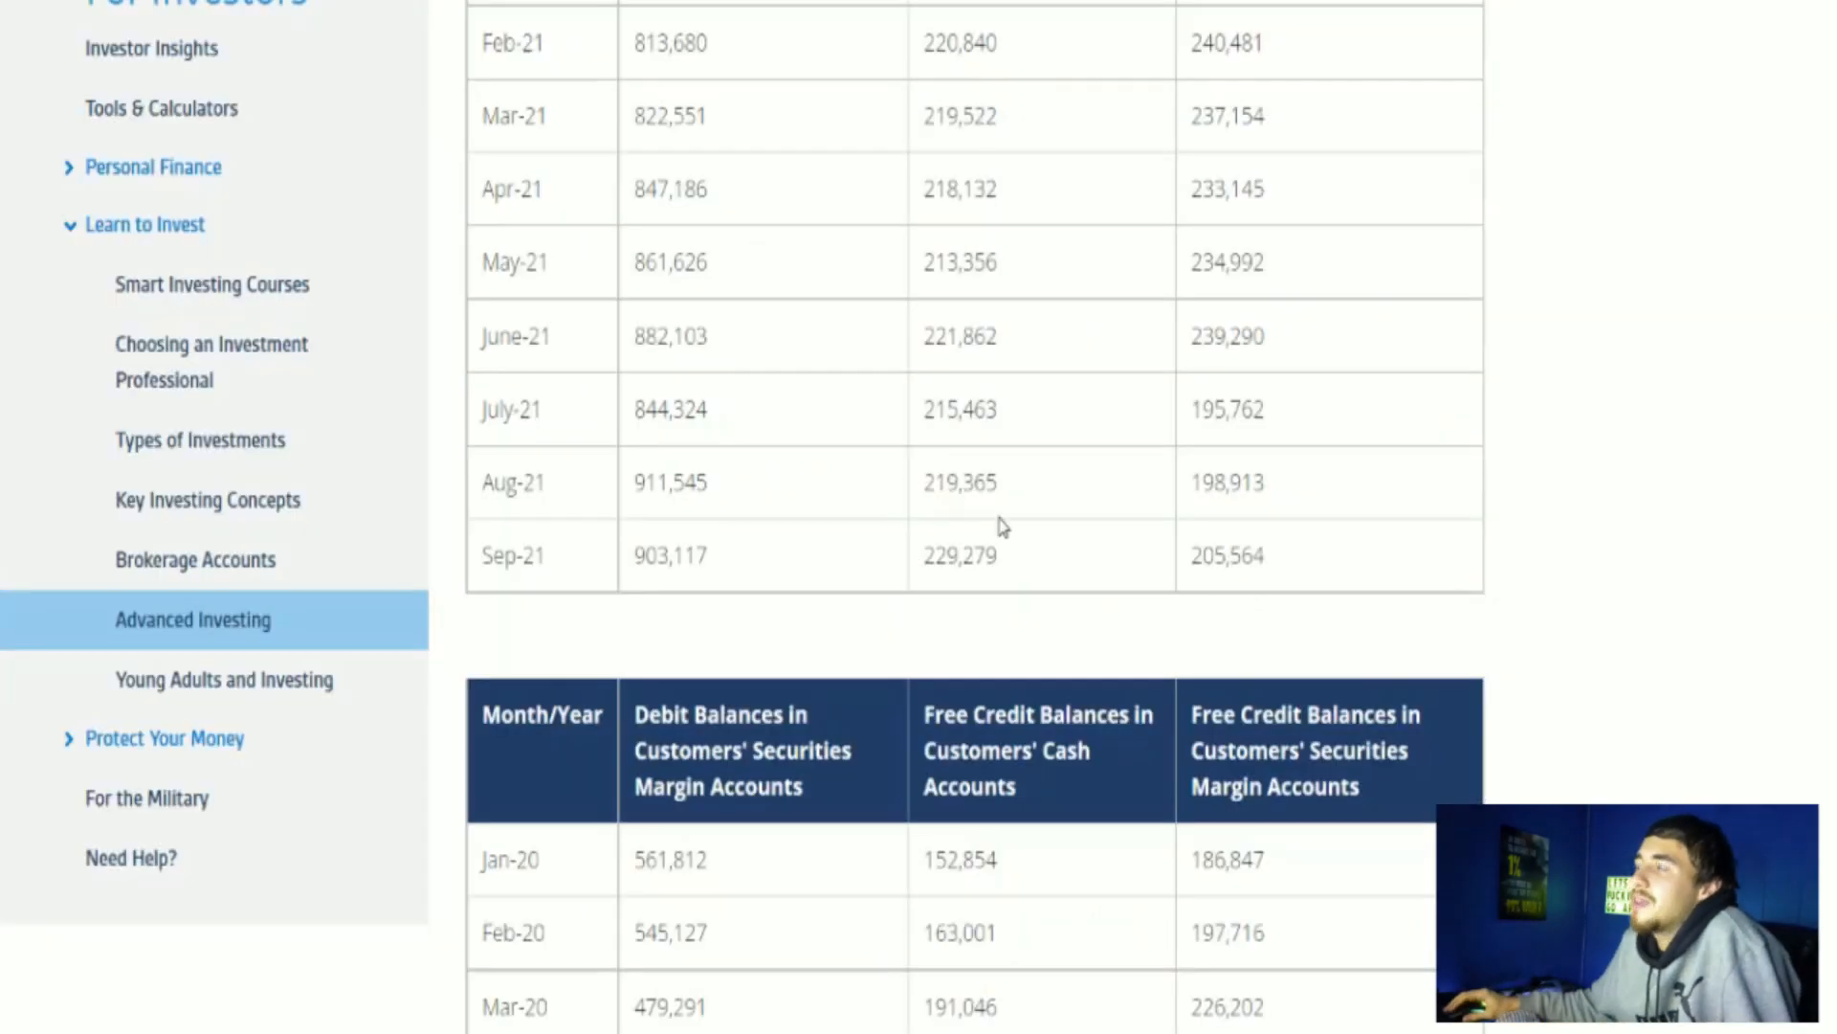
pyautogui.moveTo(722, 557)
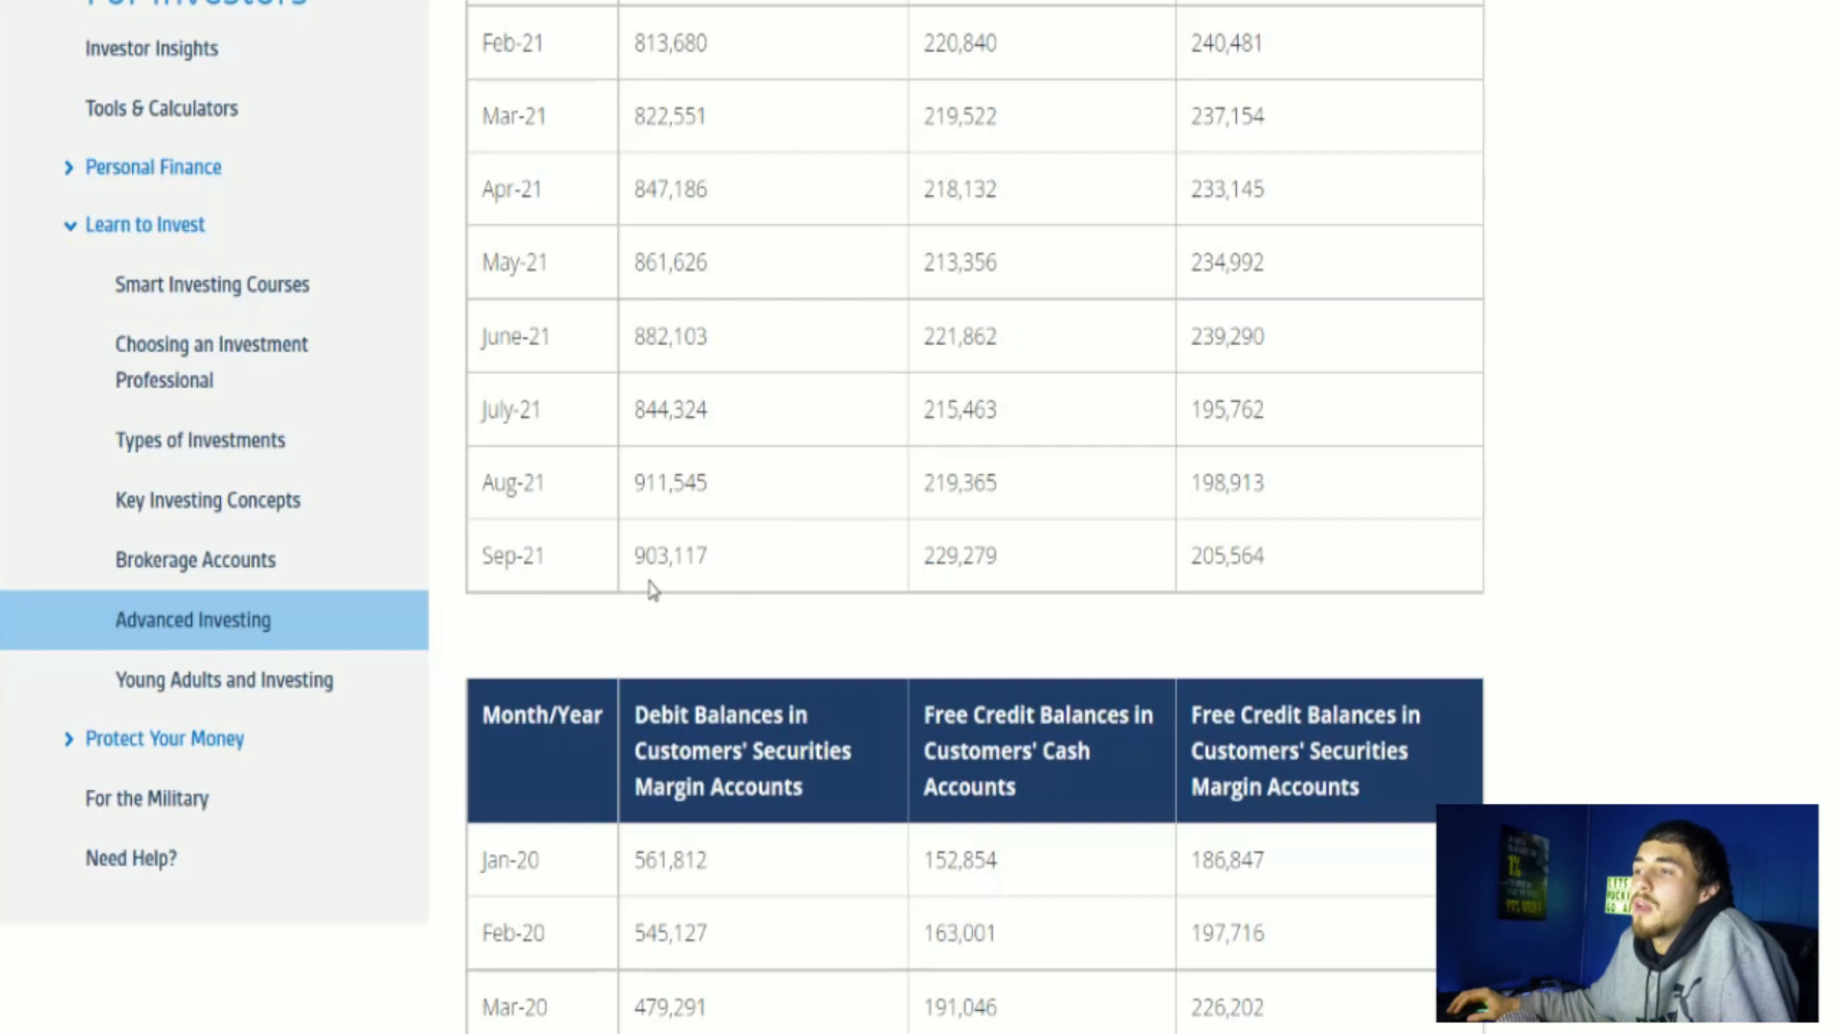
pyautogui.moveTo(635, 570)
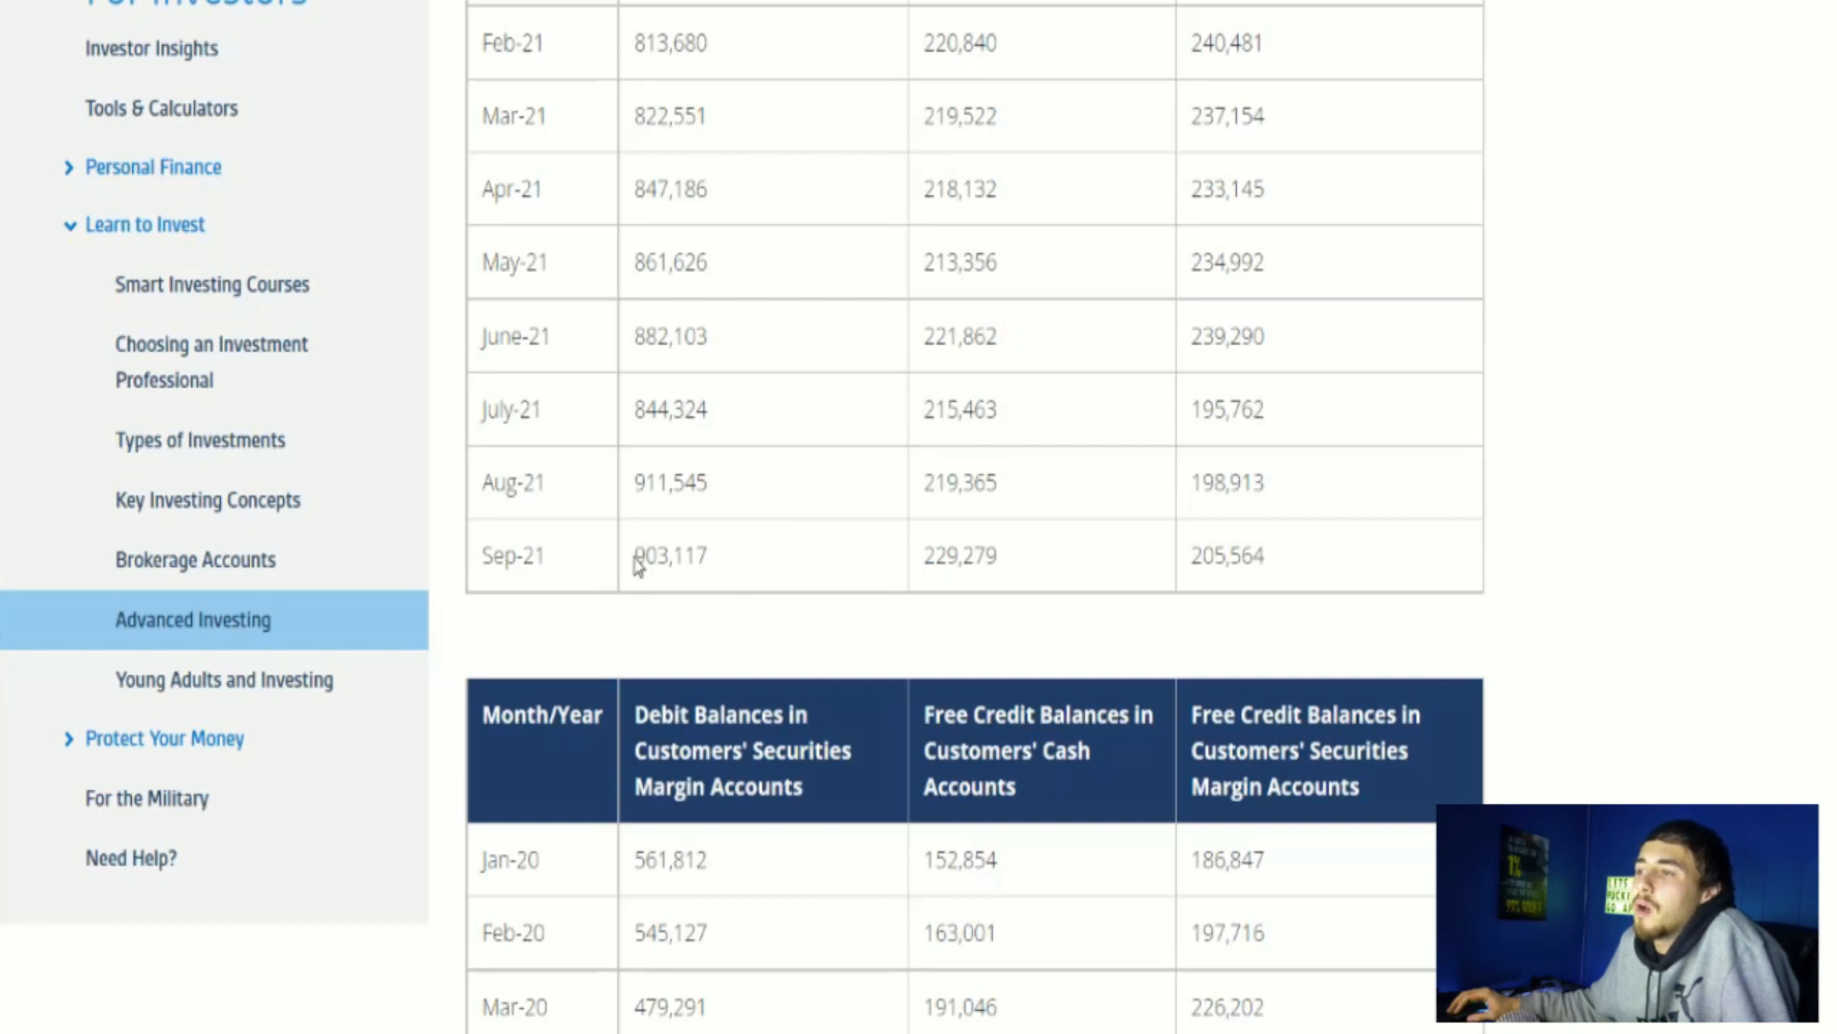
pyautogui.moveTo(721, 567)
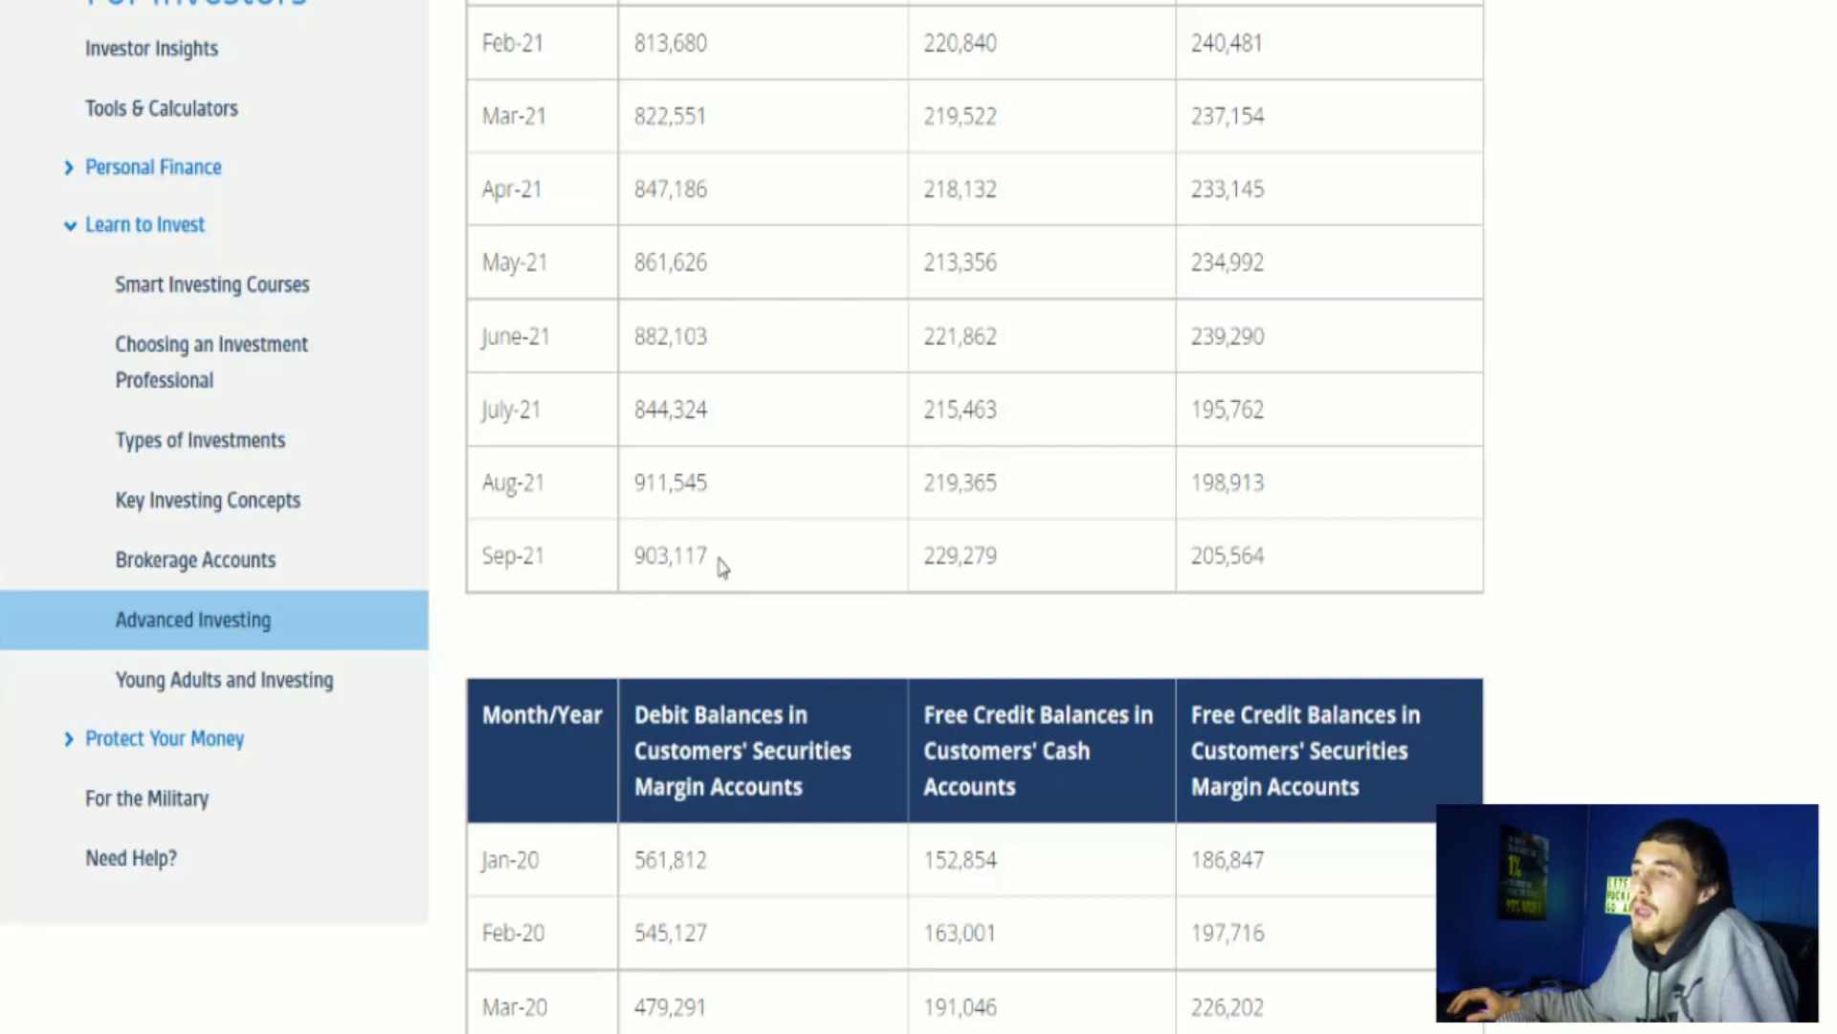
# Step: Mark the September 2021 debit balance figure in FINRA's margin statistics table
pyautogui.doubleClick(670, 555)
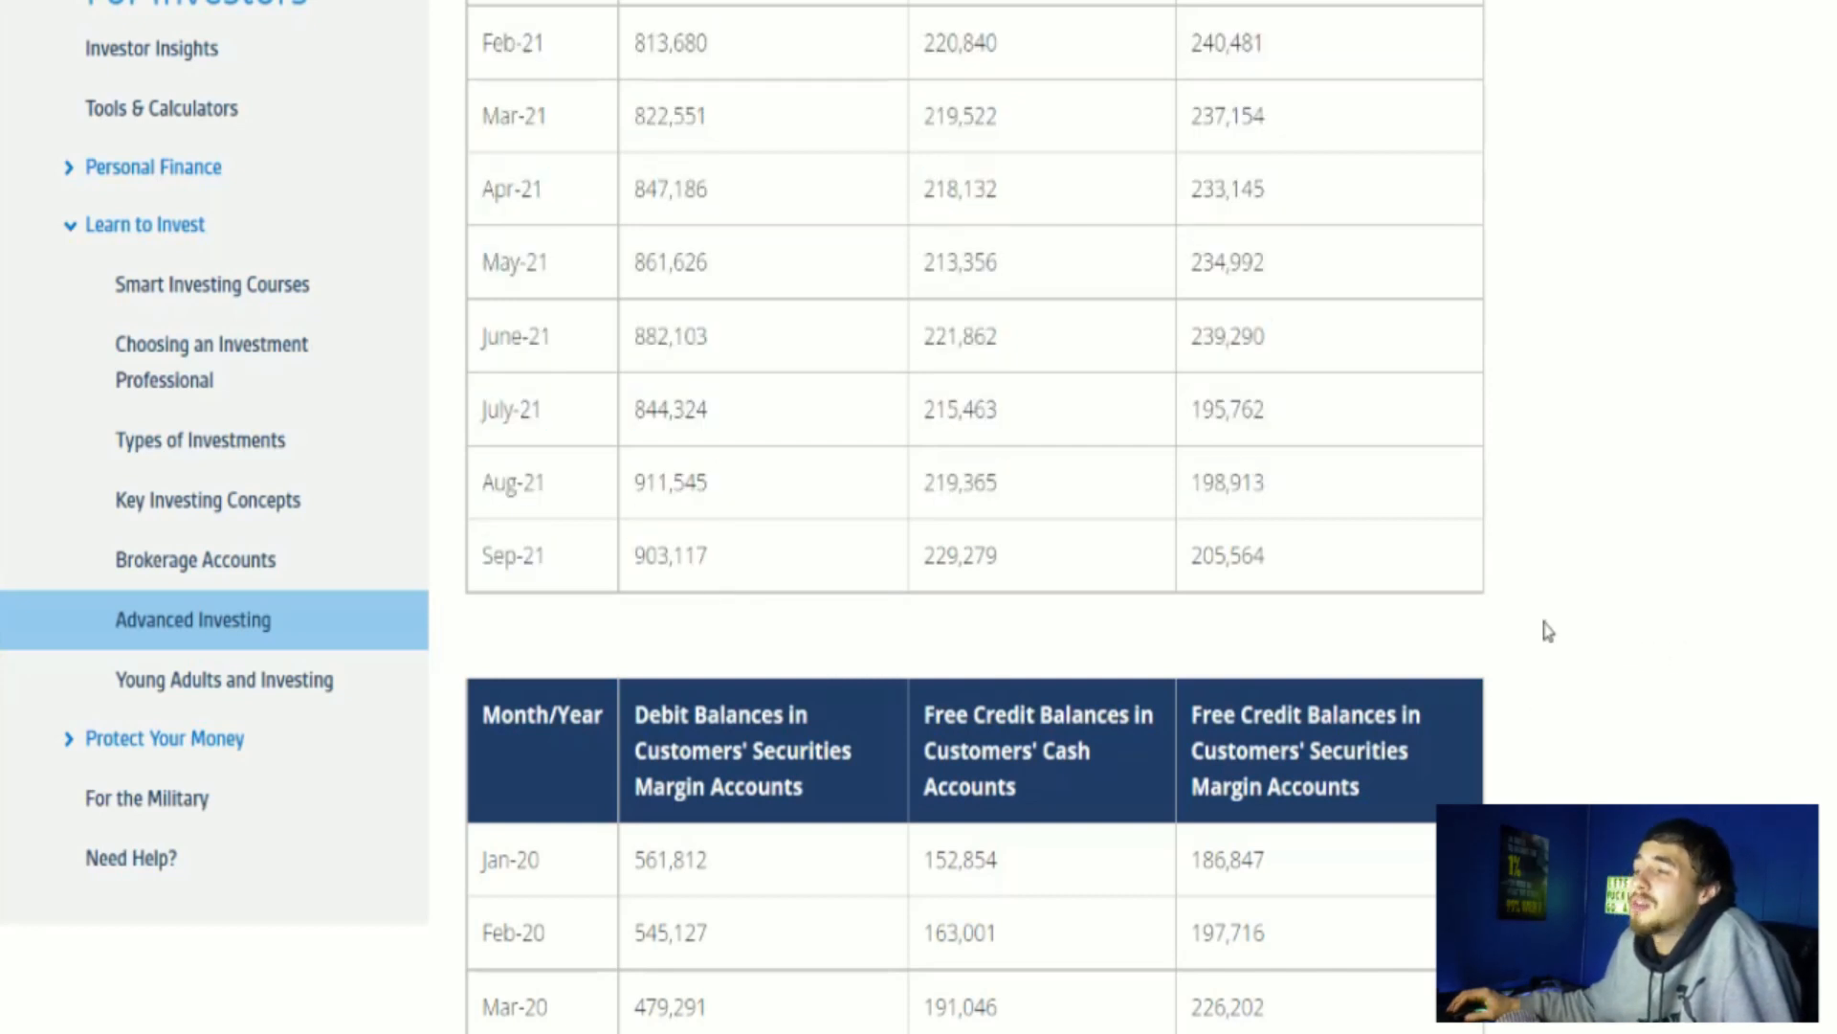
pyautogui.moveTo(1490, 237)
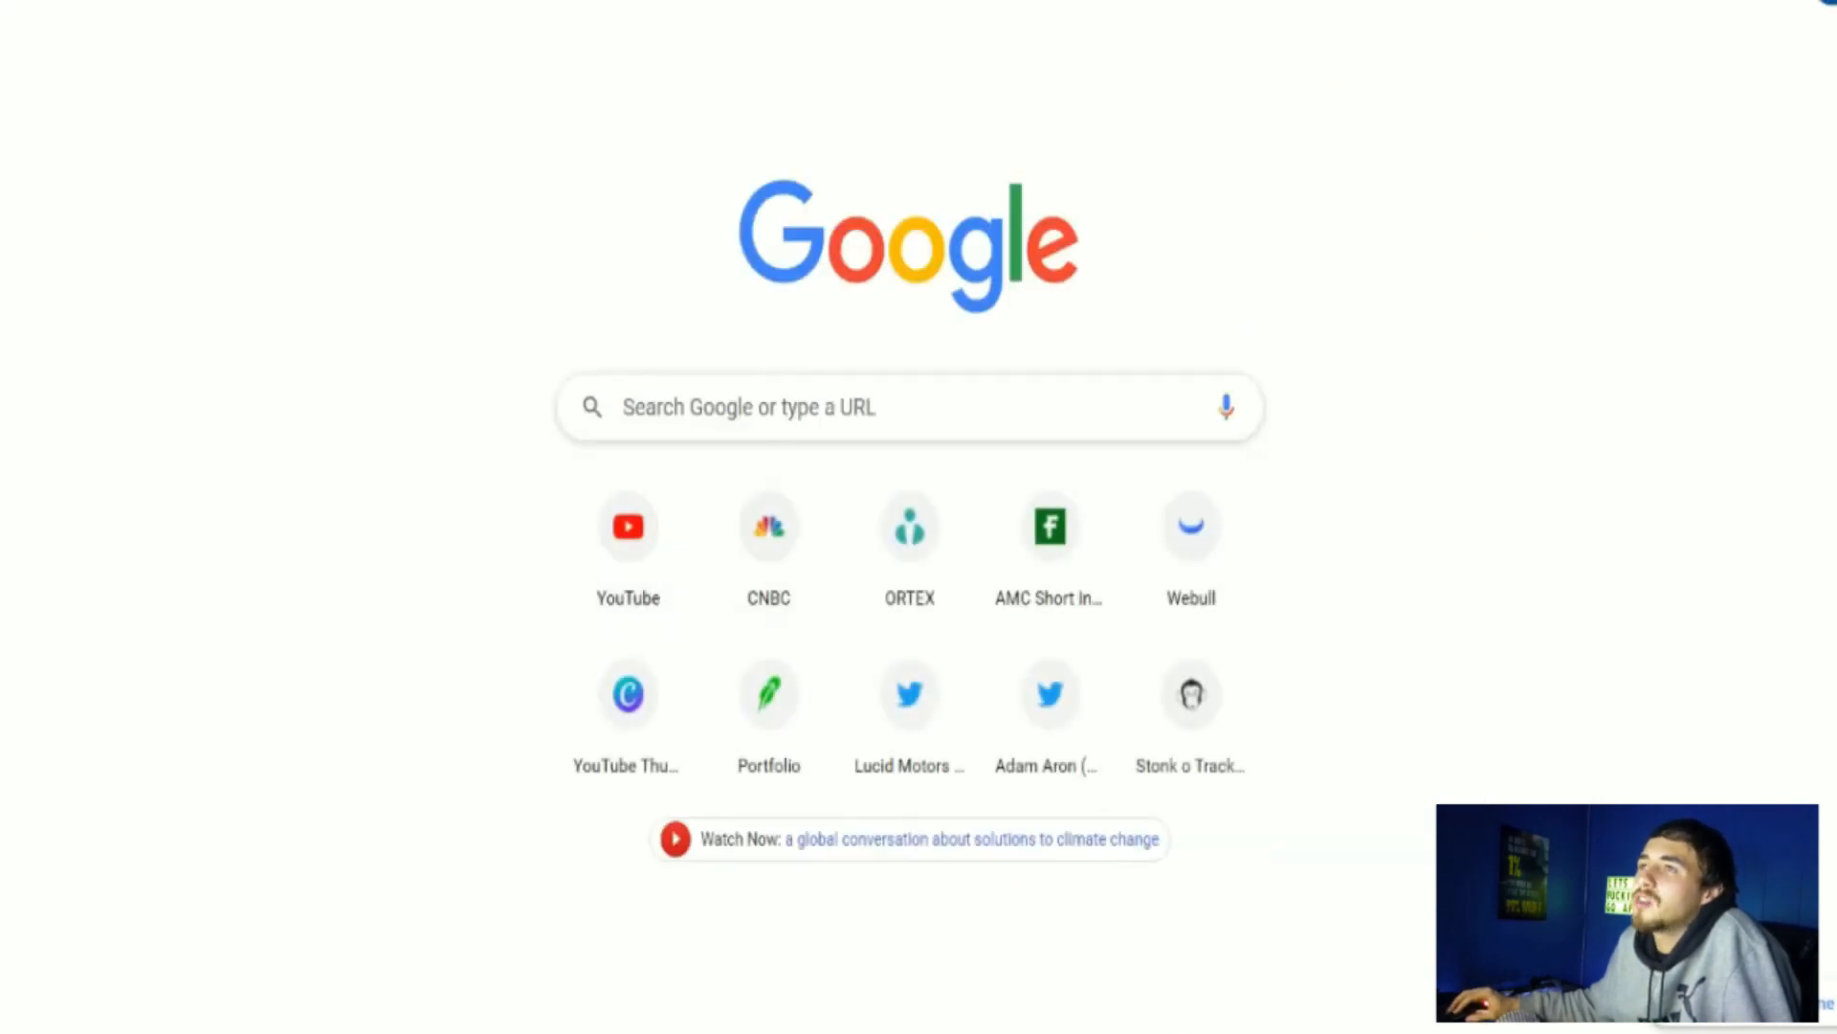
# Step: Search 'fed meeting november' and open the Federal Reserve November 2021 calendar result
pyautogui.write('fed meeting november')
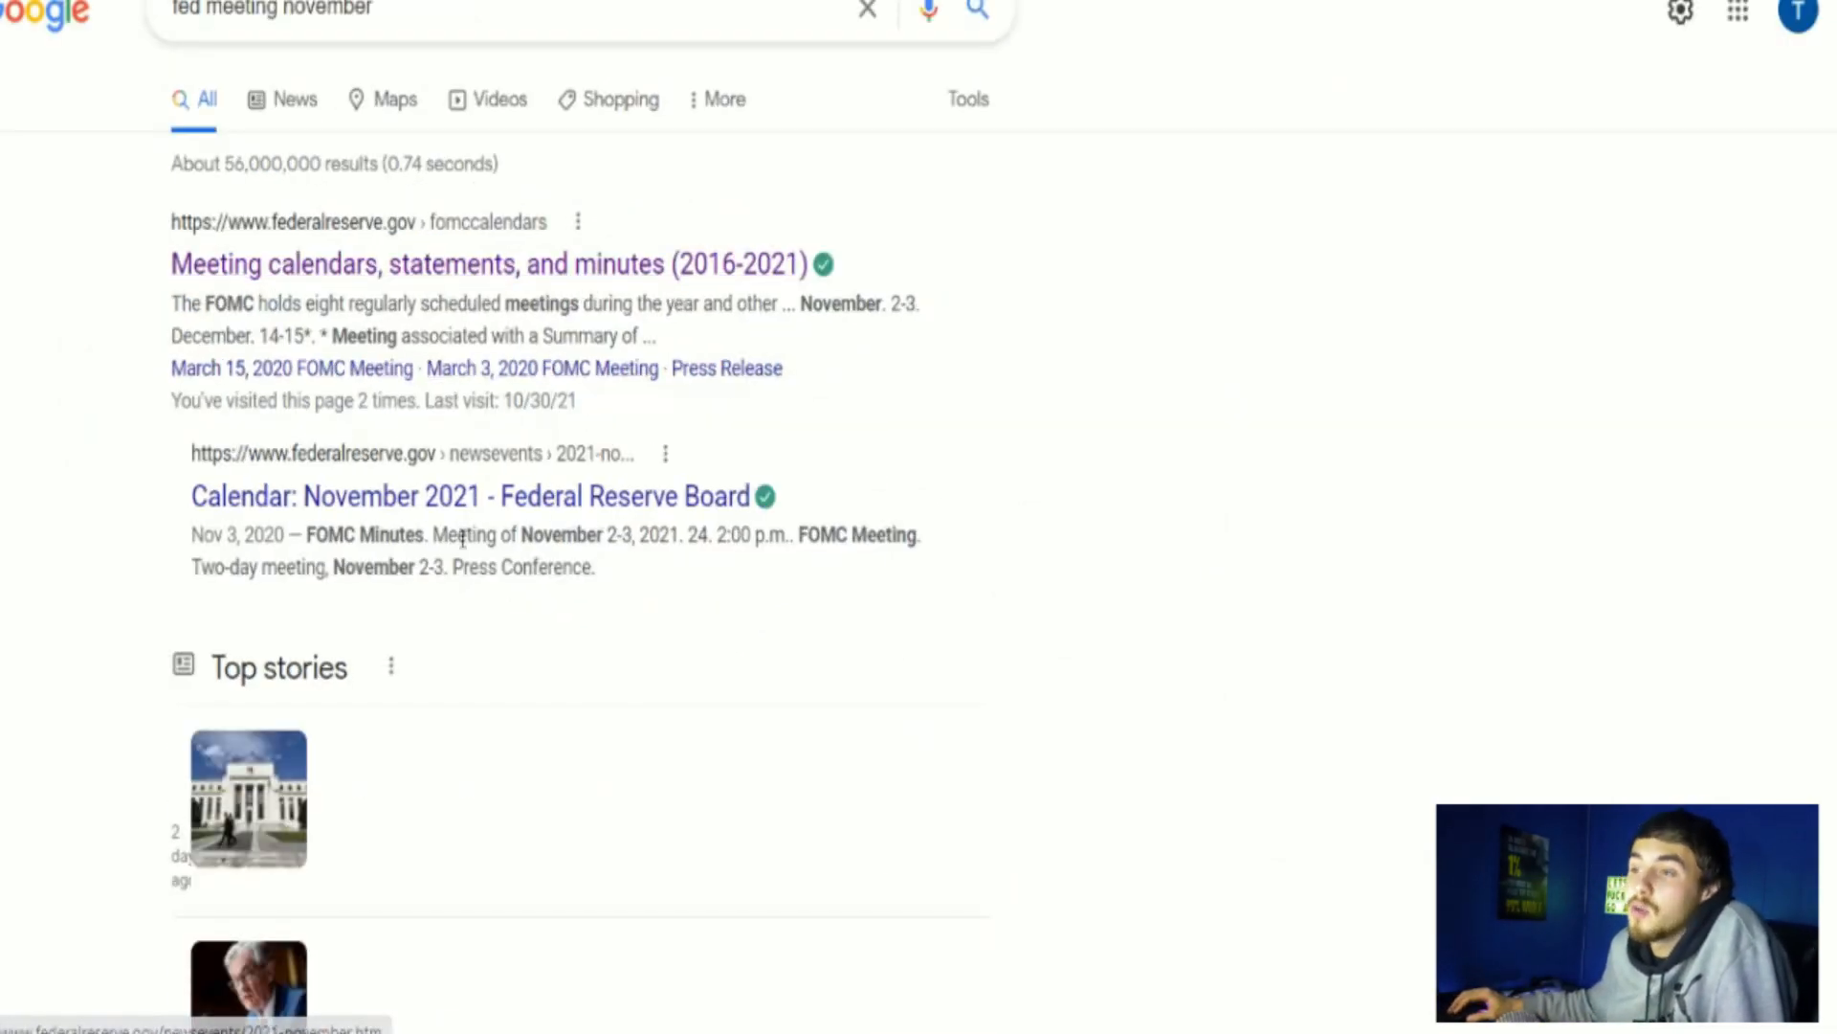
pyautogui.click(470, 495)
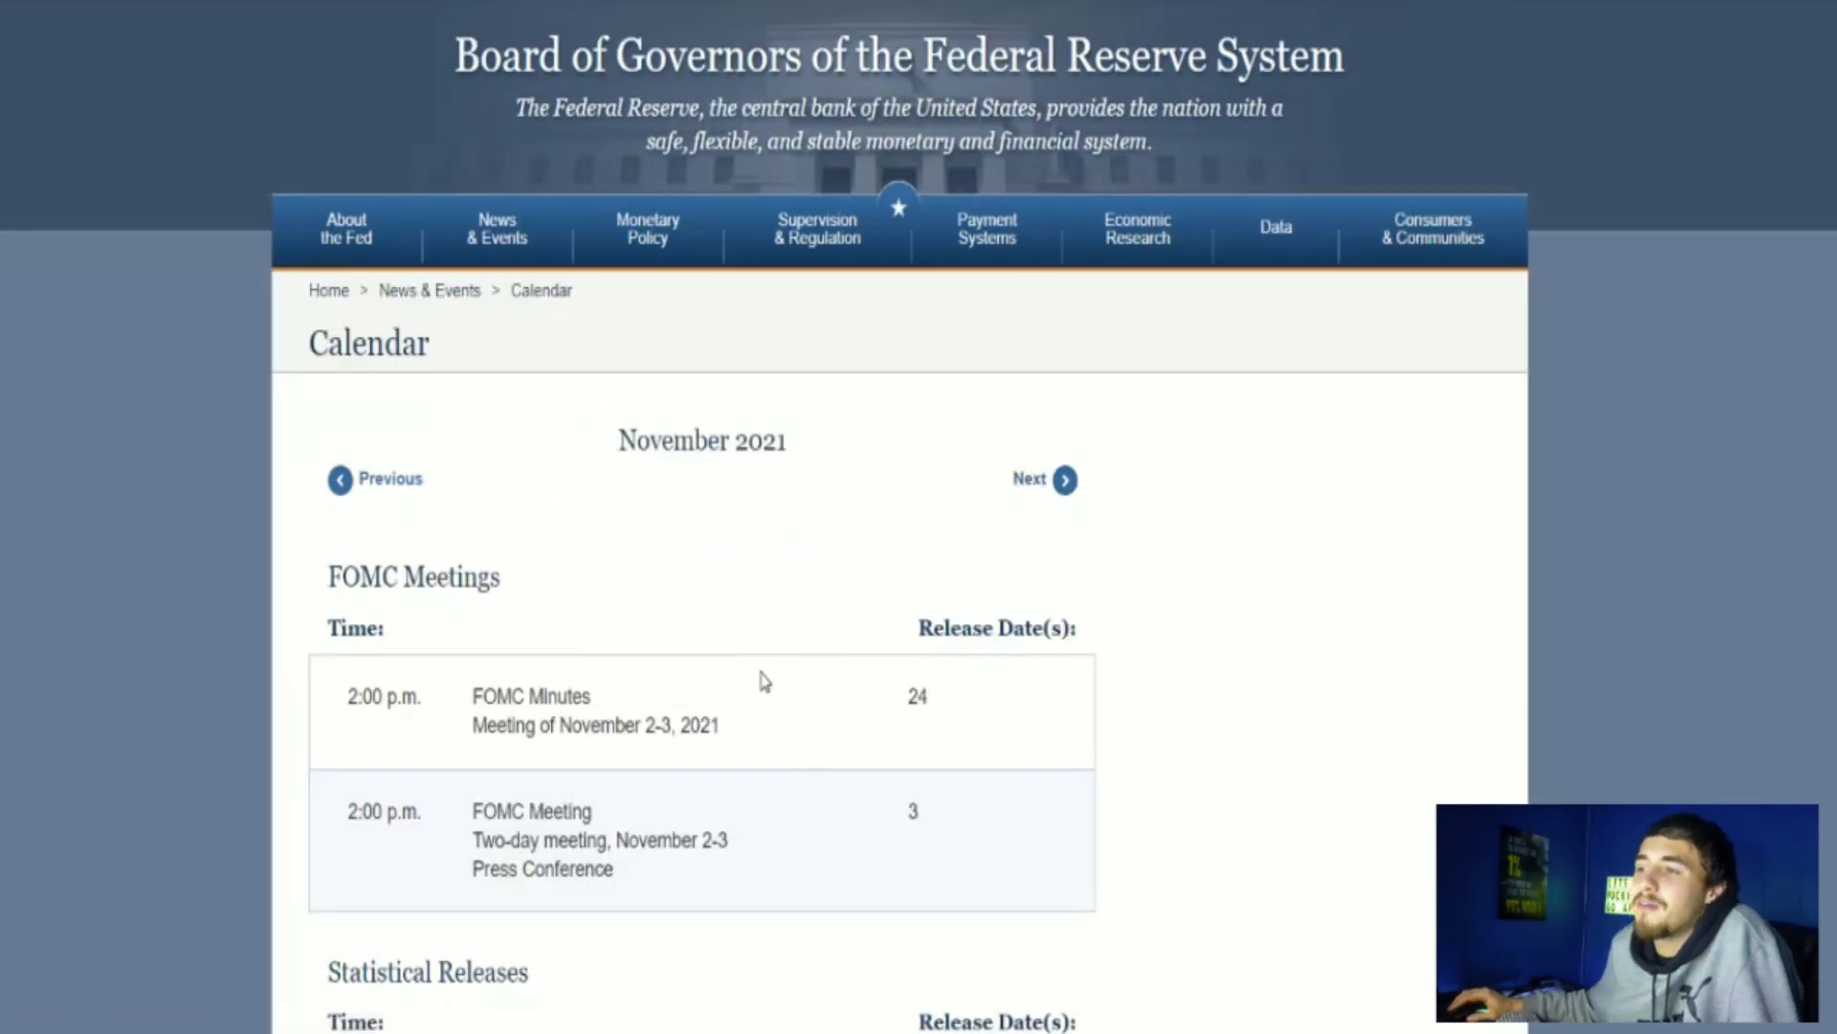
pyautogui.moveTo(818, 455)
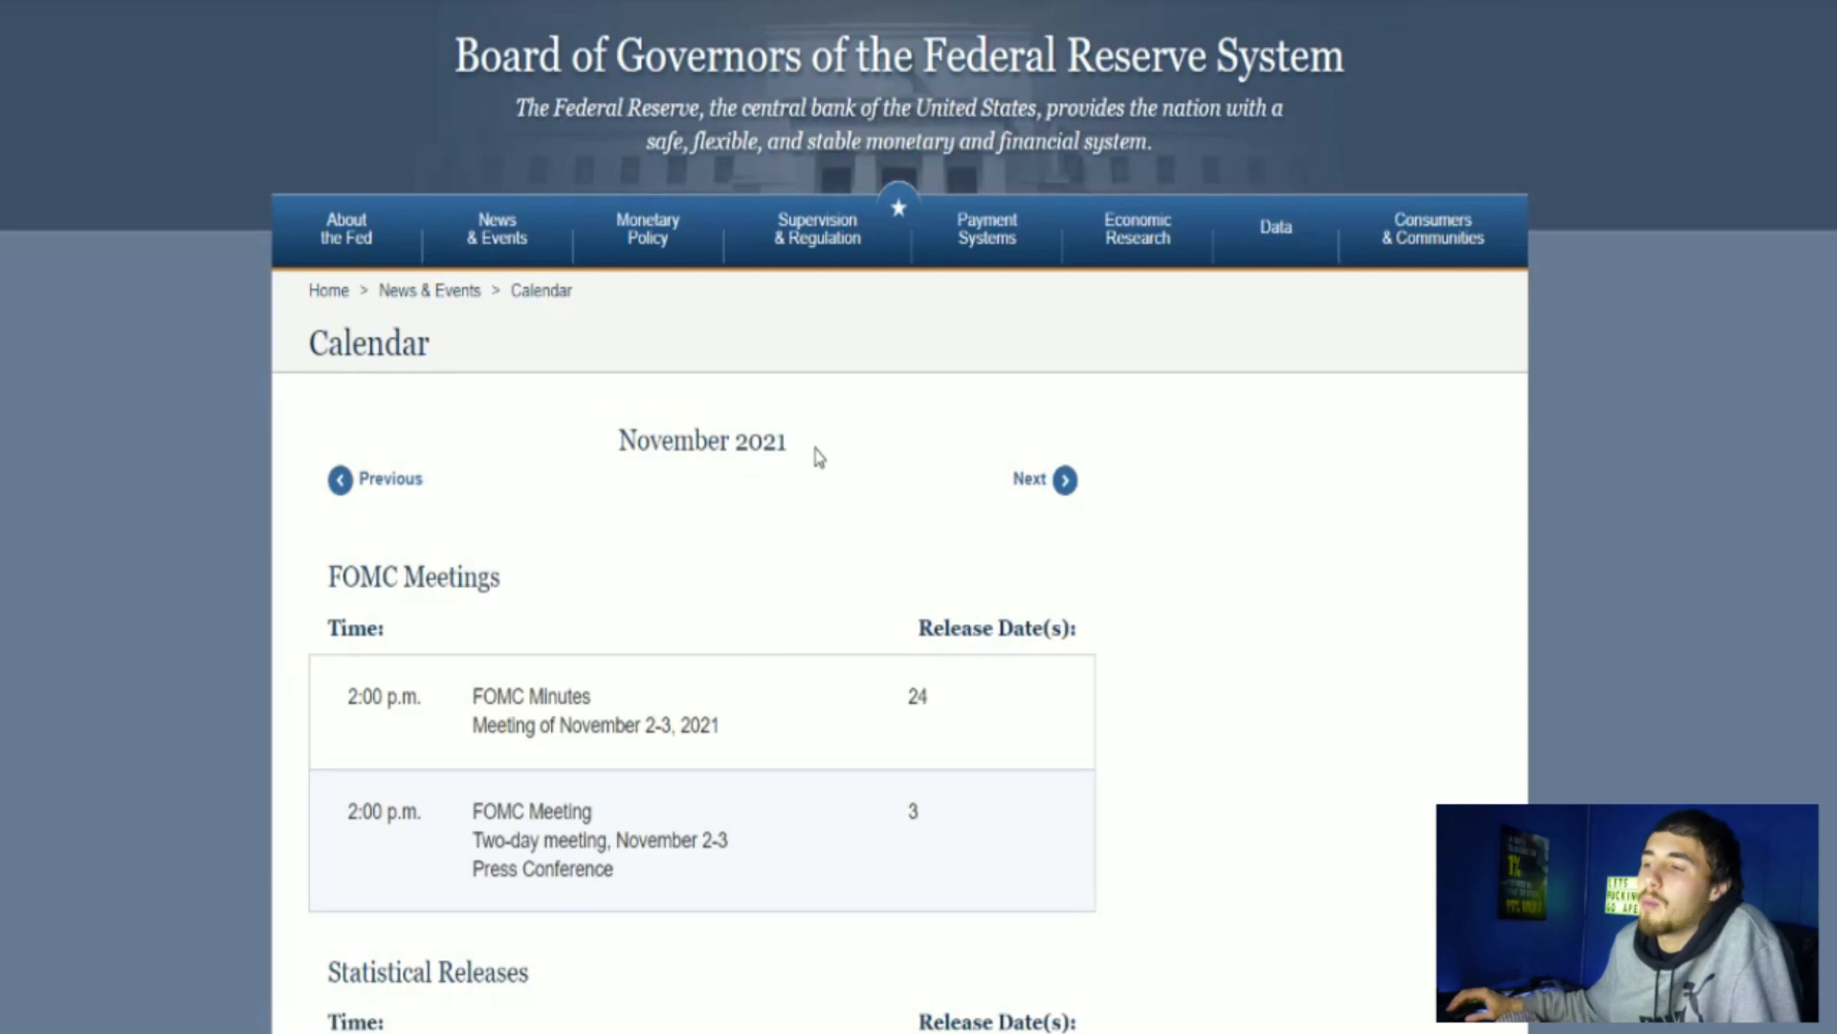
pyautogui.moveTo(818, 228)
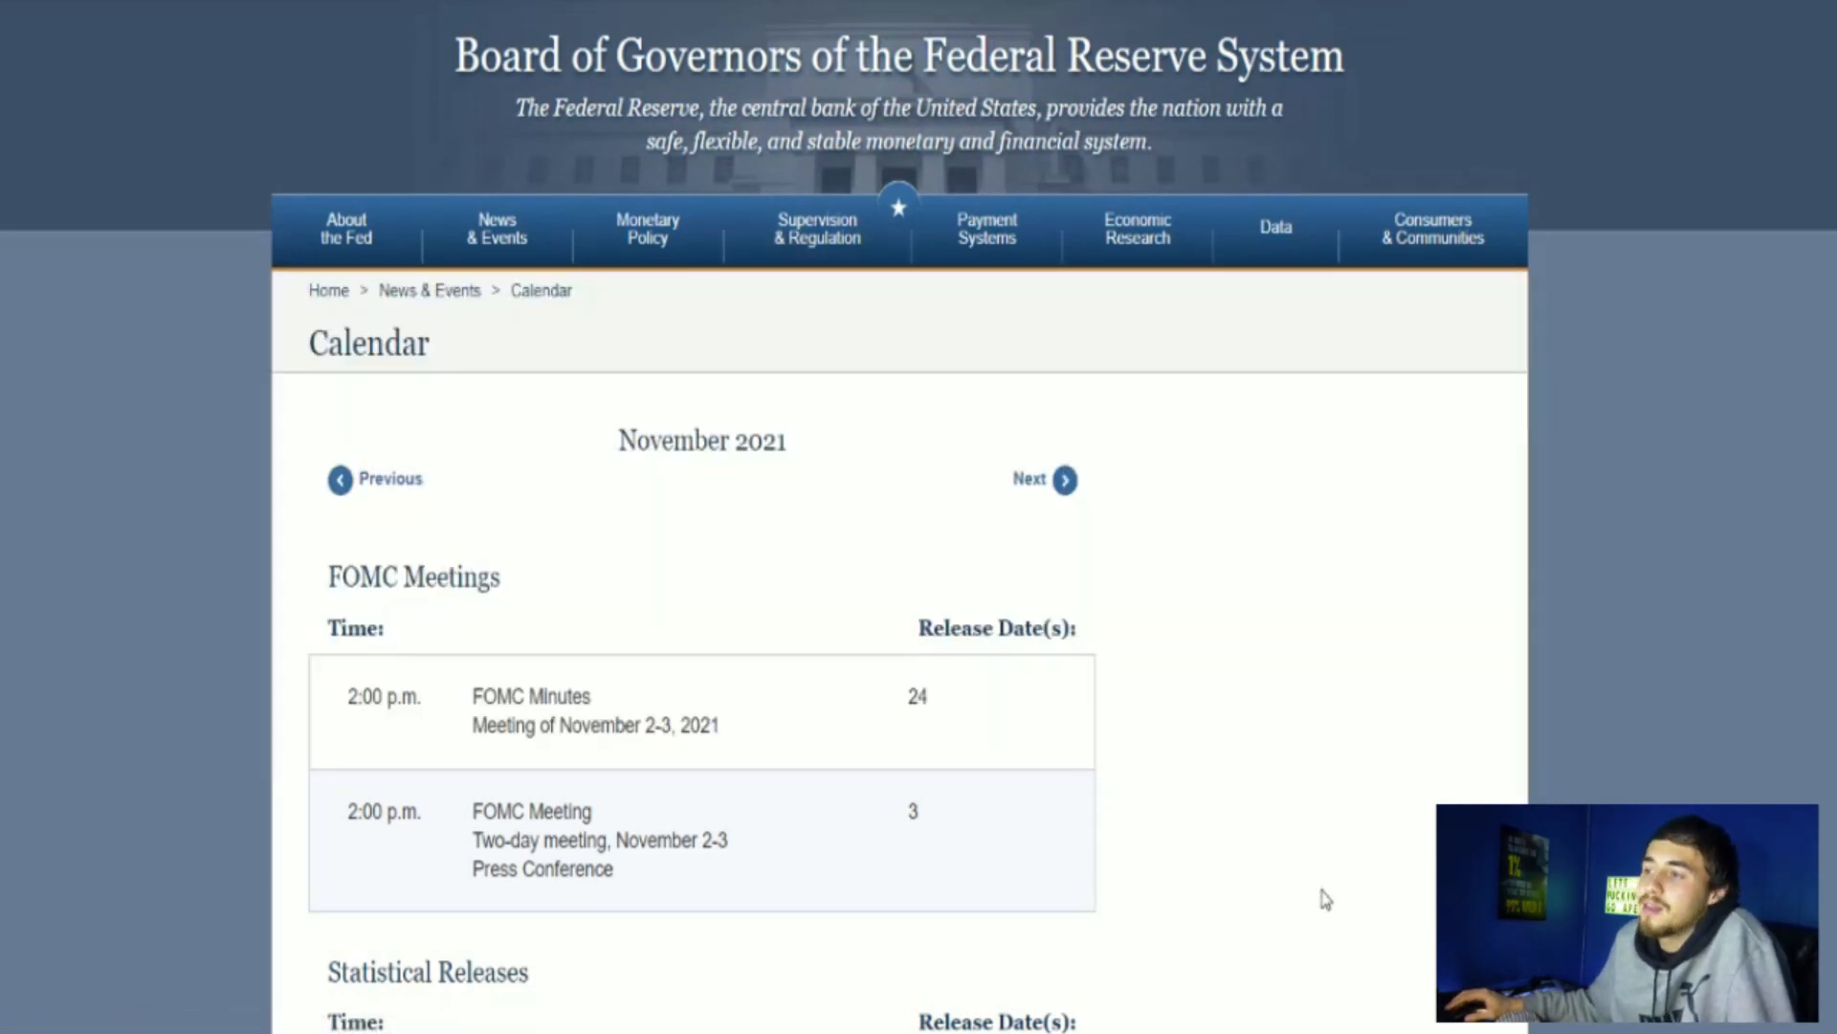
pyautogui.moveTo(1298, 703)
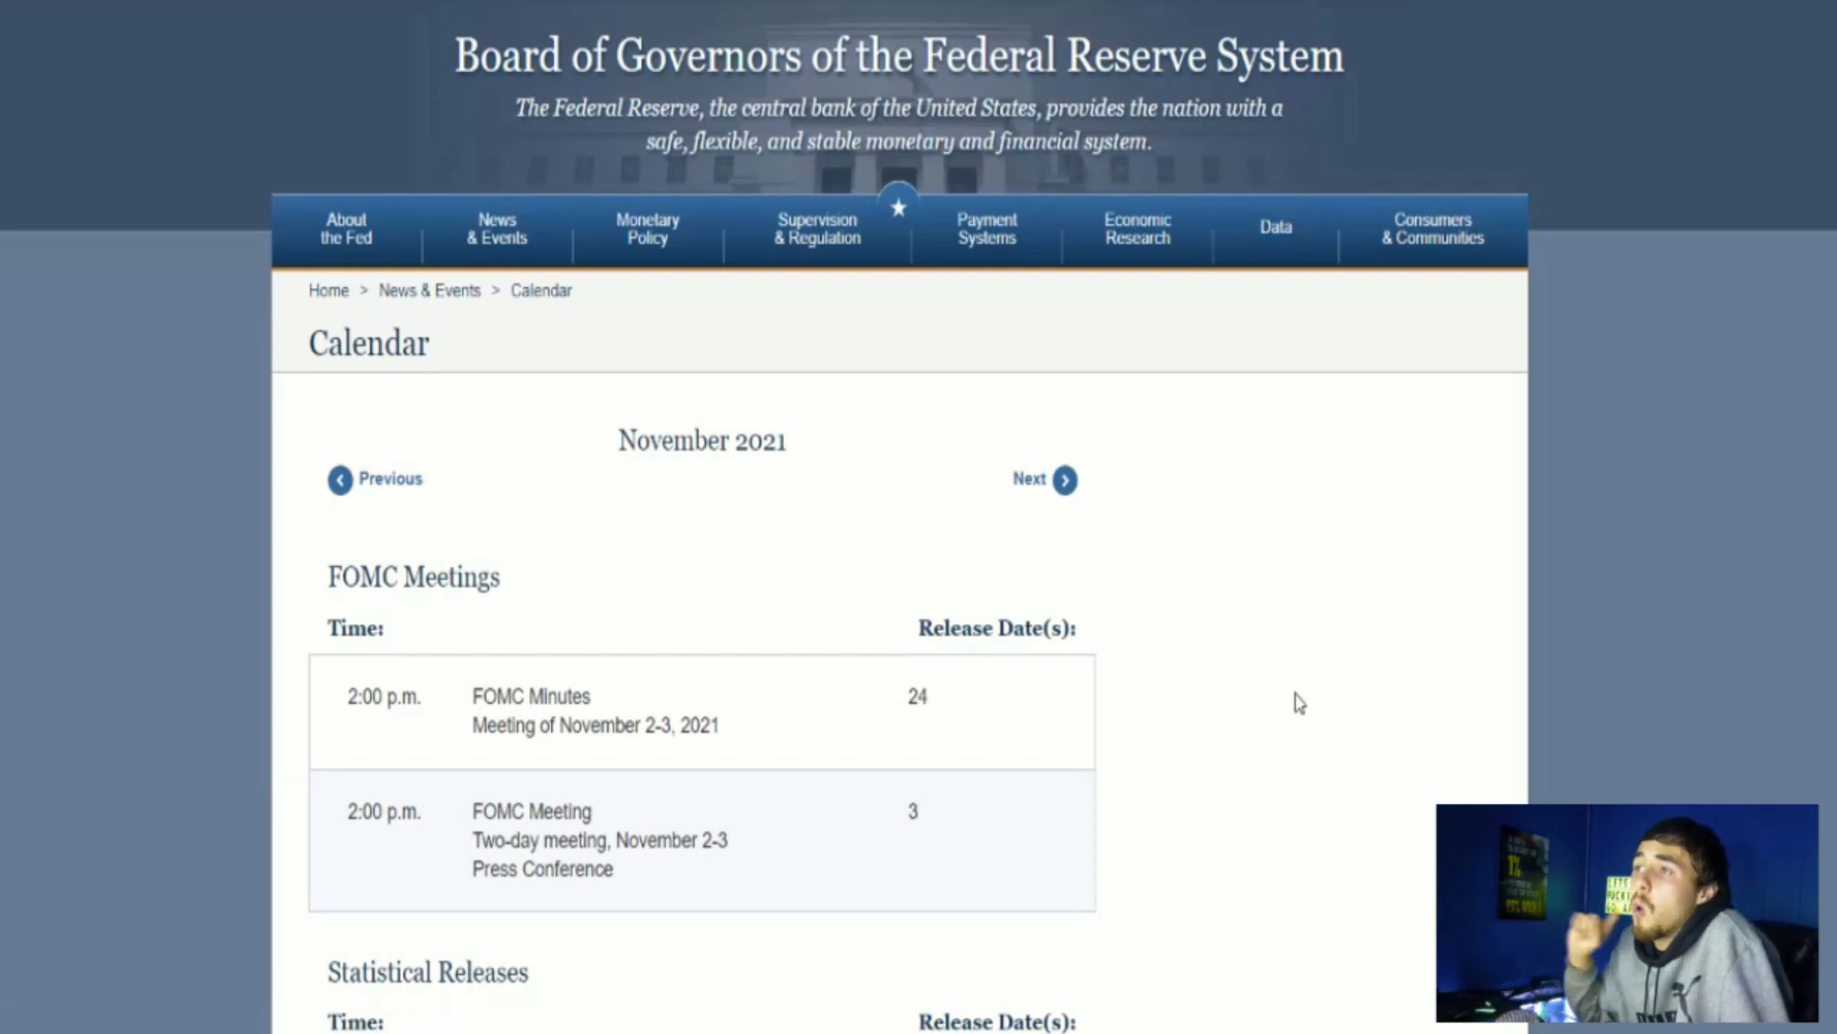